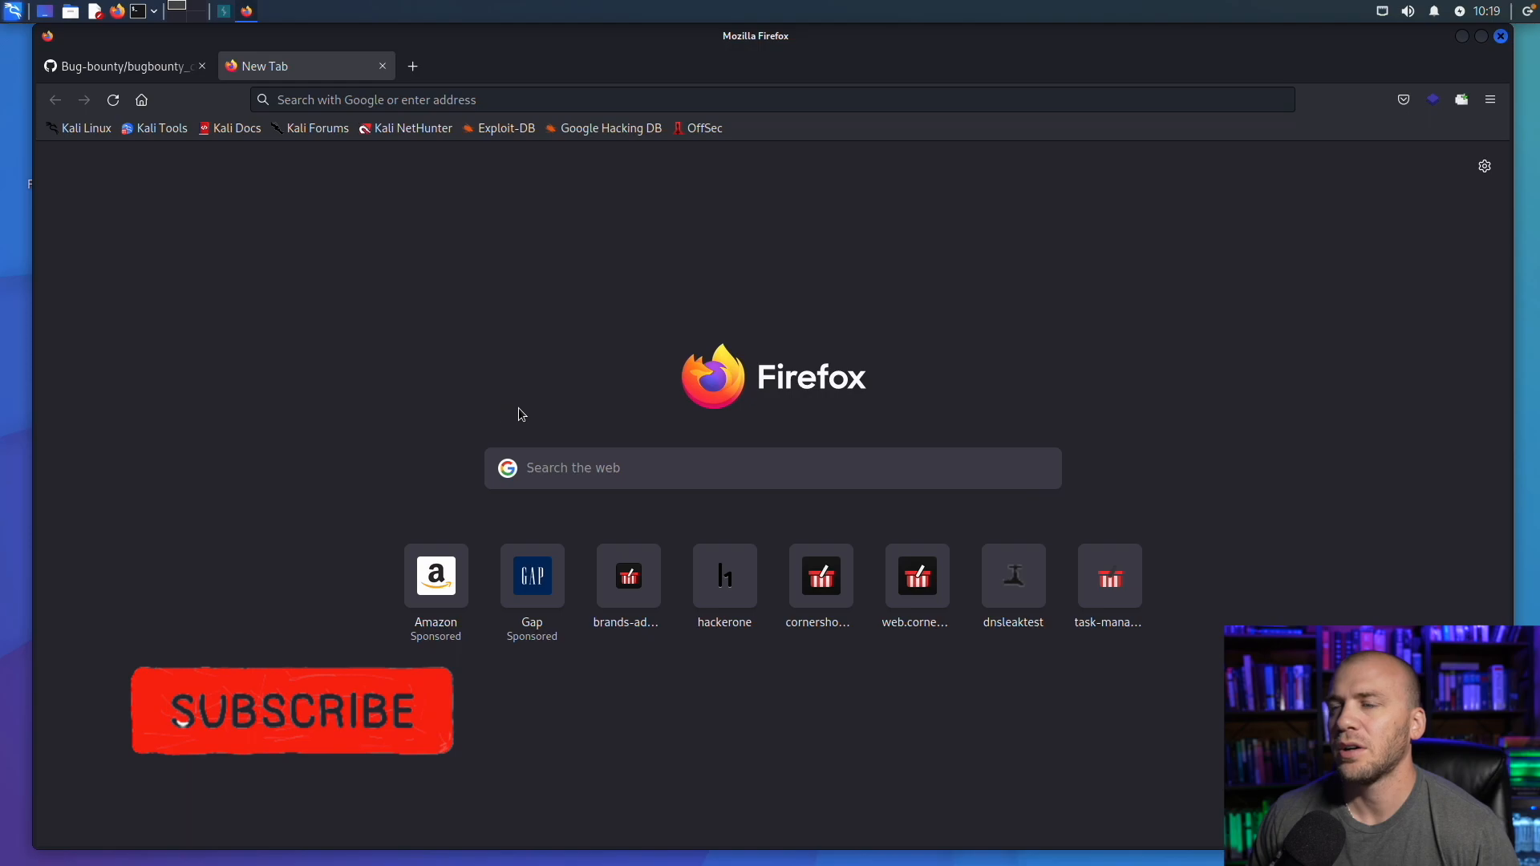
pyautogui.moveTo(140, 99)
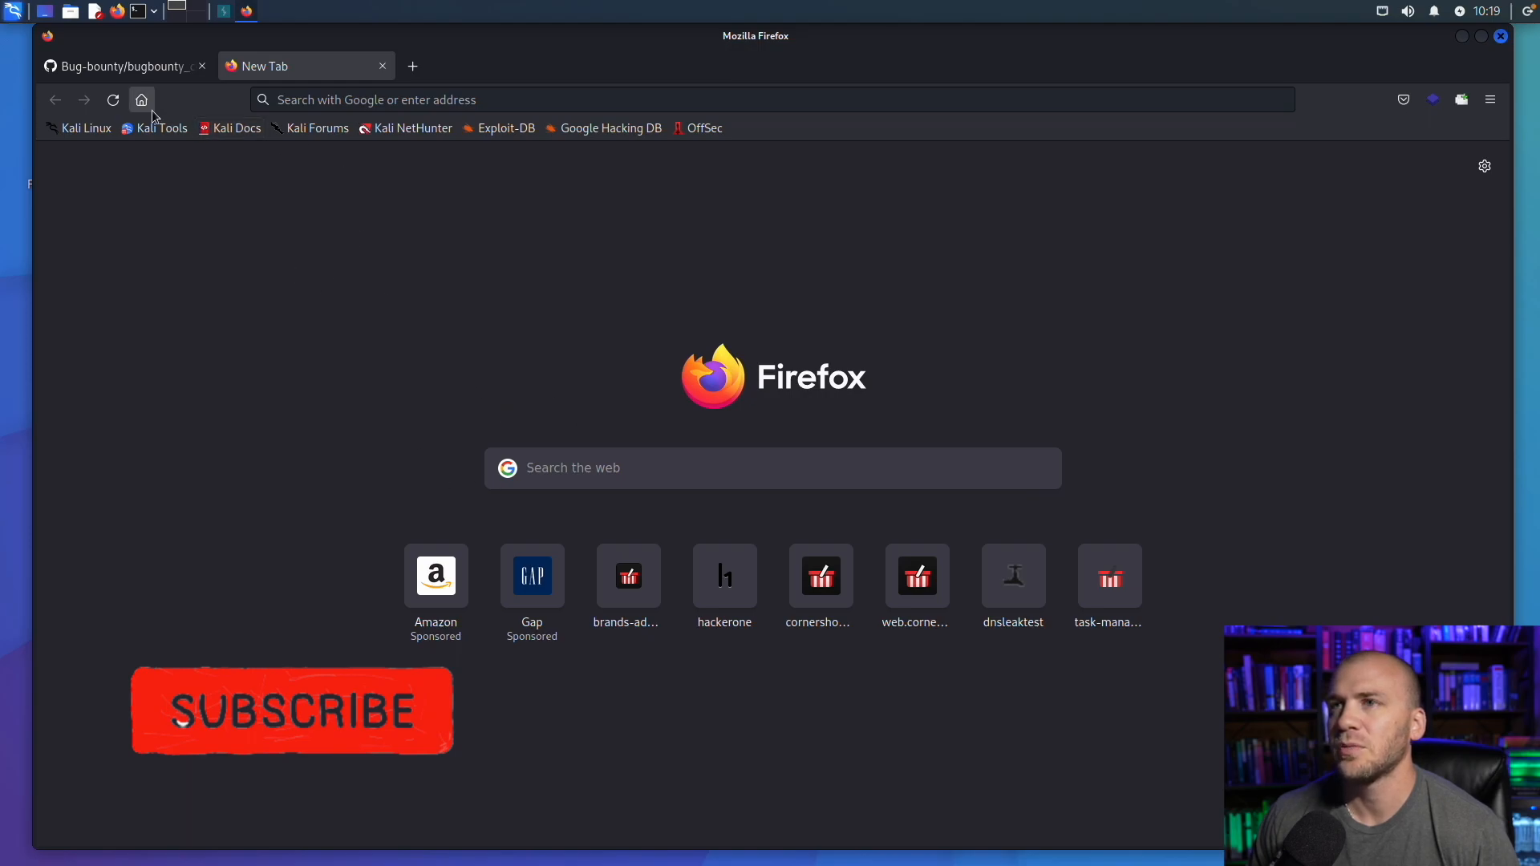
# Launch CherryTree by searching 'cher' in the Kali application menu.
pyautogui.click(13, 10)
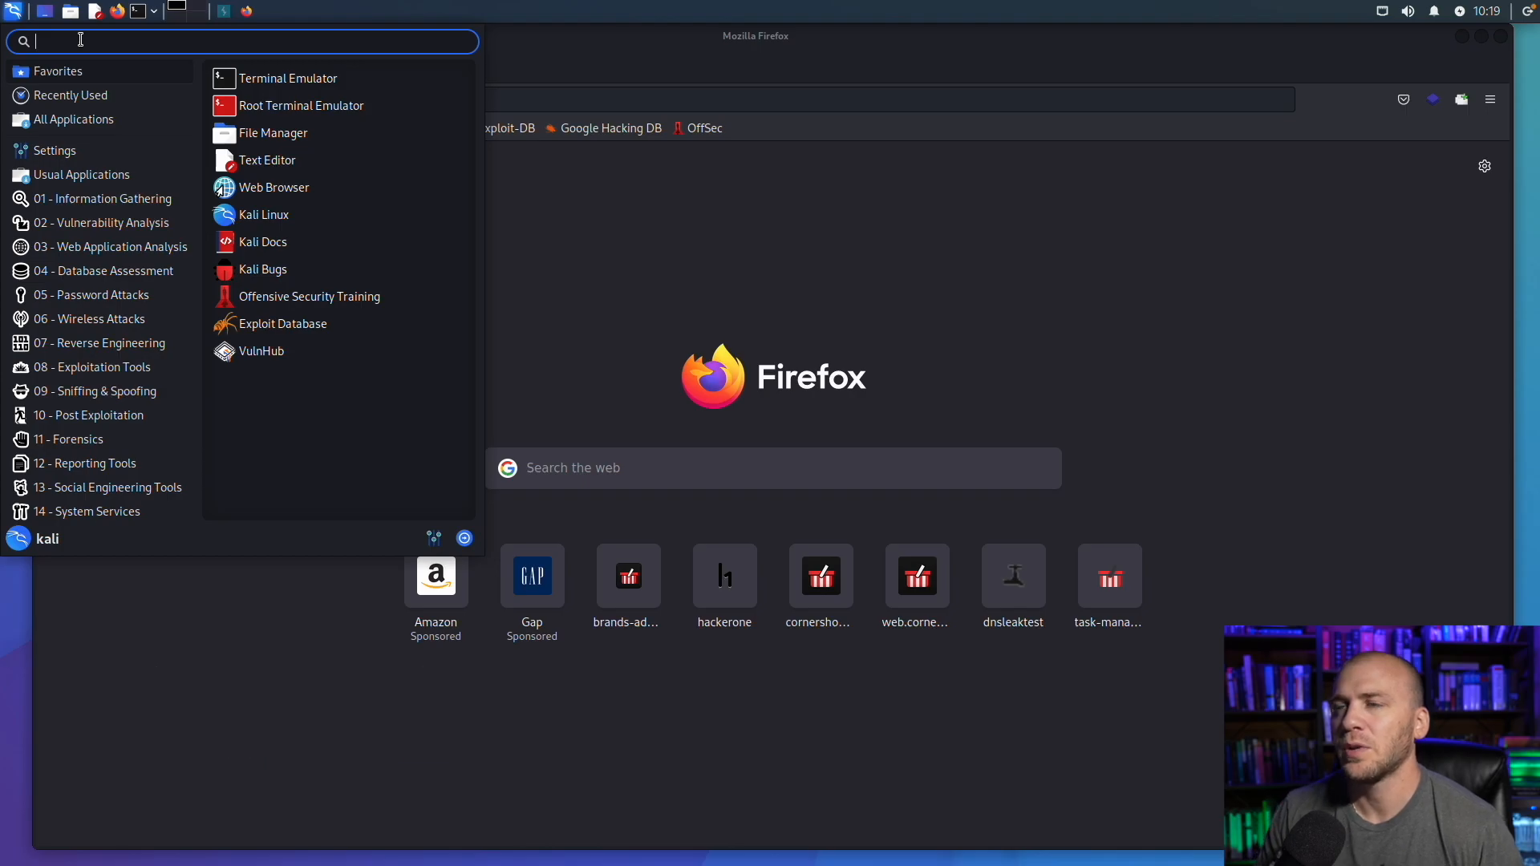
pyautogui.write('cher')
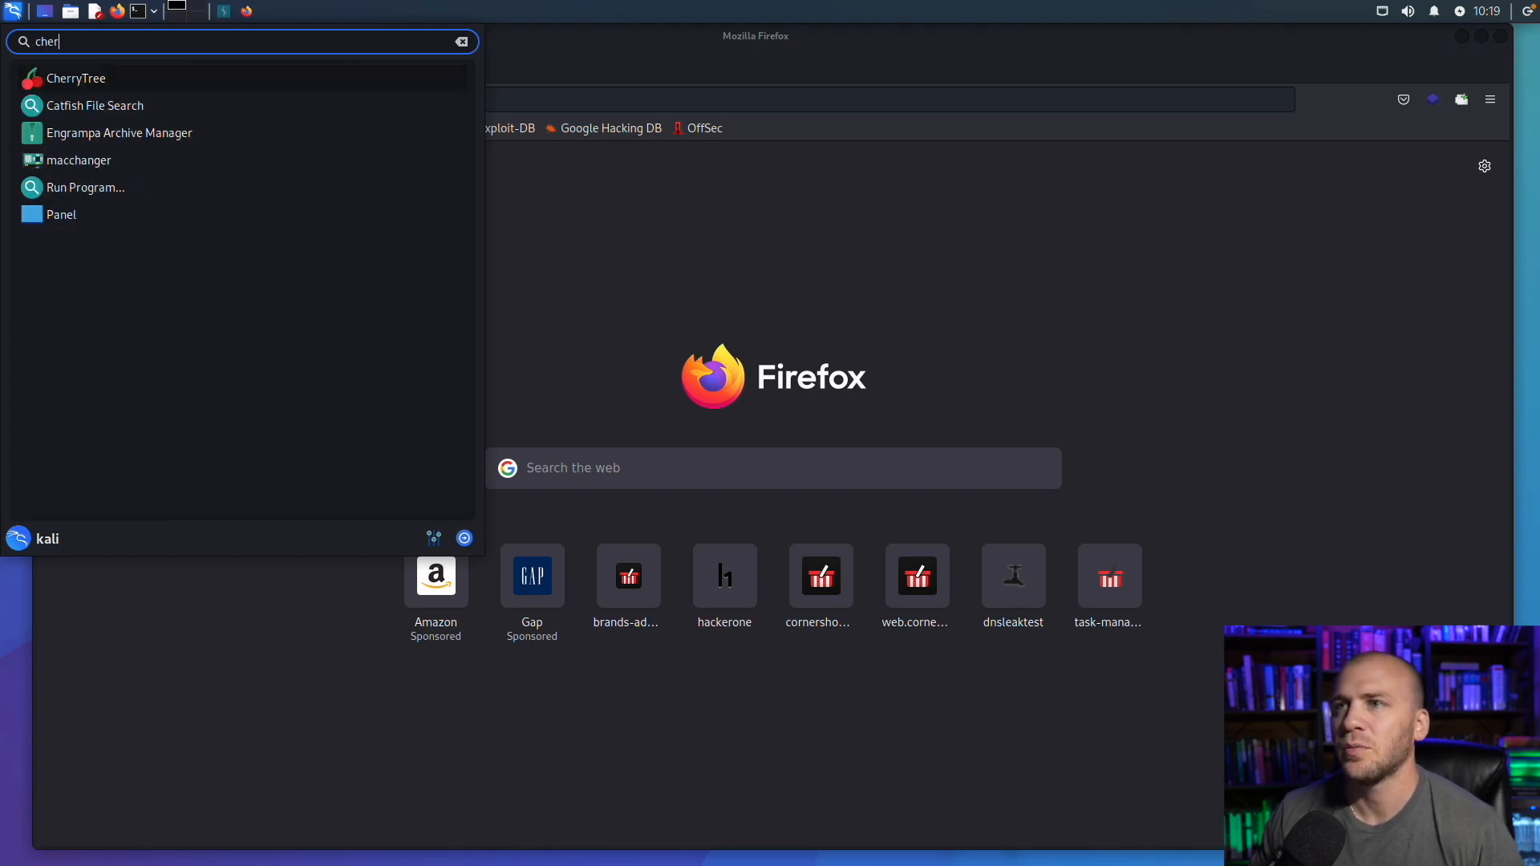
pyautogui.click(76, 77)
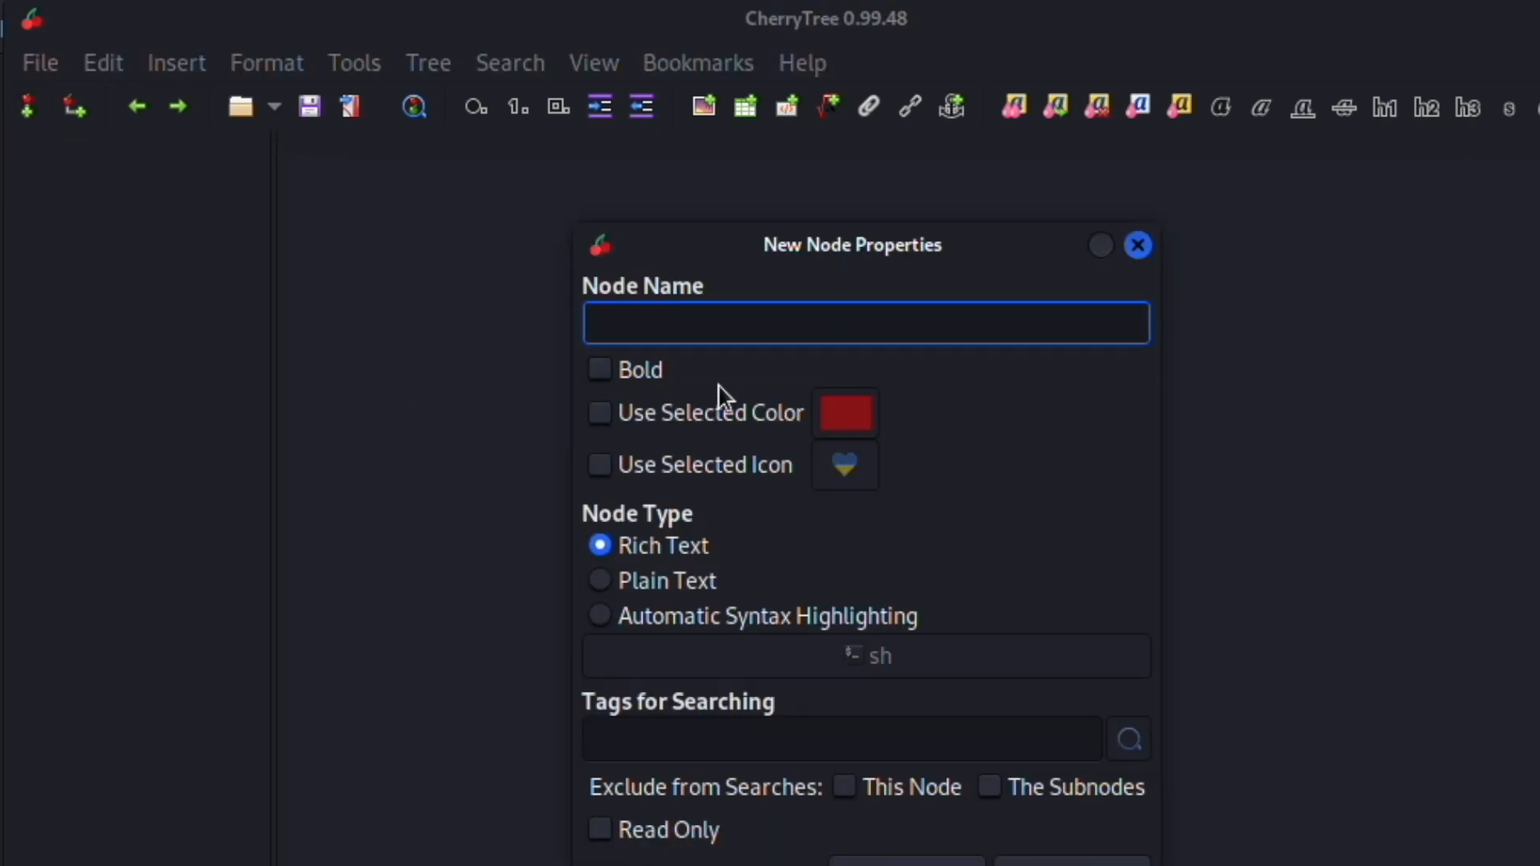
# Name the first node 'domain.com' in the New Node Properties dialog.
pyautogui.click(864, 323)
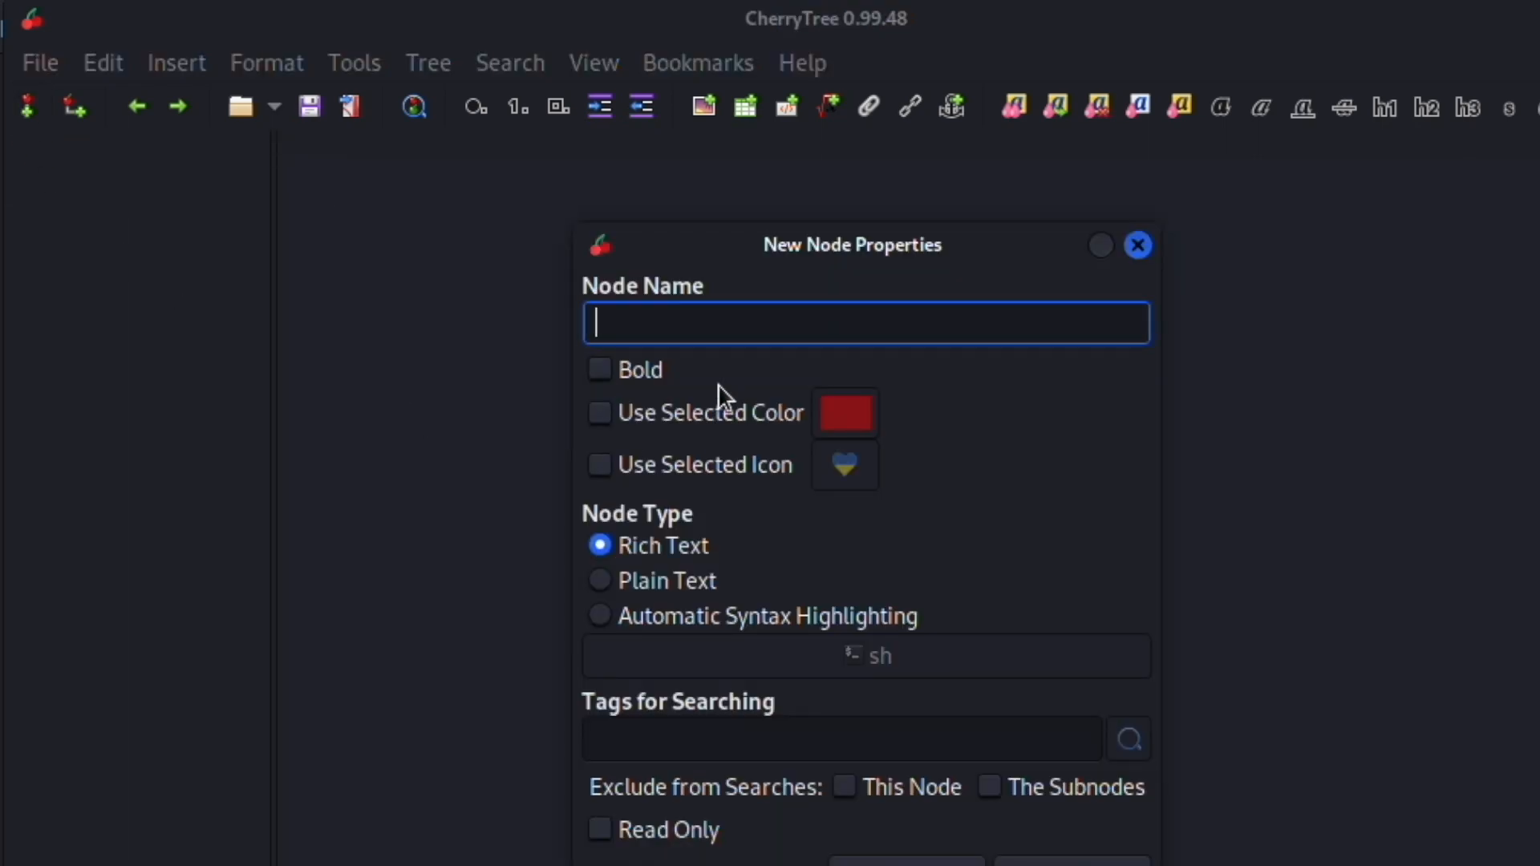
pyautogui.write('d')
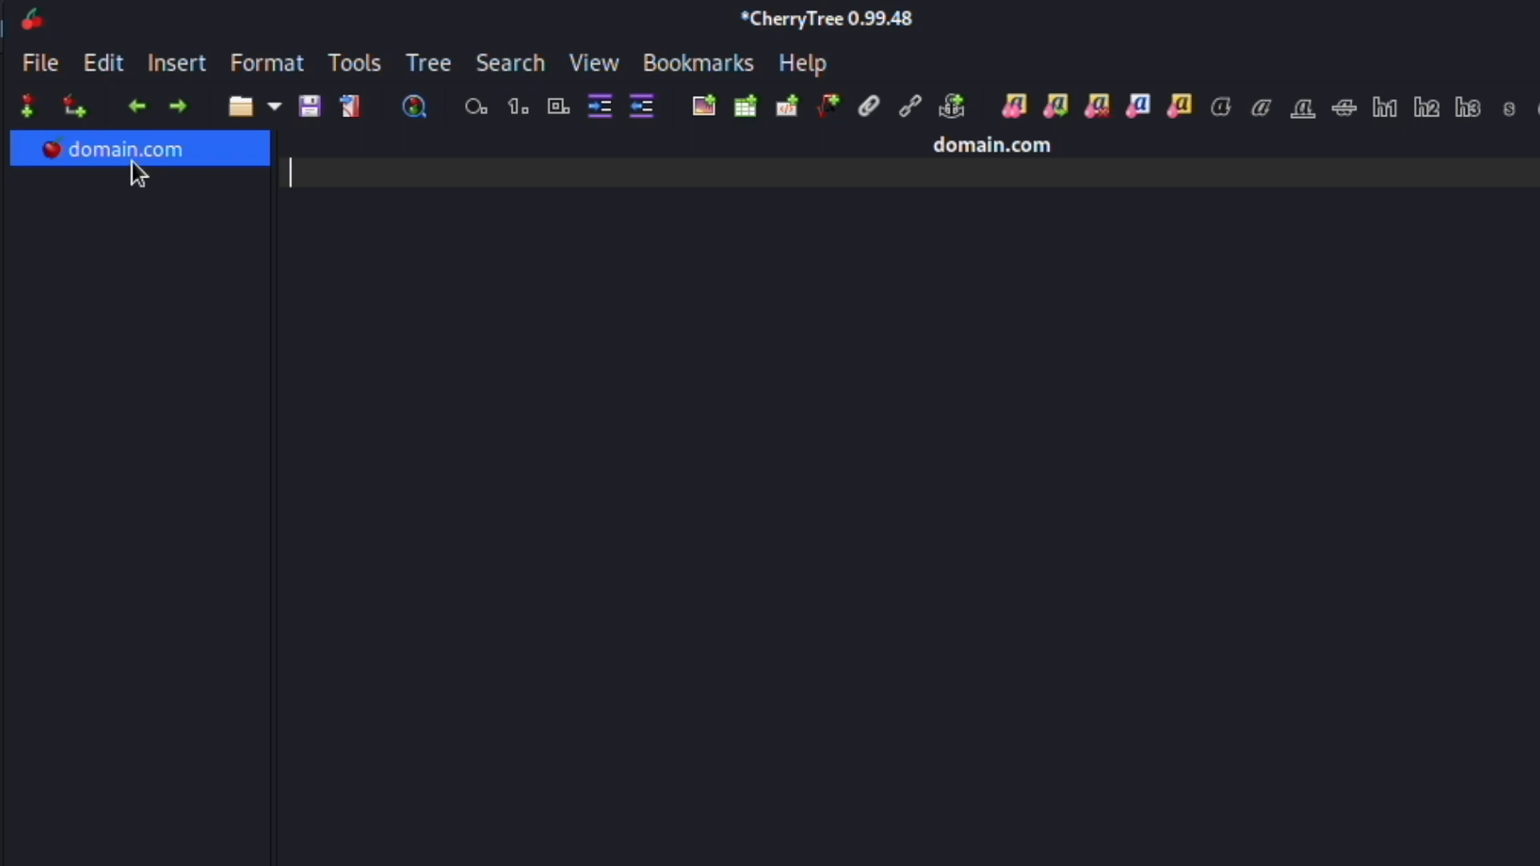
pyautogui.moveTo(158, 293)
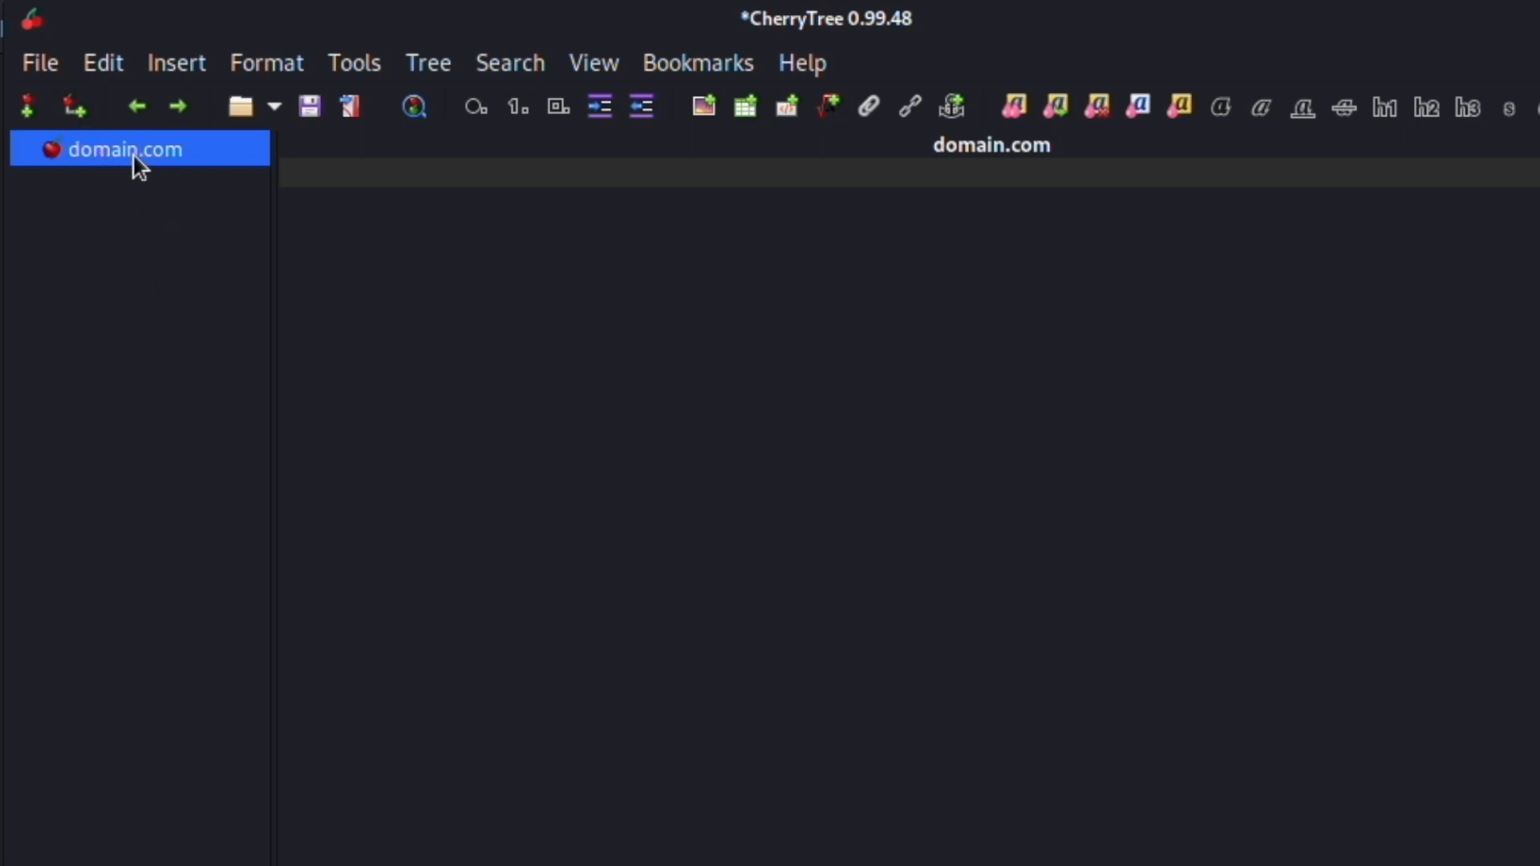
pyautogui.moveTo(126, 218)
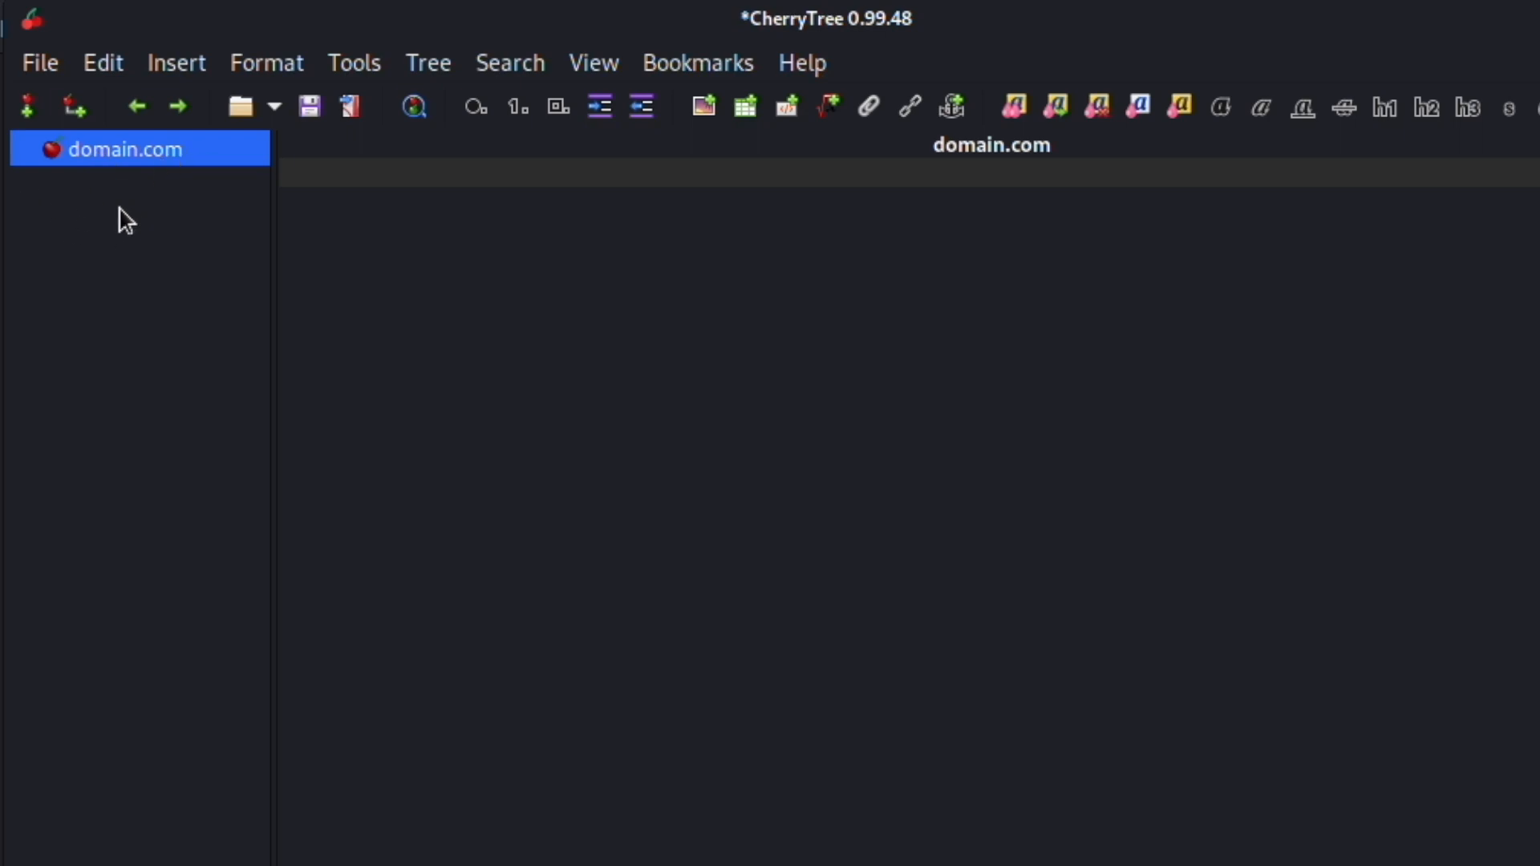
# Add two sibling nodes named 'sub1' and 'sub.domain.com' beside domain.com.
pyautogui.click(28, 106)
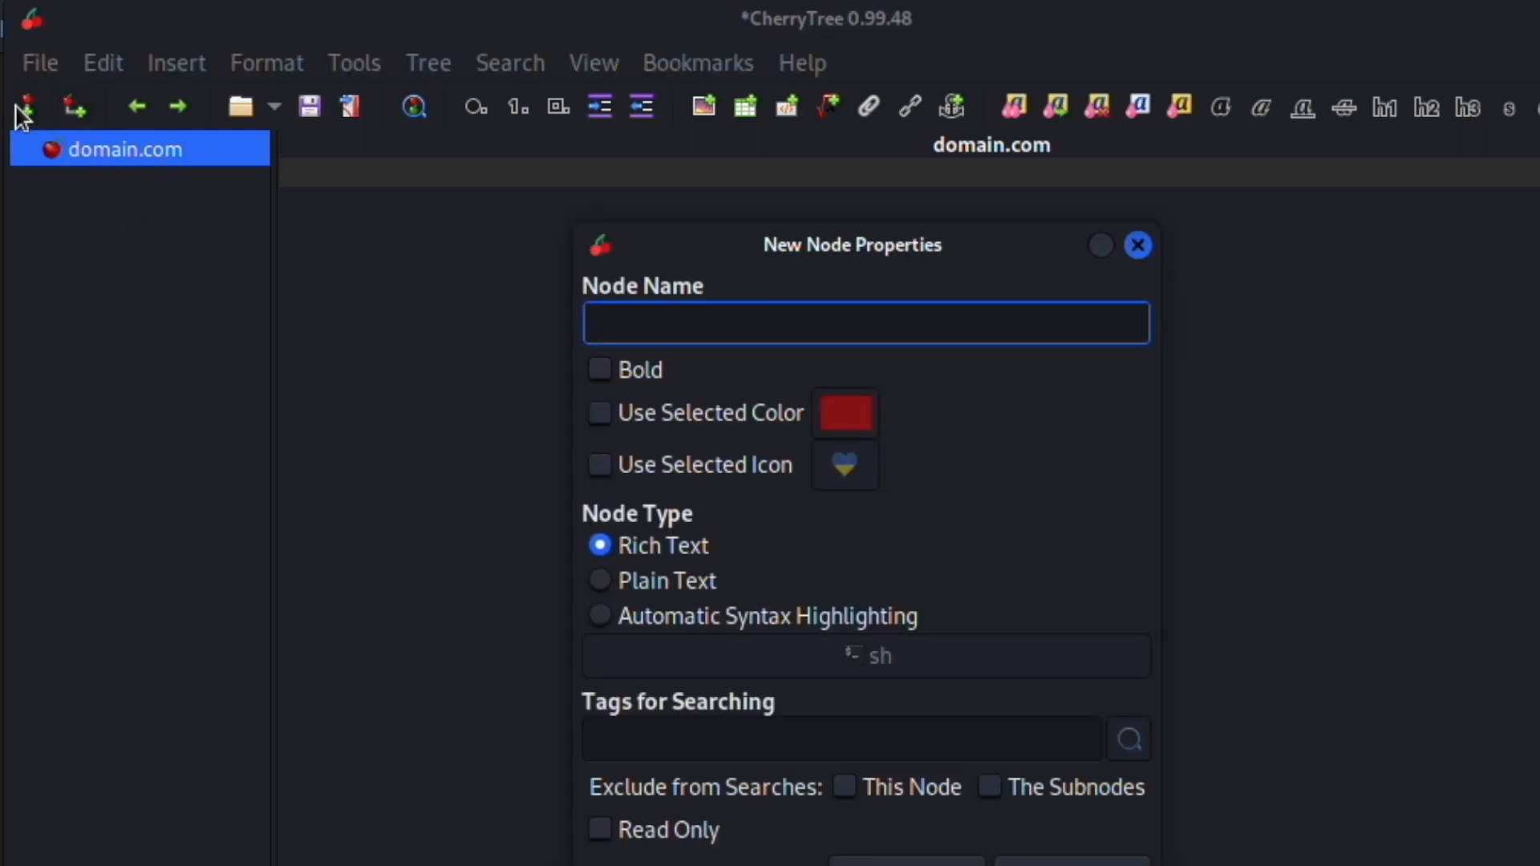
pyautogui.write('sub1')
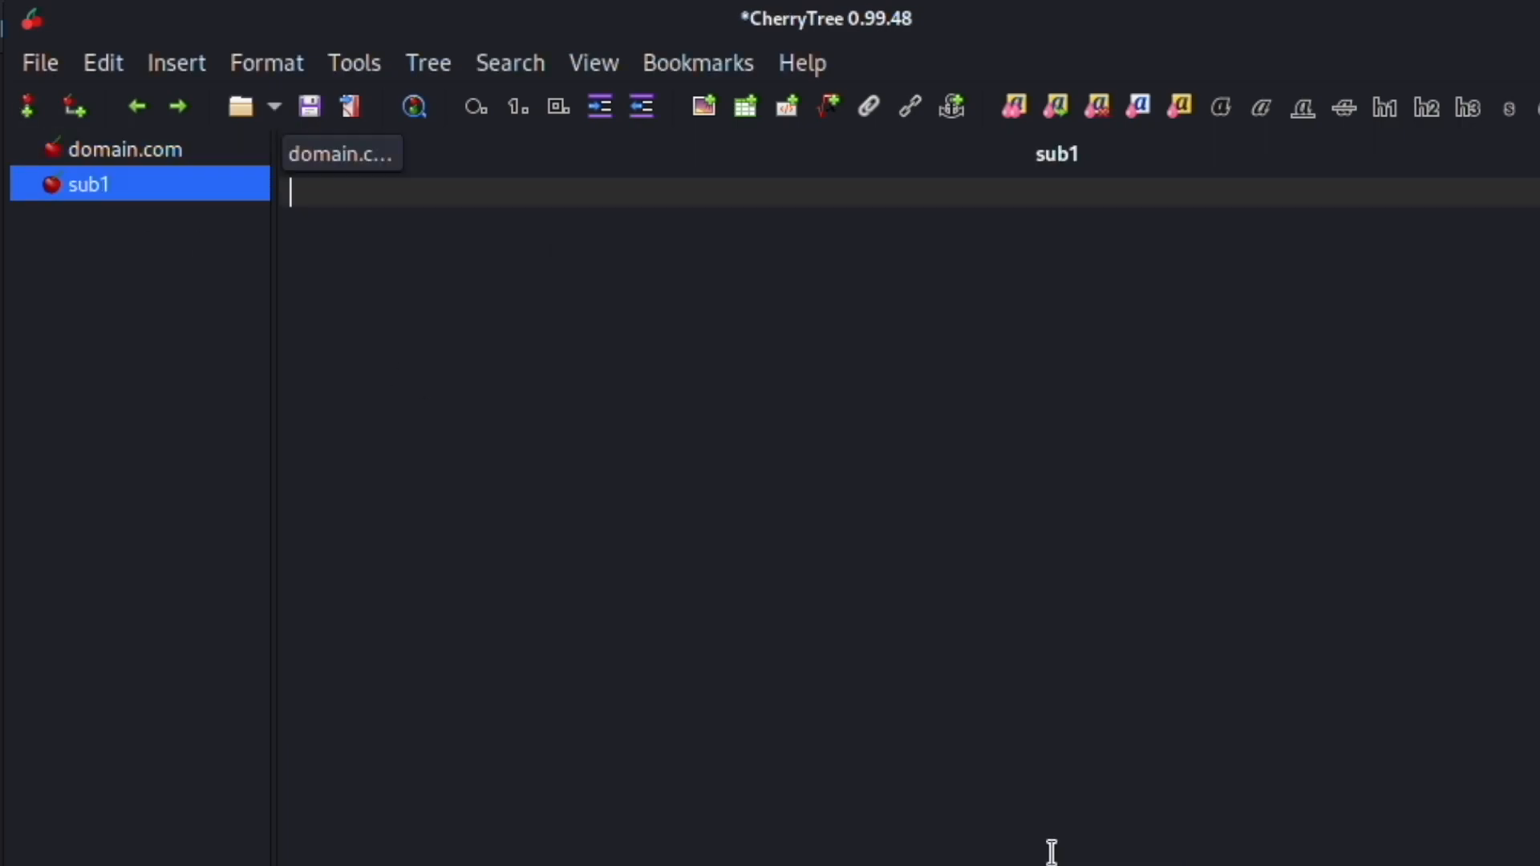
pyautogui.moveTo(129, 220)
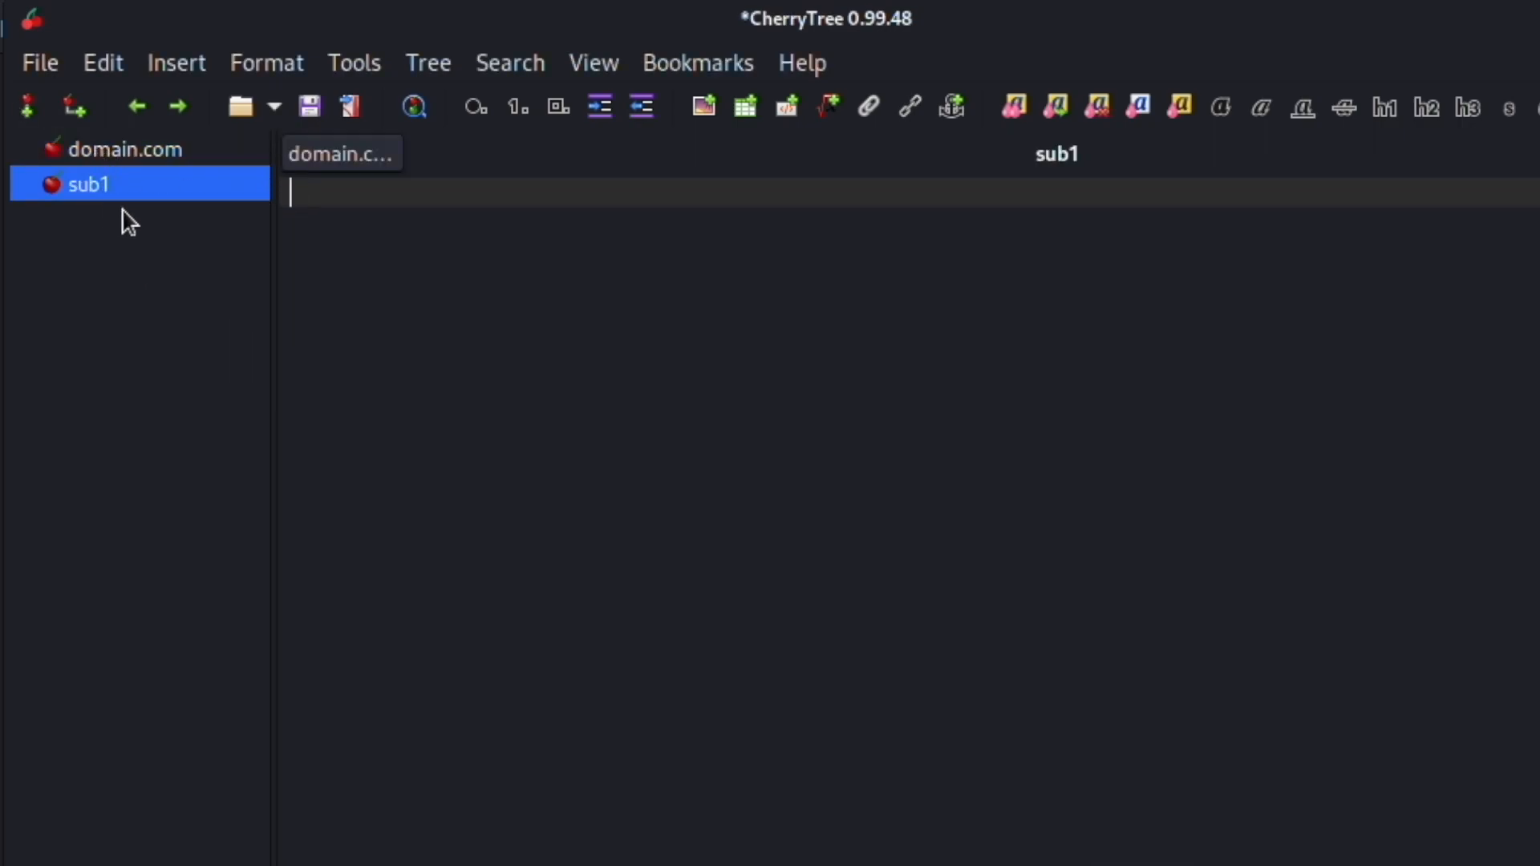
pyautogui.click(74, 107)
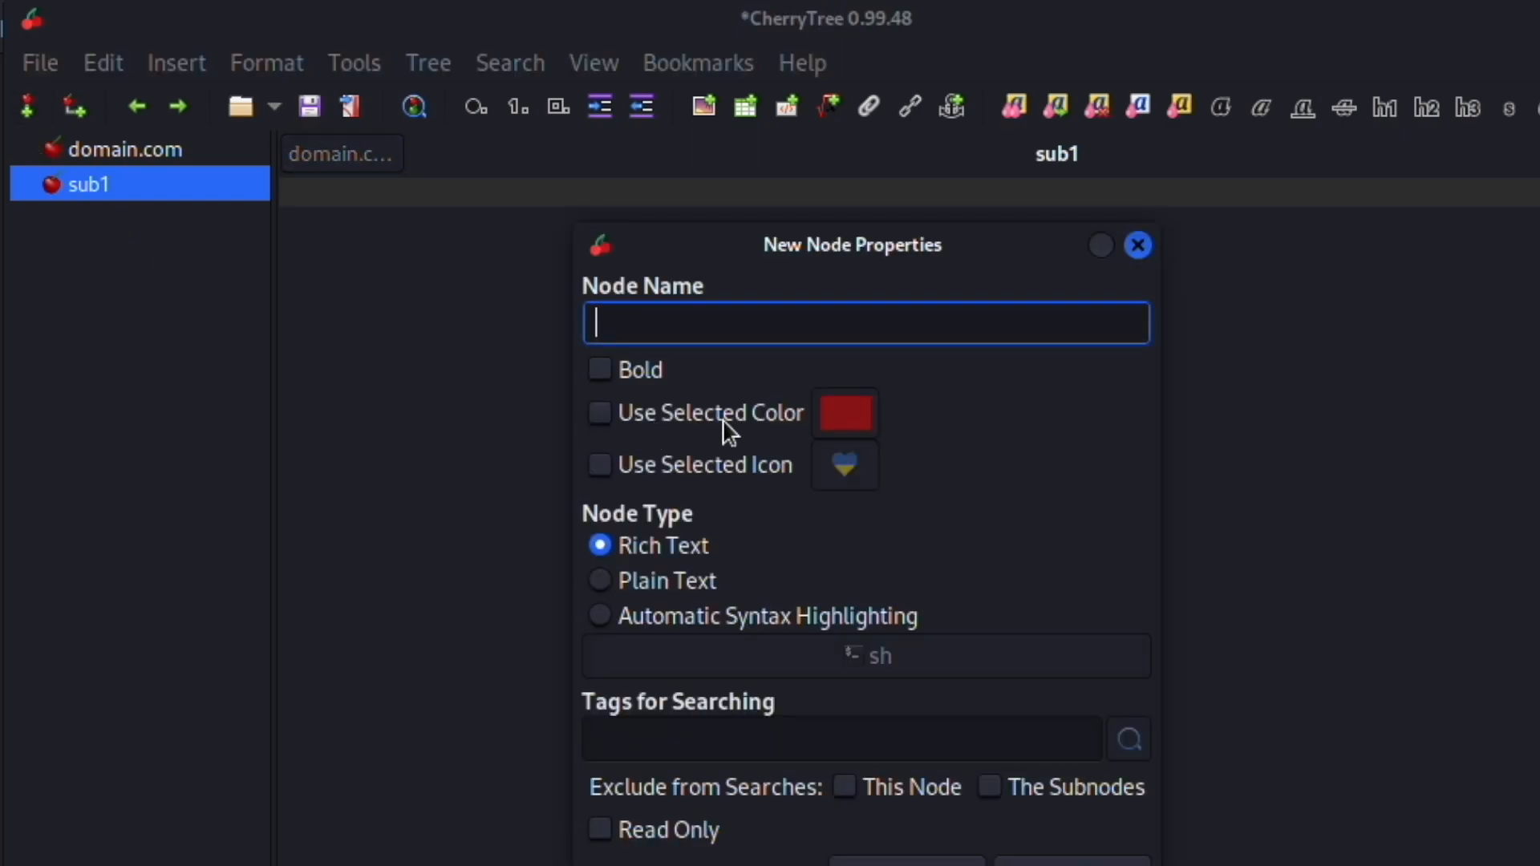
pyautogui.moveTo(730, 322)
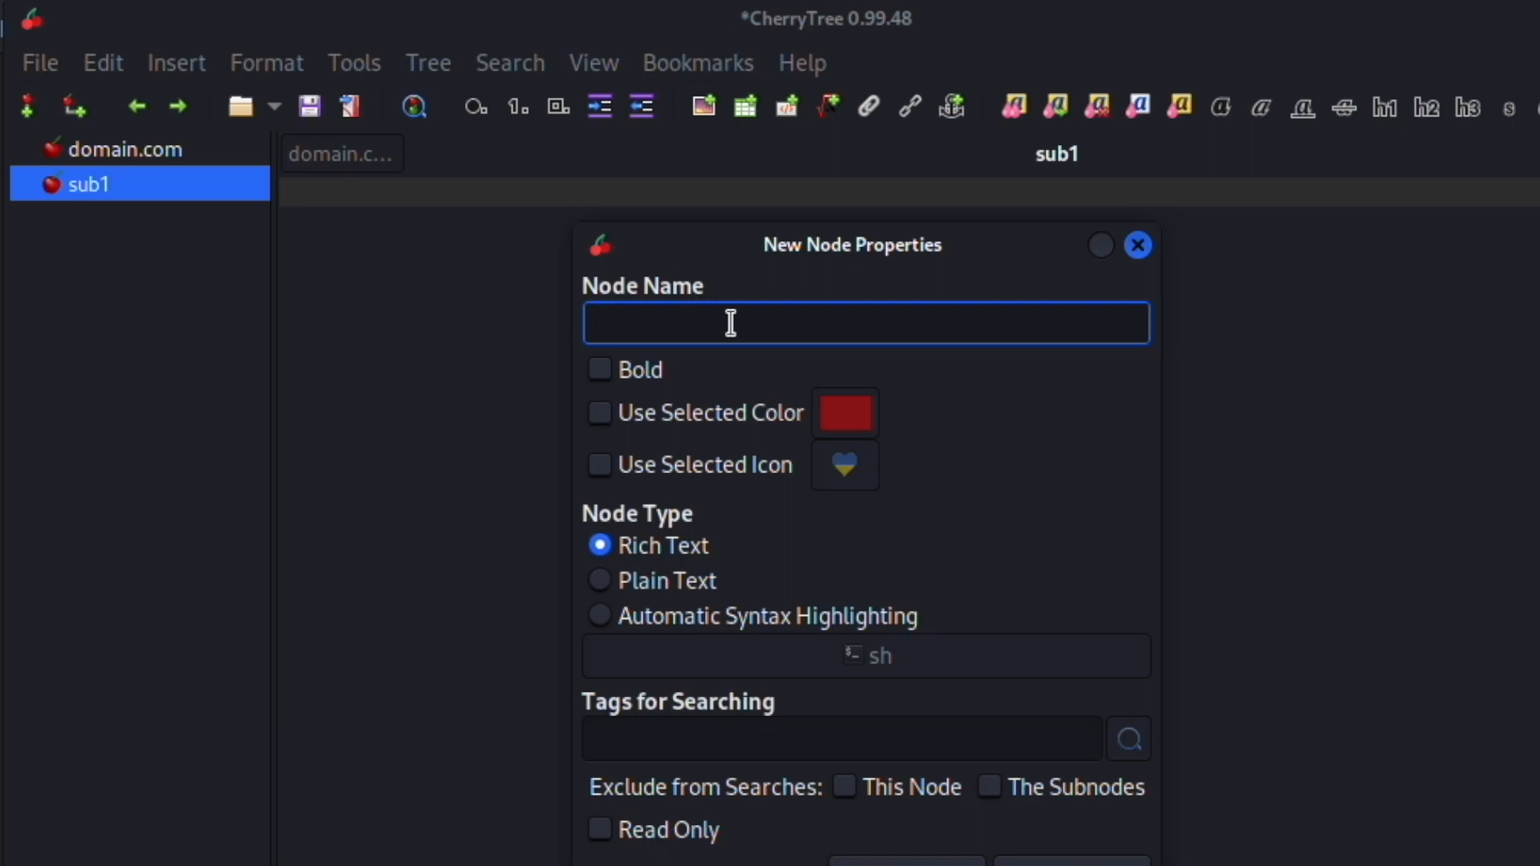
pyautogui.write('sub')
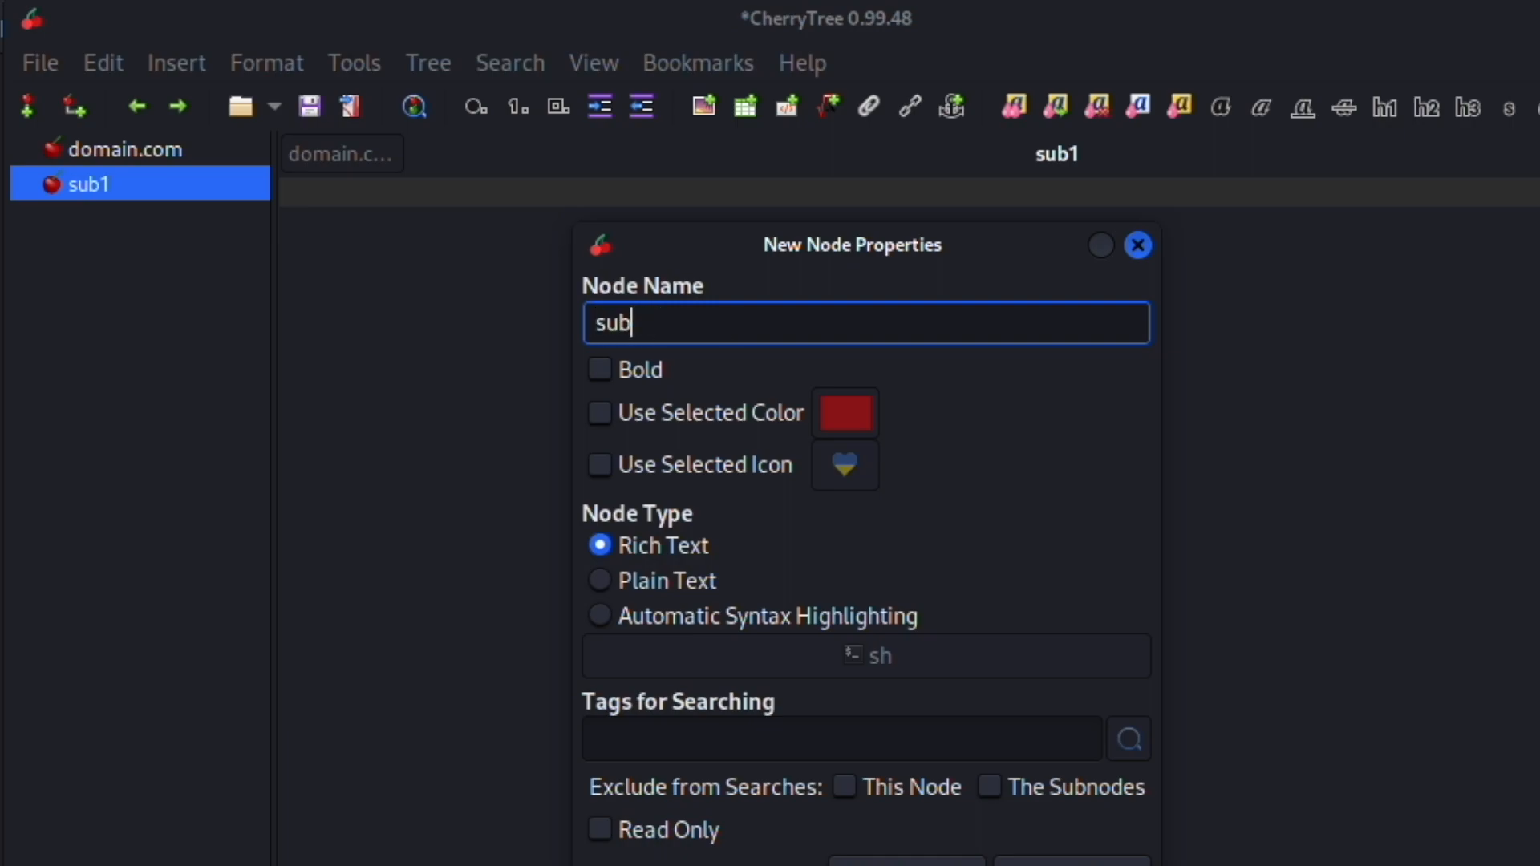
pyautogui.write('.doamin.come')
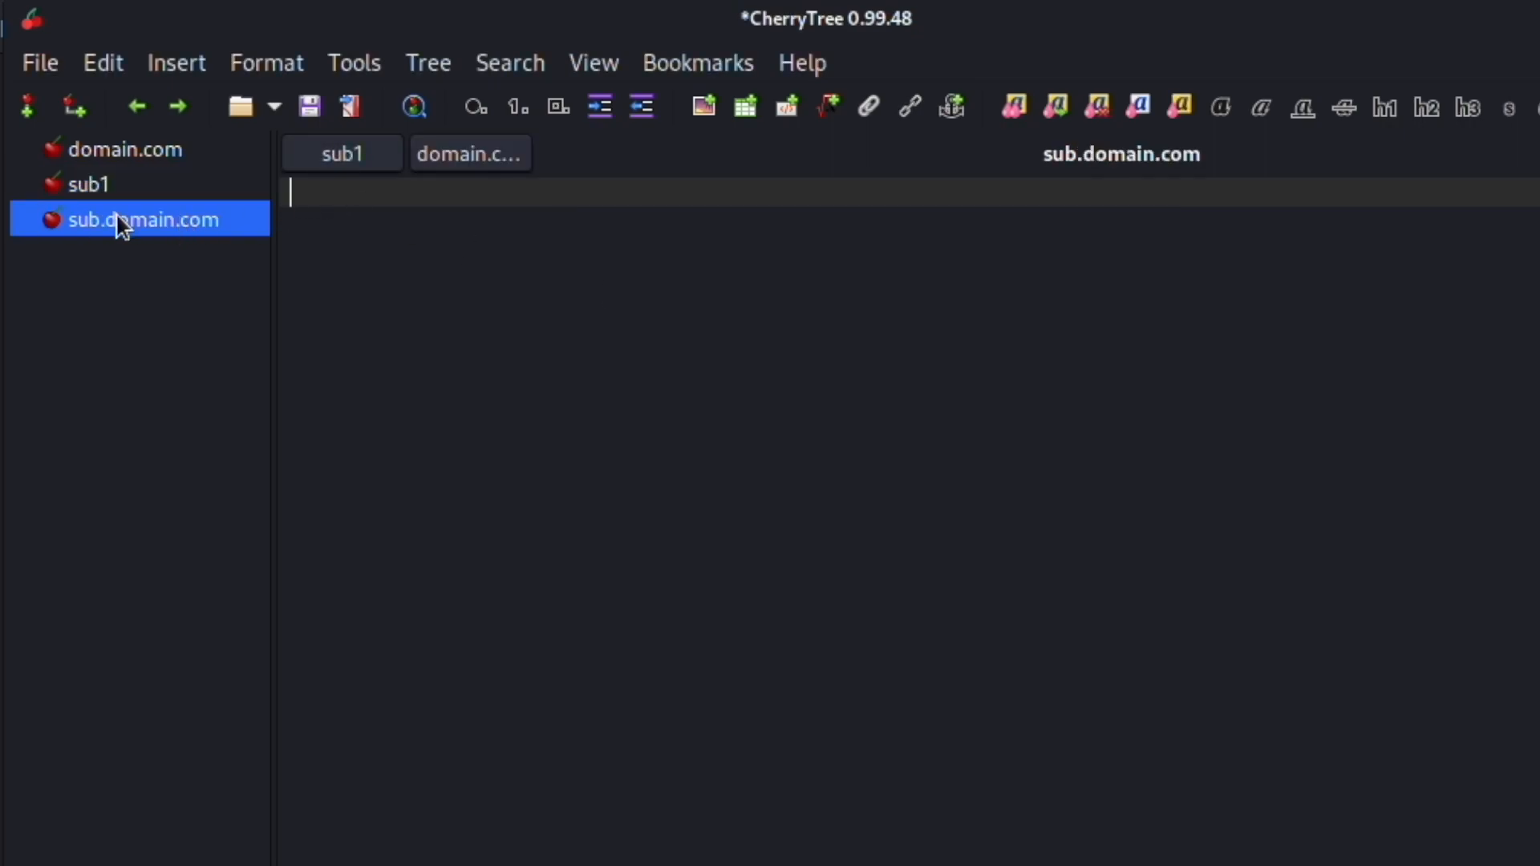
pyautogui.moveTo(140, 275)
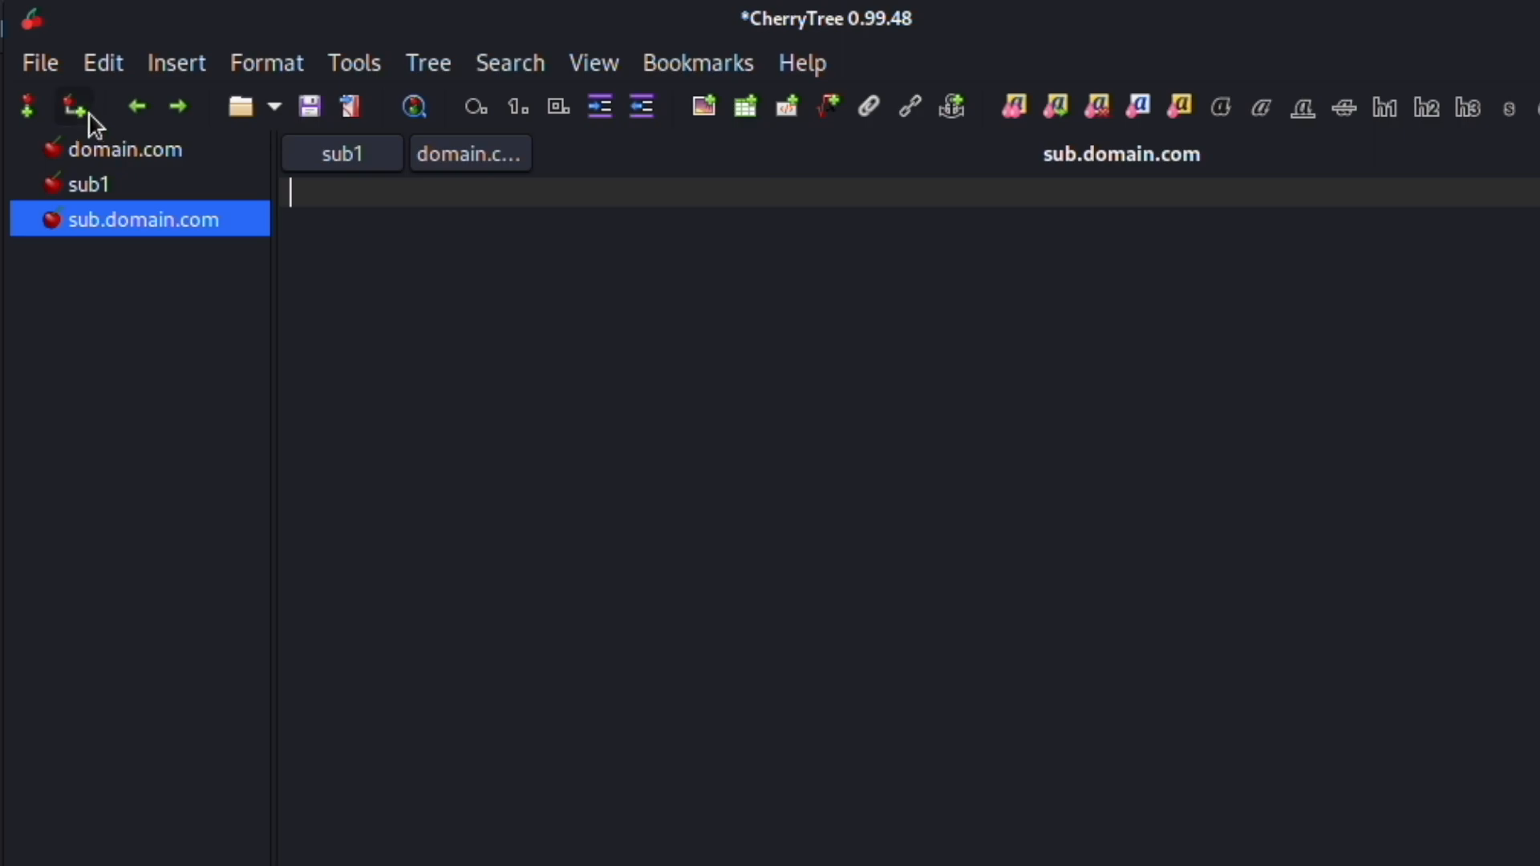
# Add a child node 'software' under sub.domain.com.
pyautogui.click(75, 106)
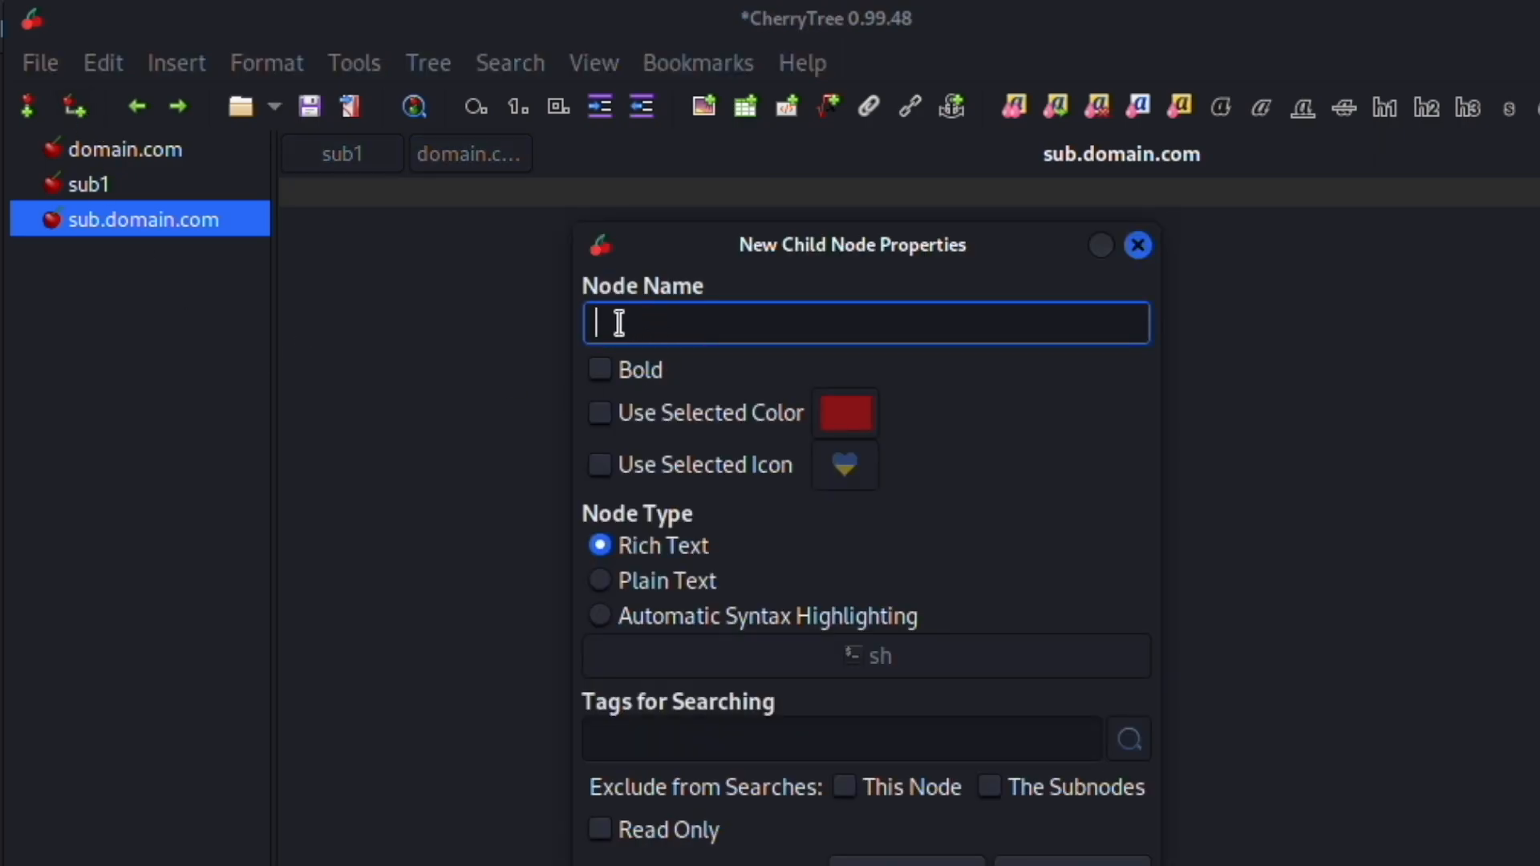
pyautogui.moveTo(714, 320)
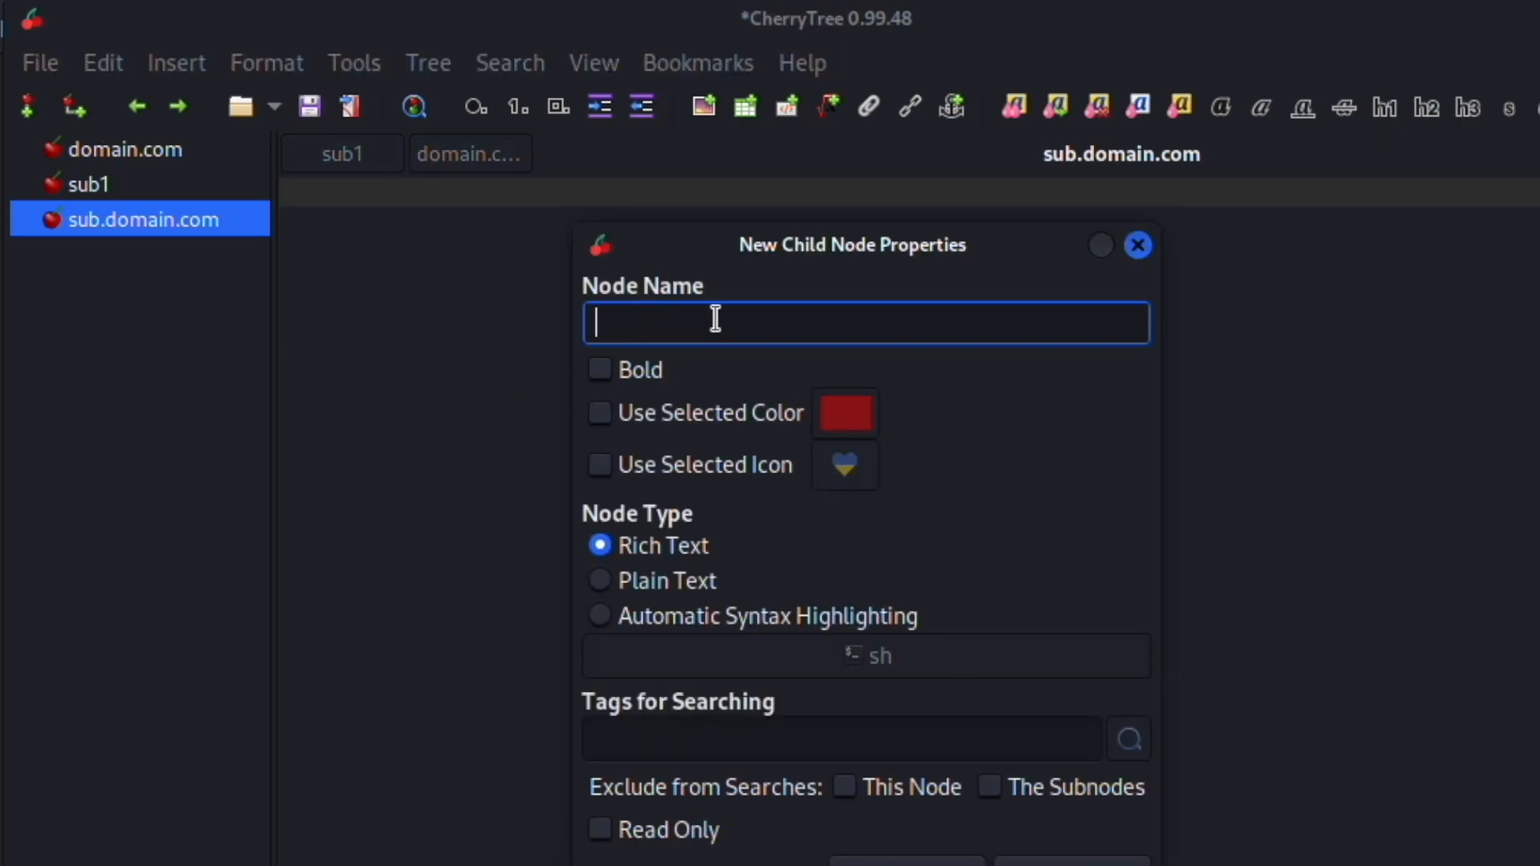
pyautogui.write('sof')
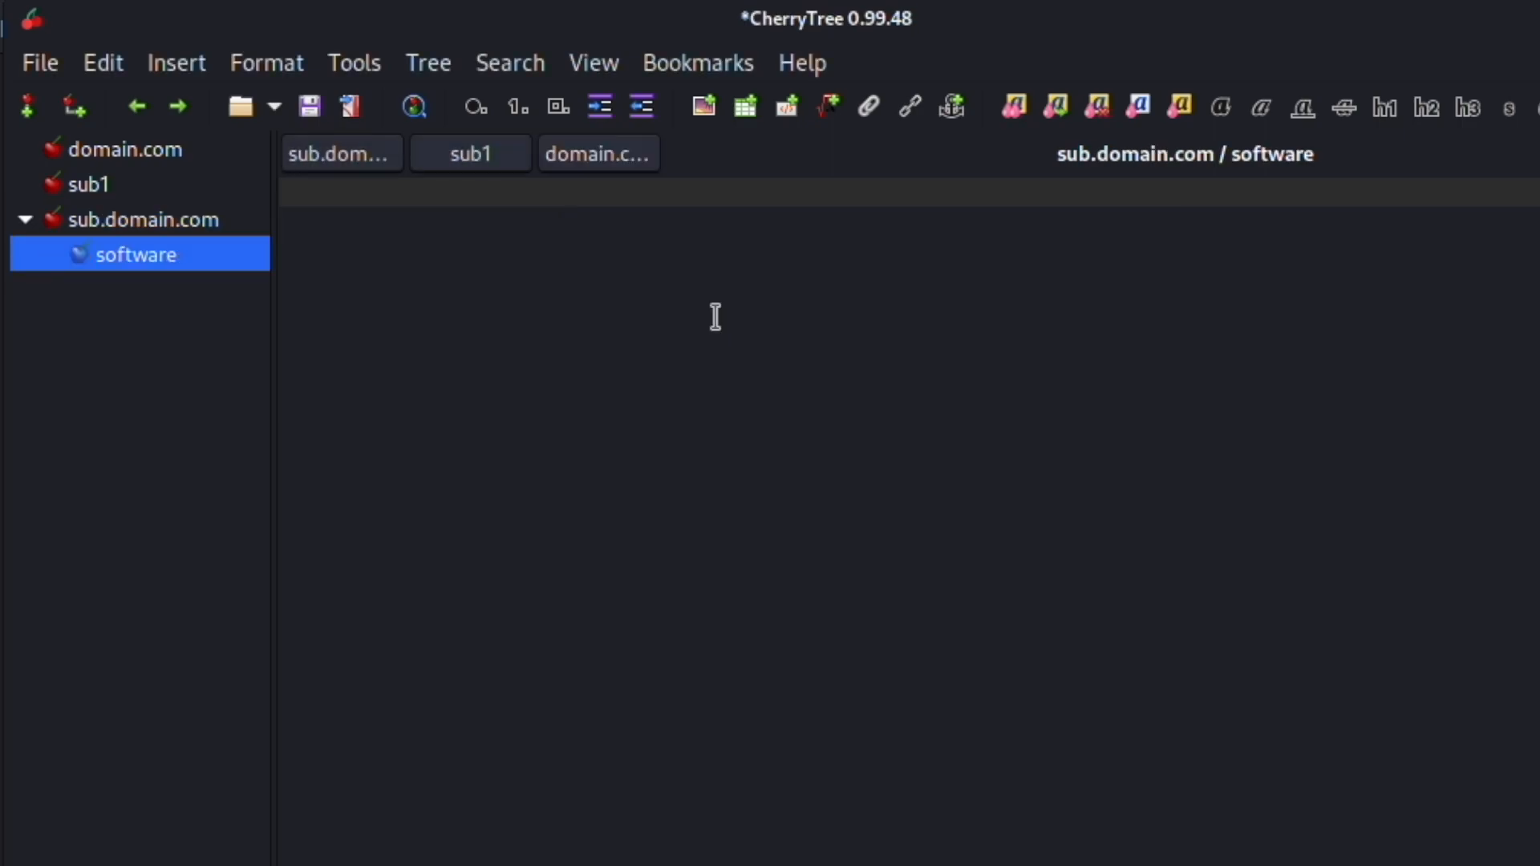
pyautogui.write('jj')
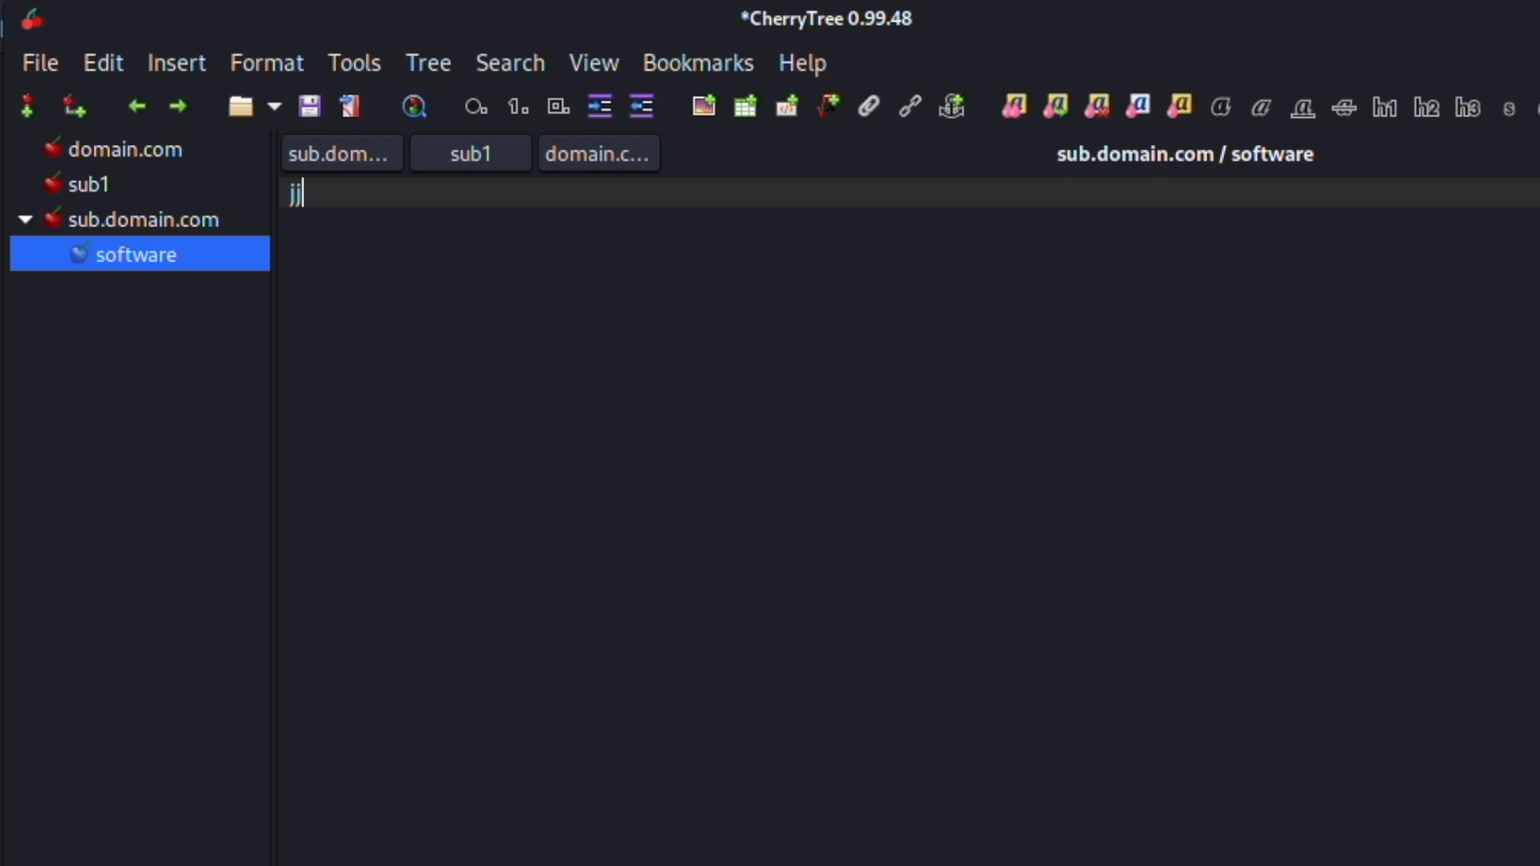
# Write 'cms wordpress 4.2.4' in the software node's page.
pyautogui.write('cms')
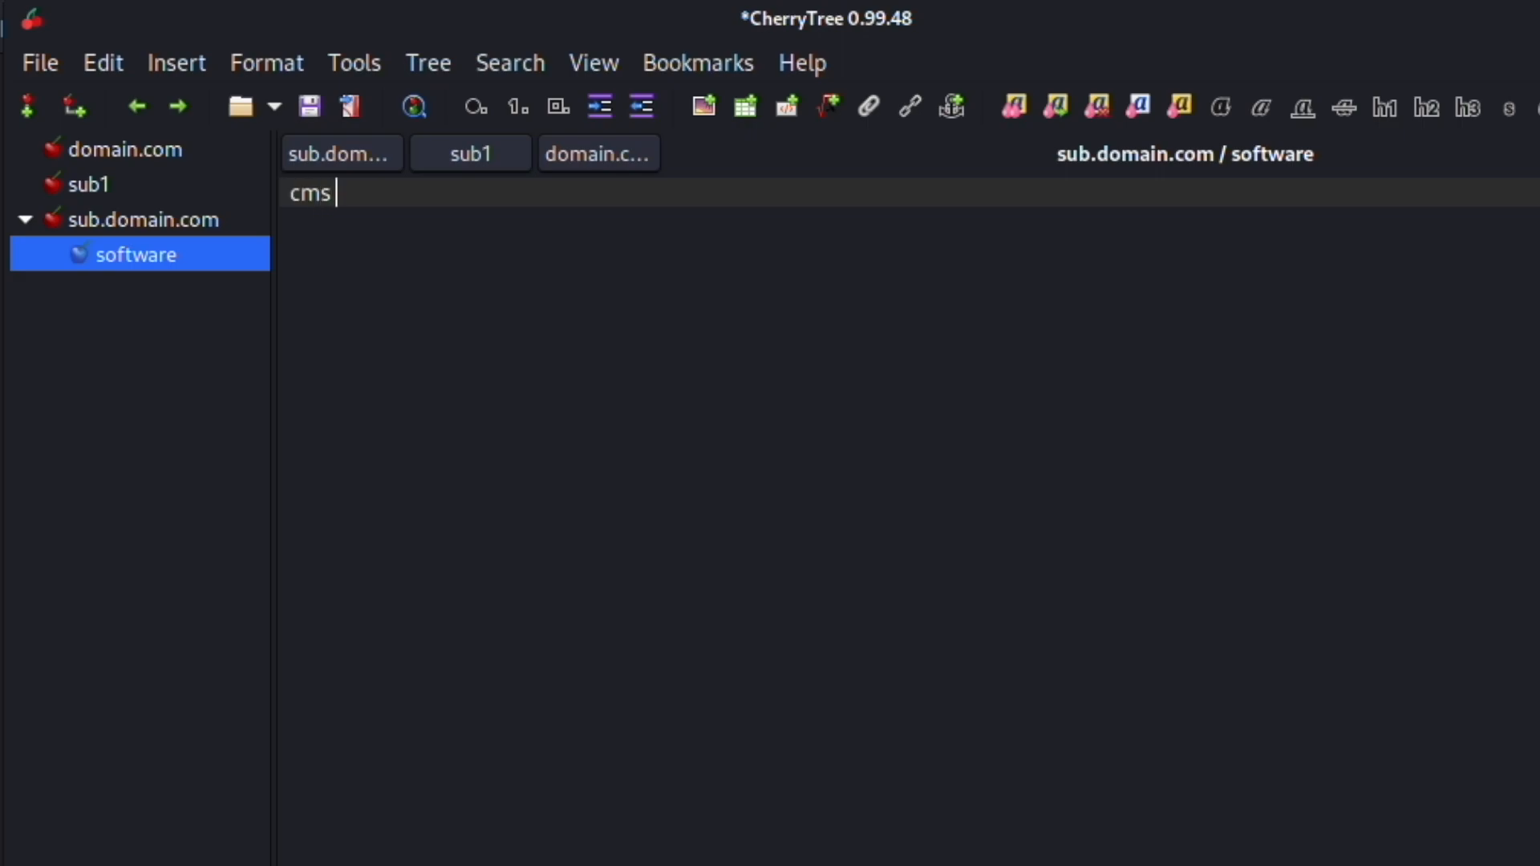
pyautogui.write('wordpres')
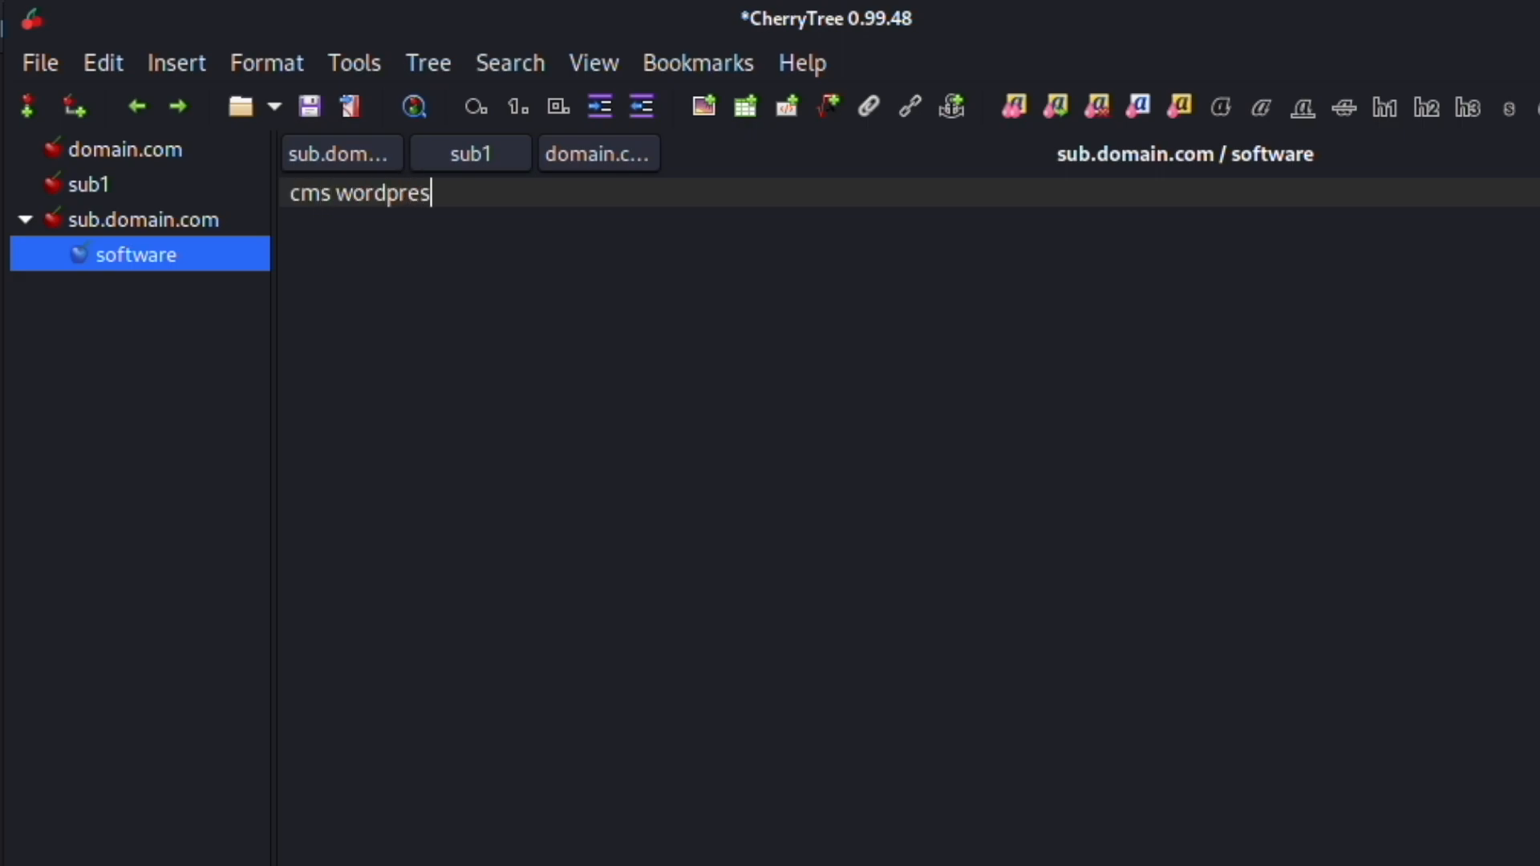
pyautogui.write('s')
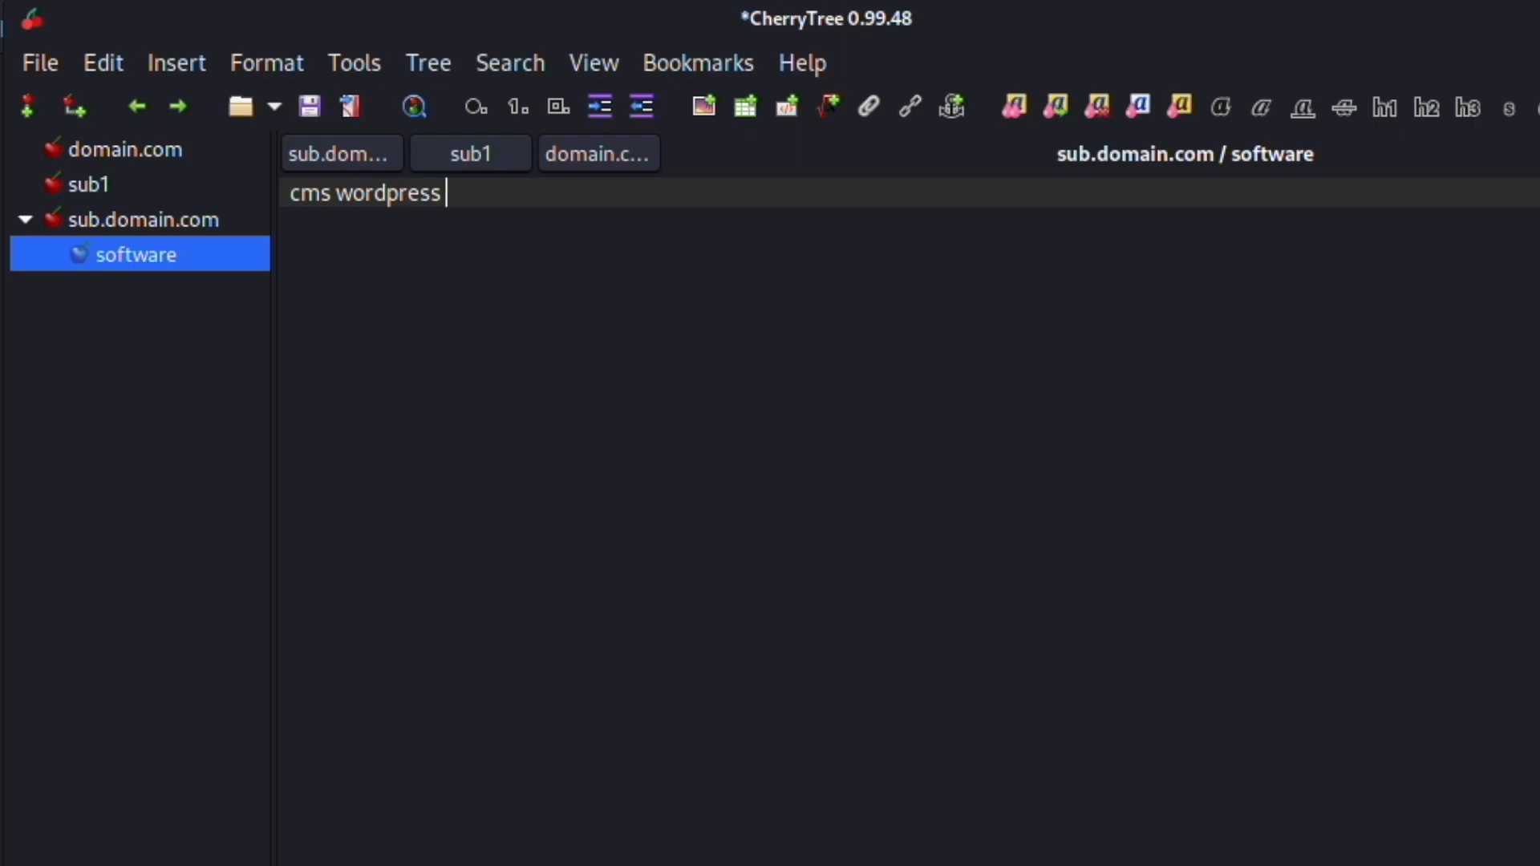
pyautogui.write('4.2.')
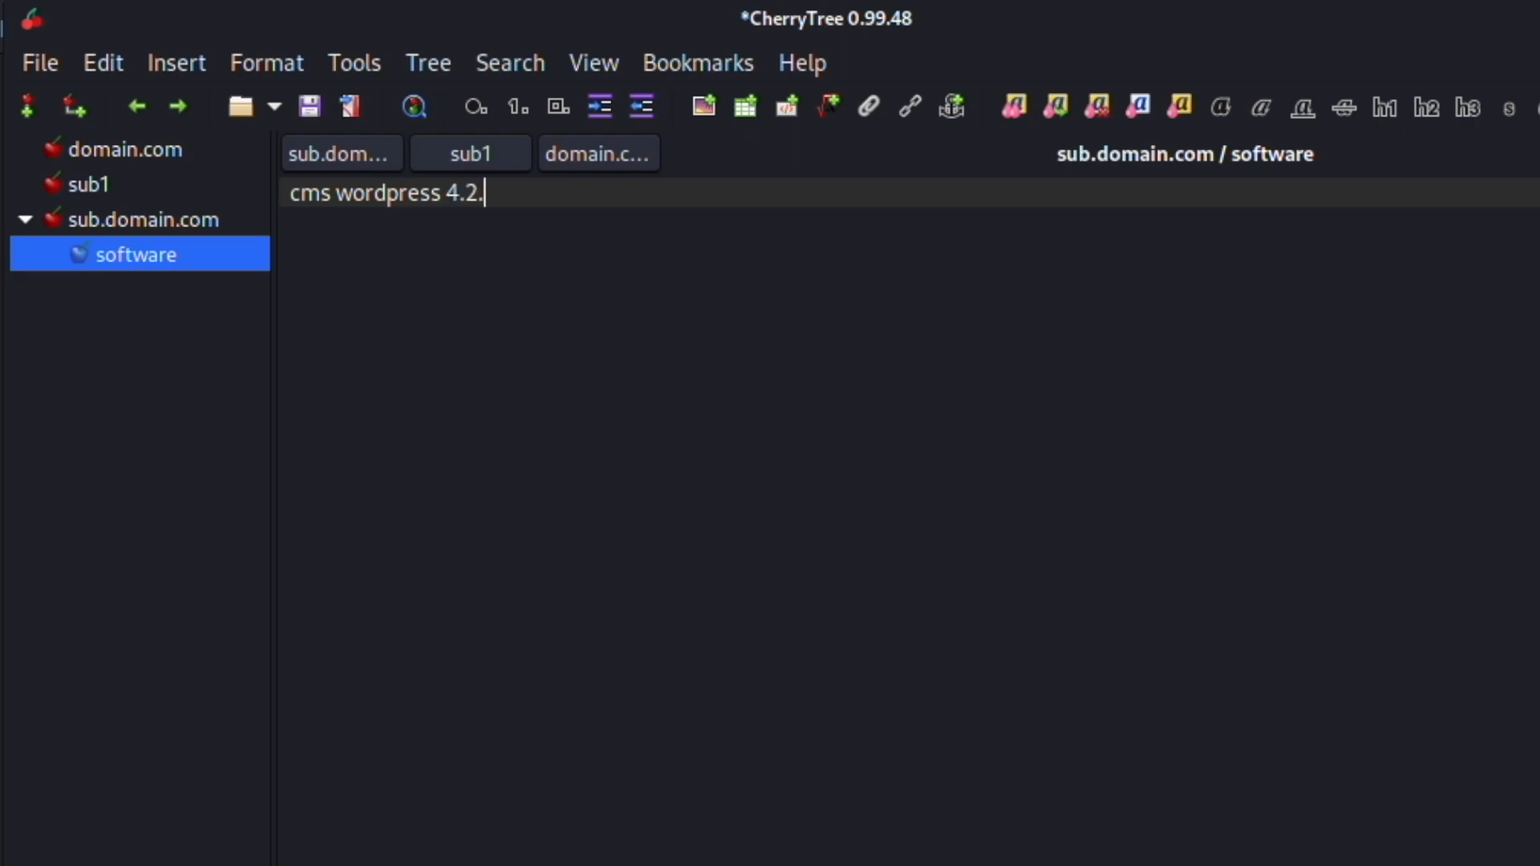
pyautogui.write('4')
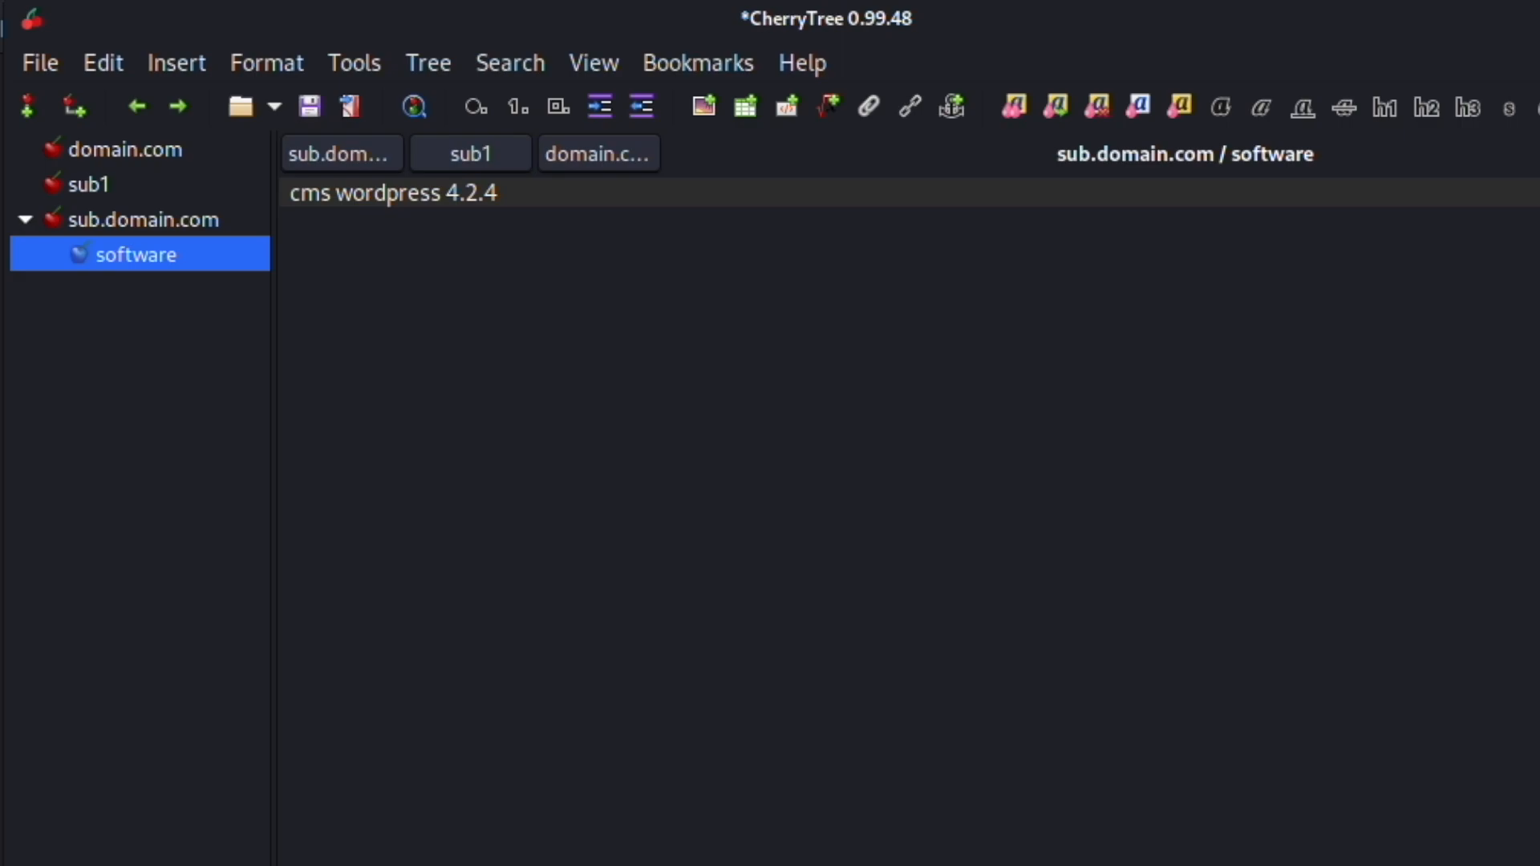
pyautogui.click(497, 192)
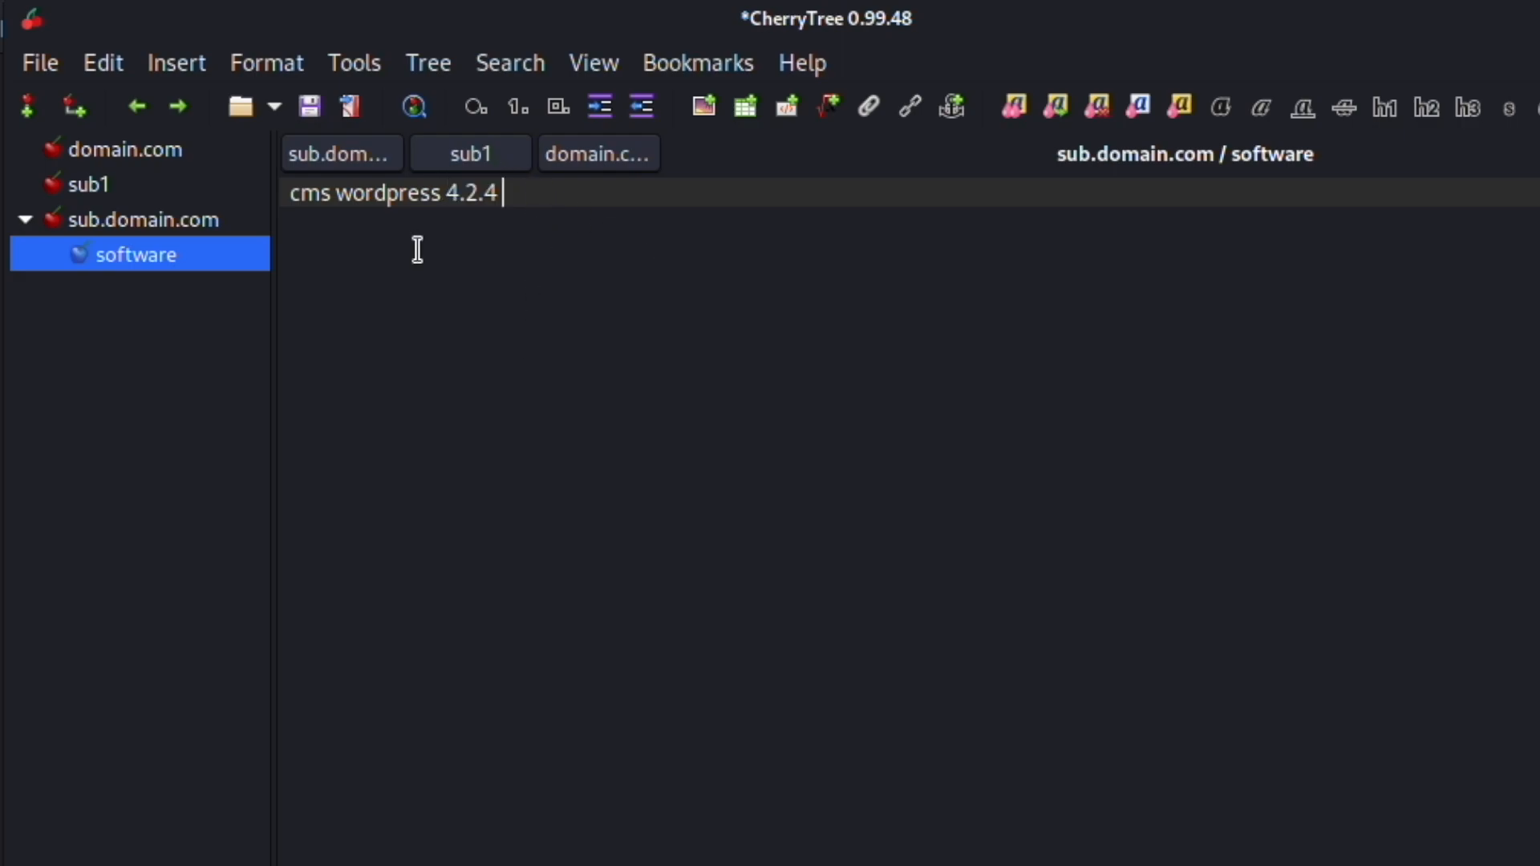
pyautogui.moveTo(285, 230)
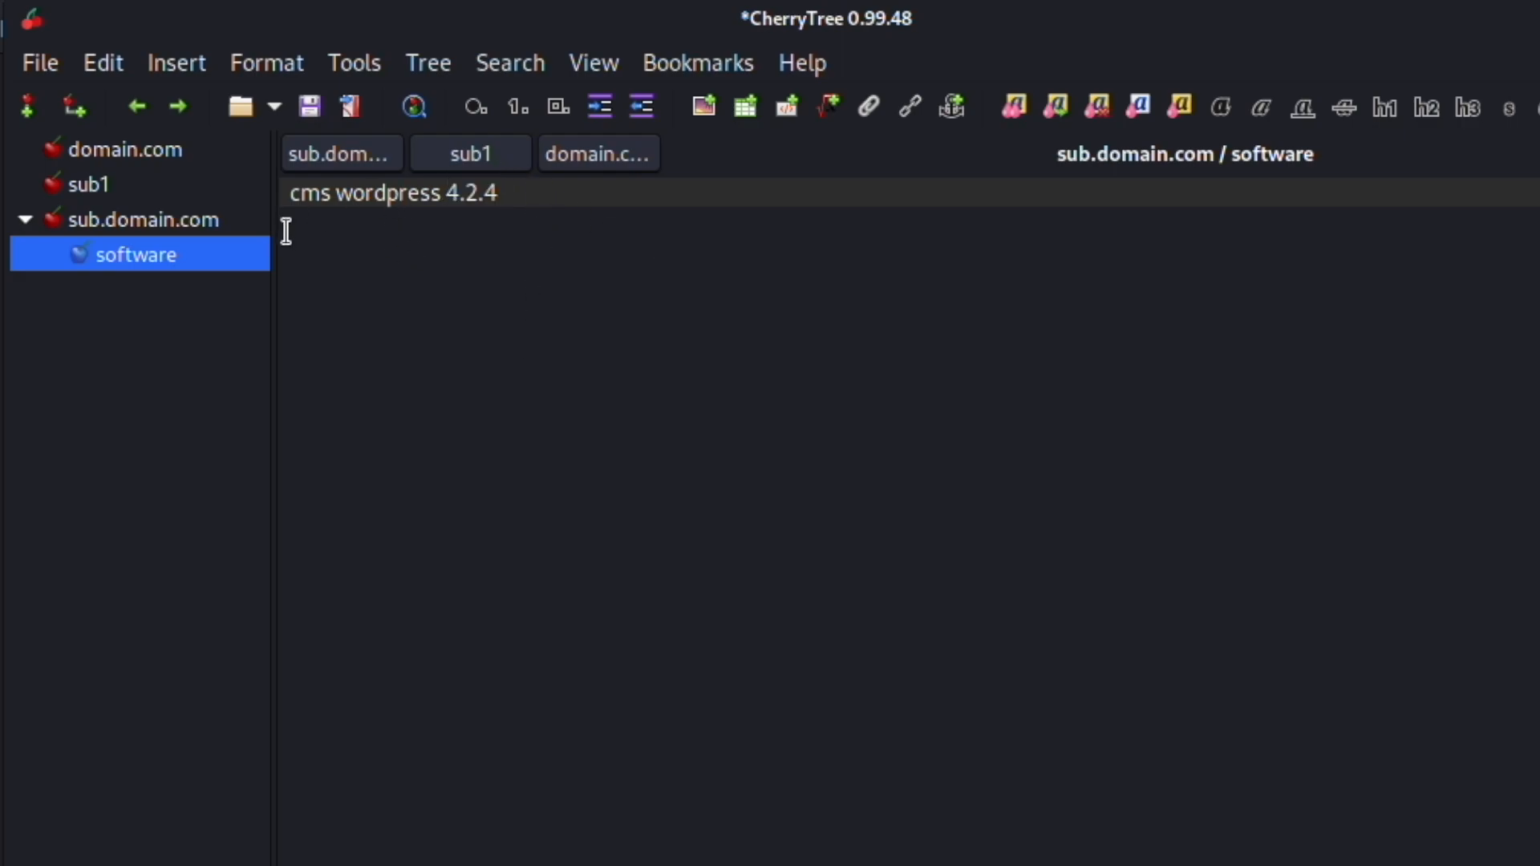
pyautogui.moveTo(196, 351)
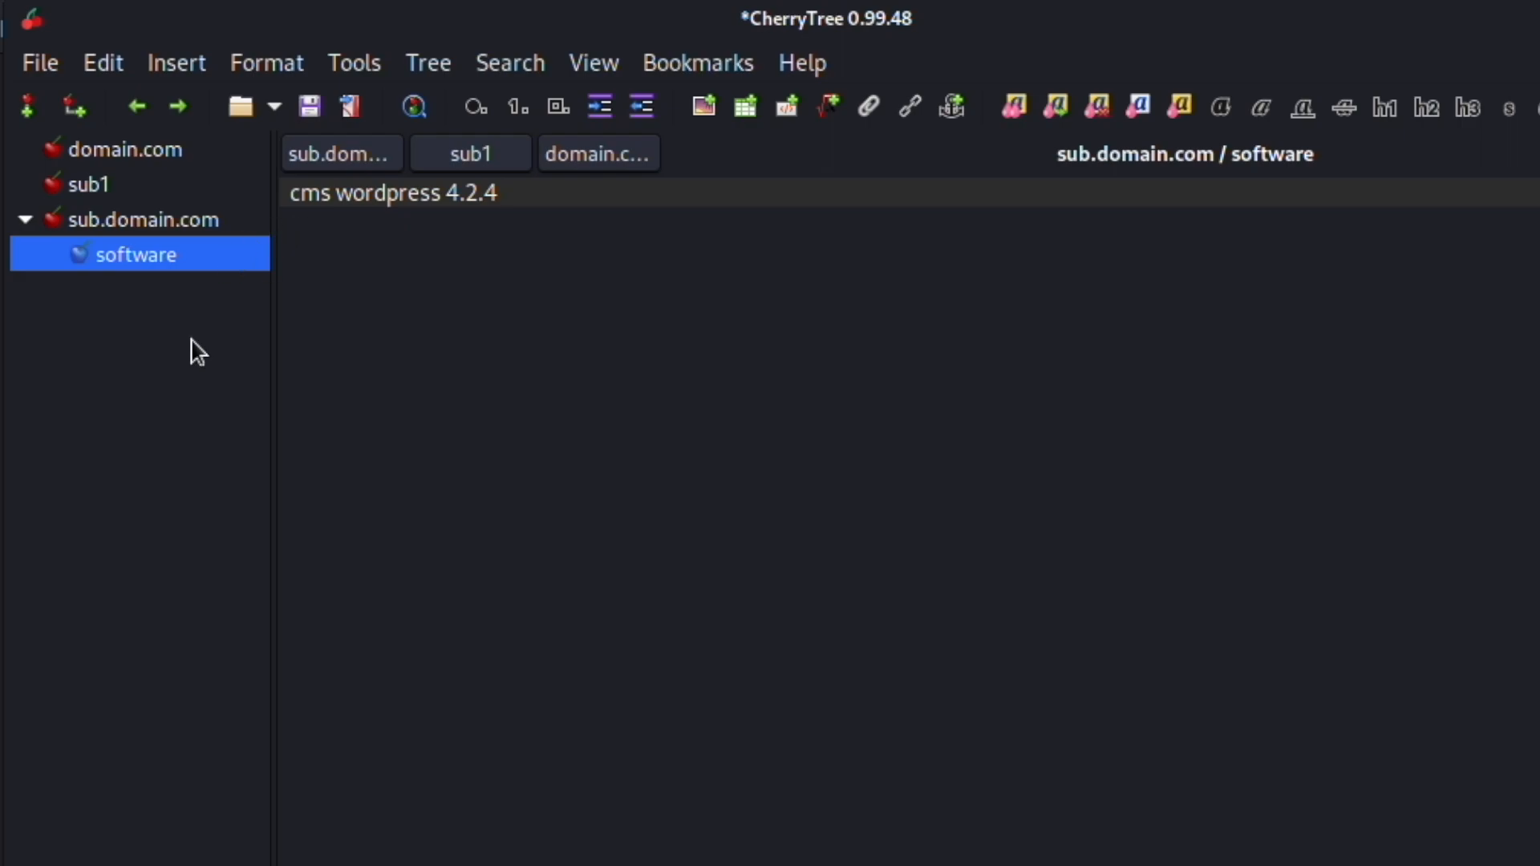
pyautogui.moveTo(87, 192)
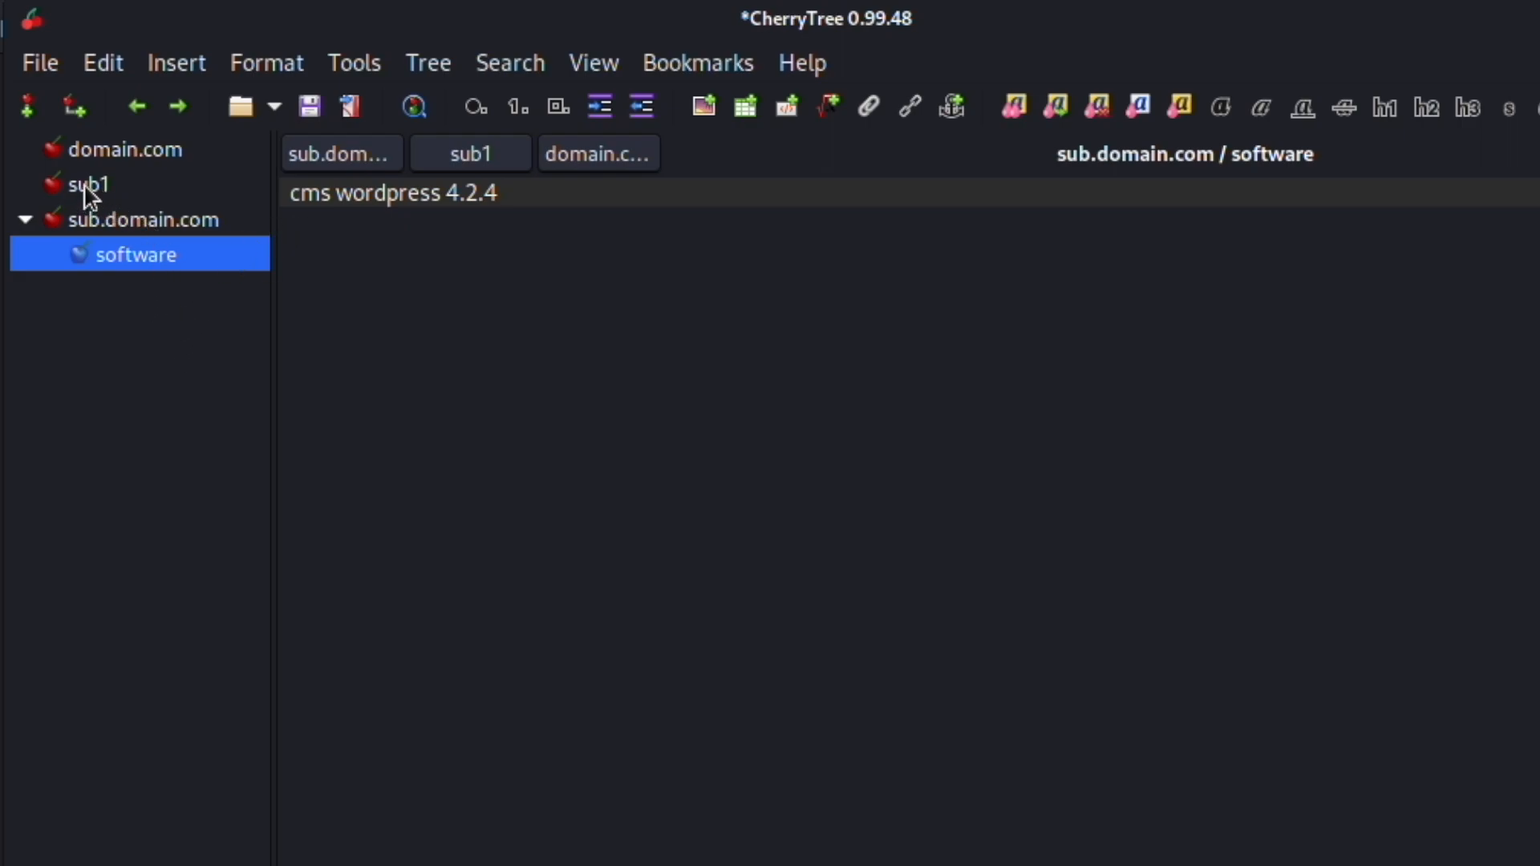
pyautogui.moveTo(106, 229)
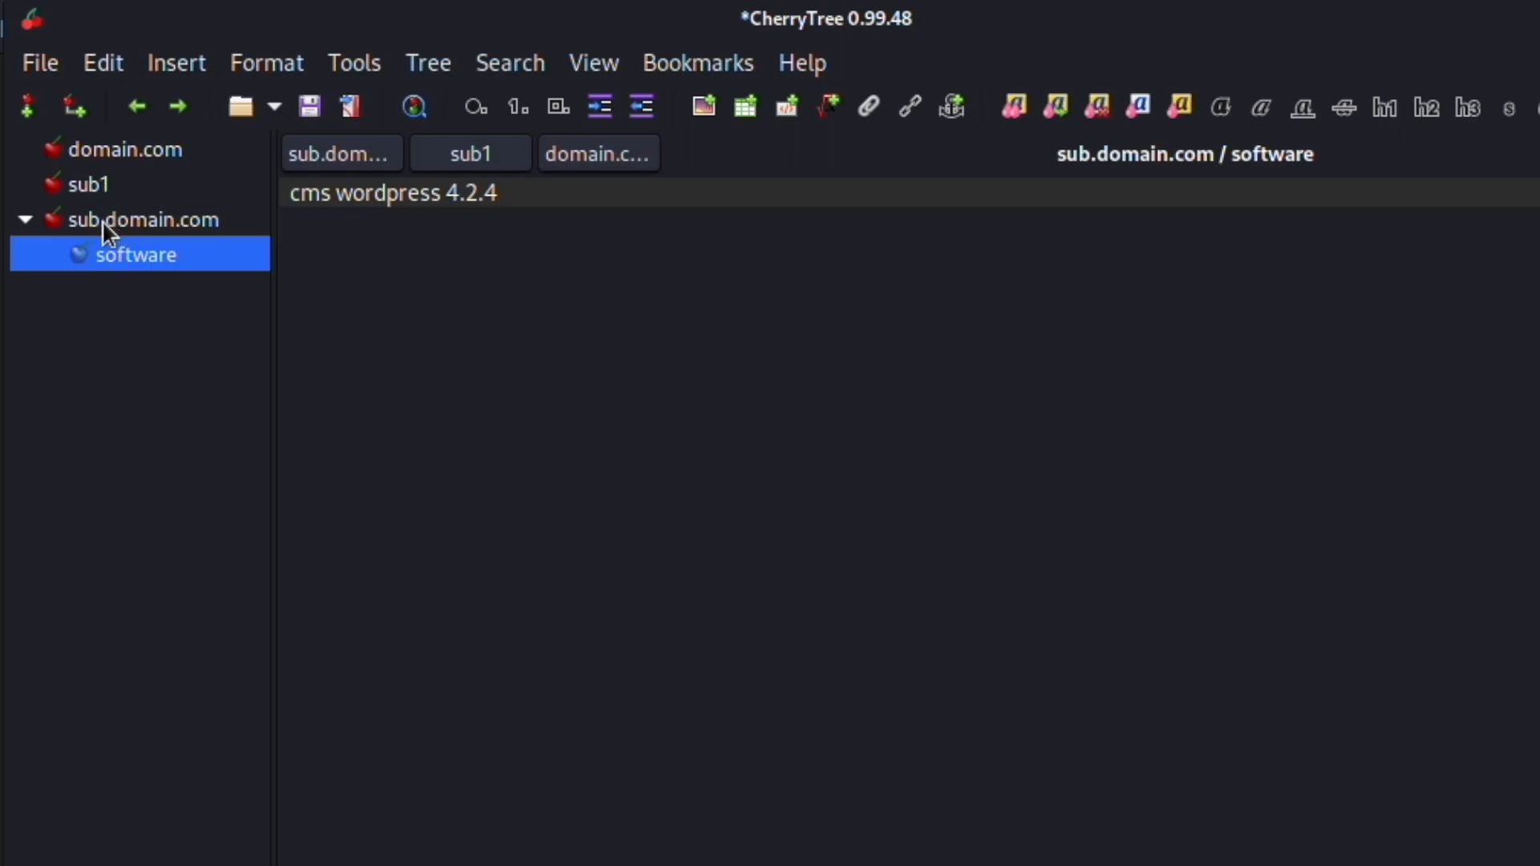
# Delete sub1 and add child node 'sub1.domain.com' under domain.com.
pyautogui.rightClick(88, 183)
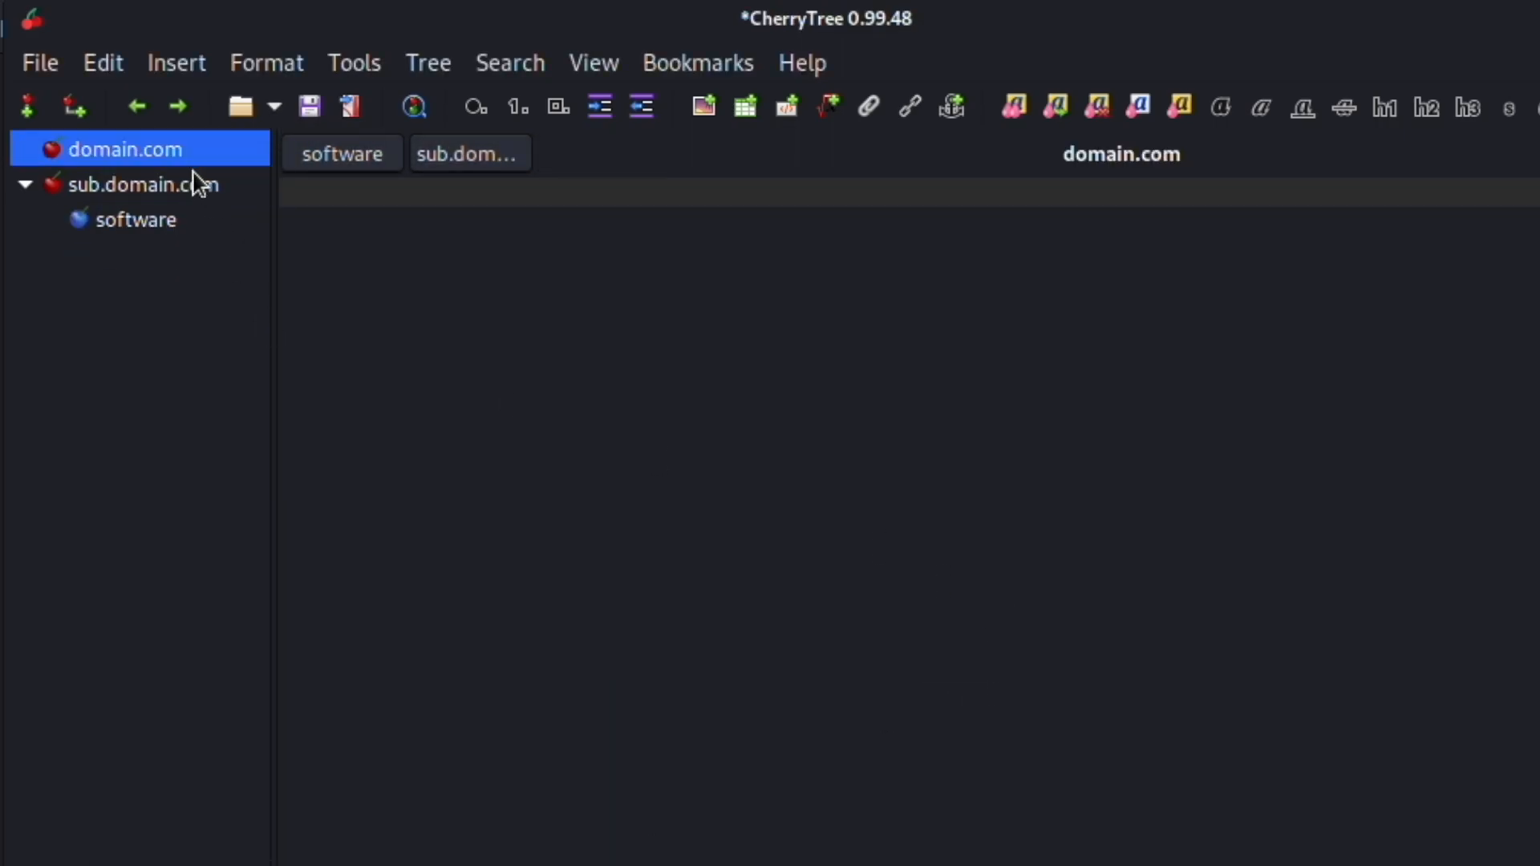
pyautogui.click(74, 106)
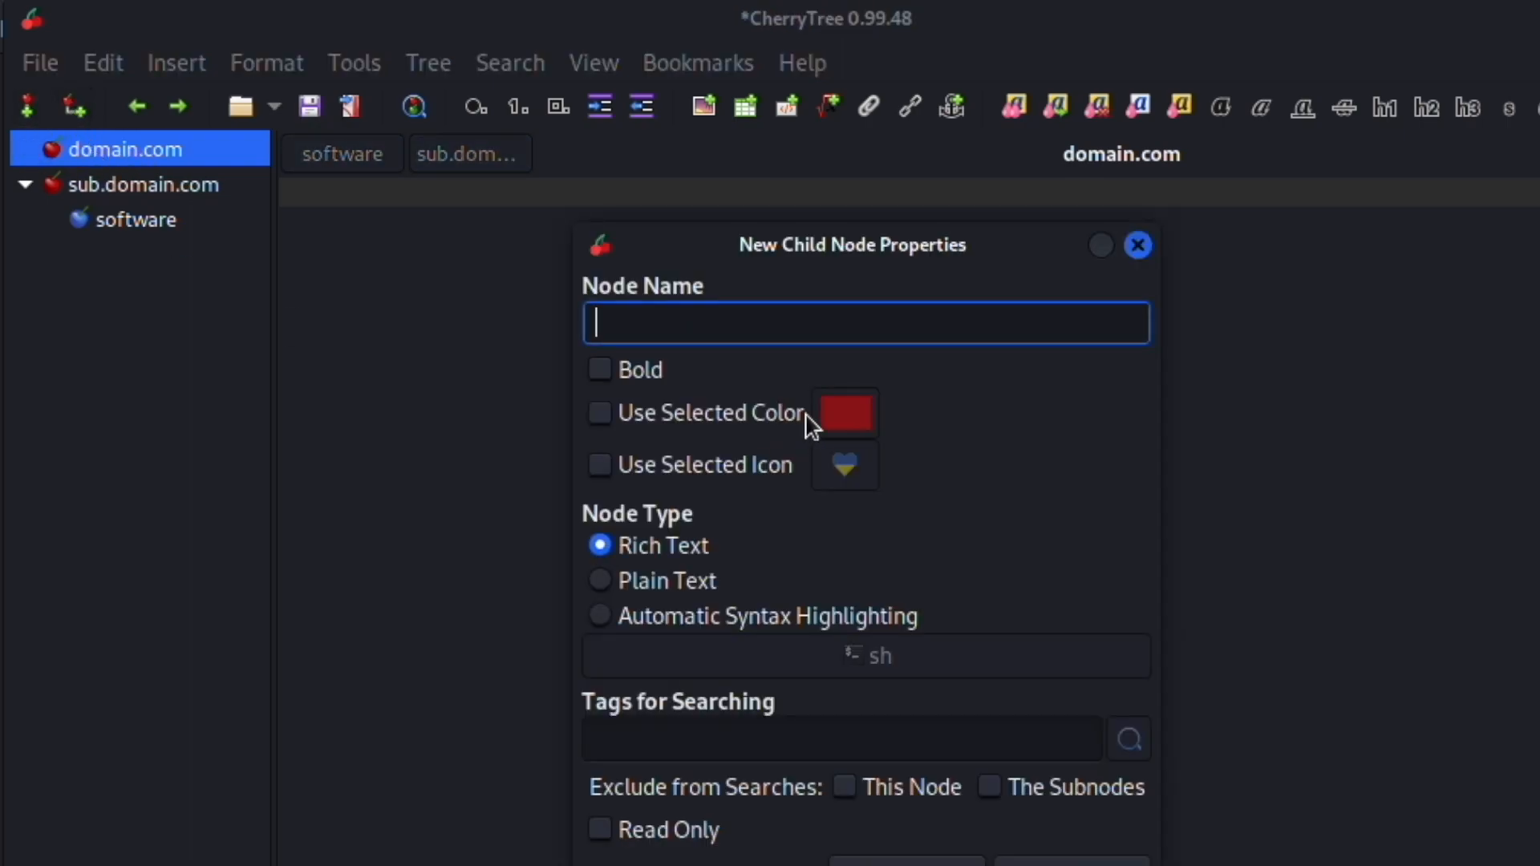
pyautogui.moveTo(771, 324)
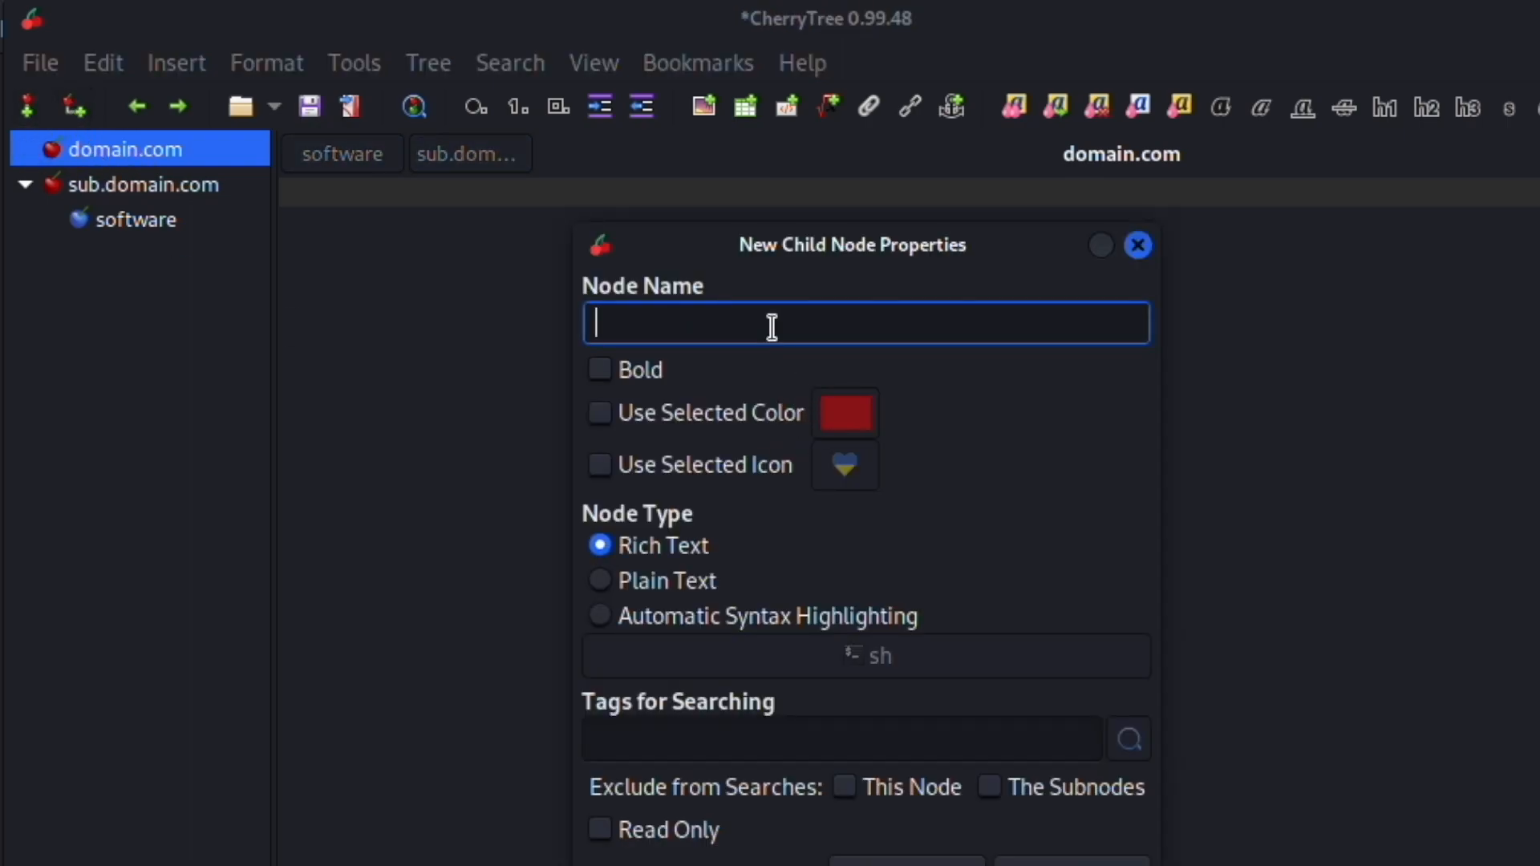
pyautogui.write('sub1.doma')
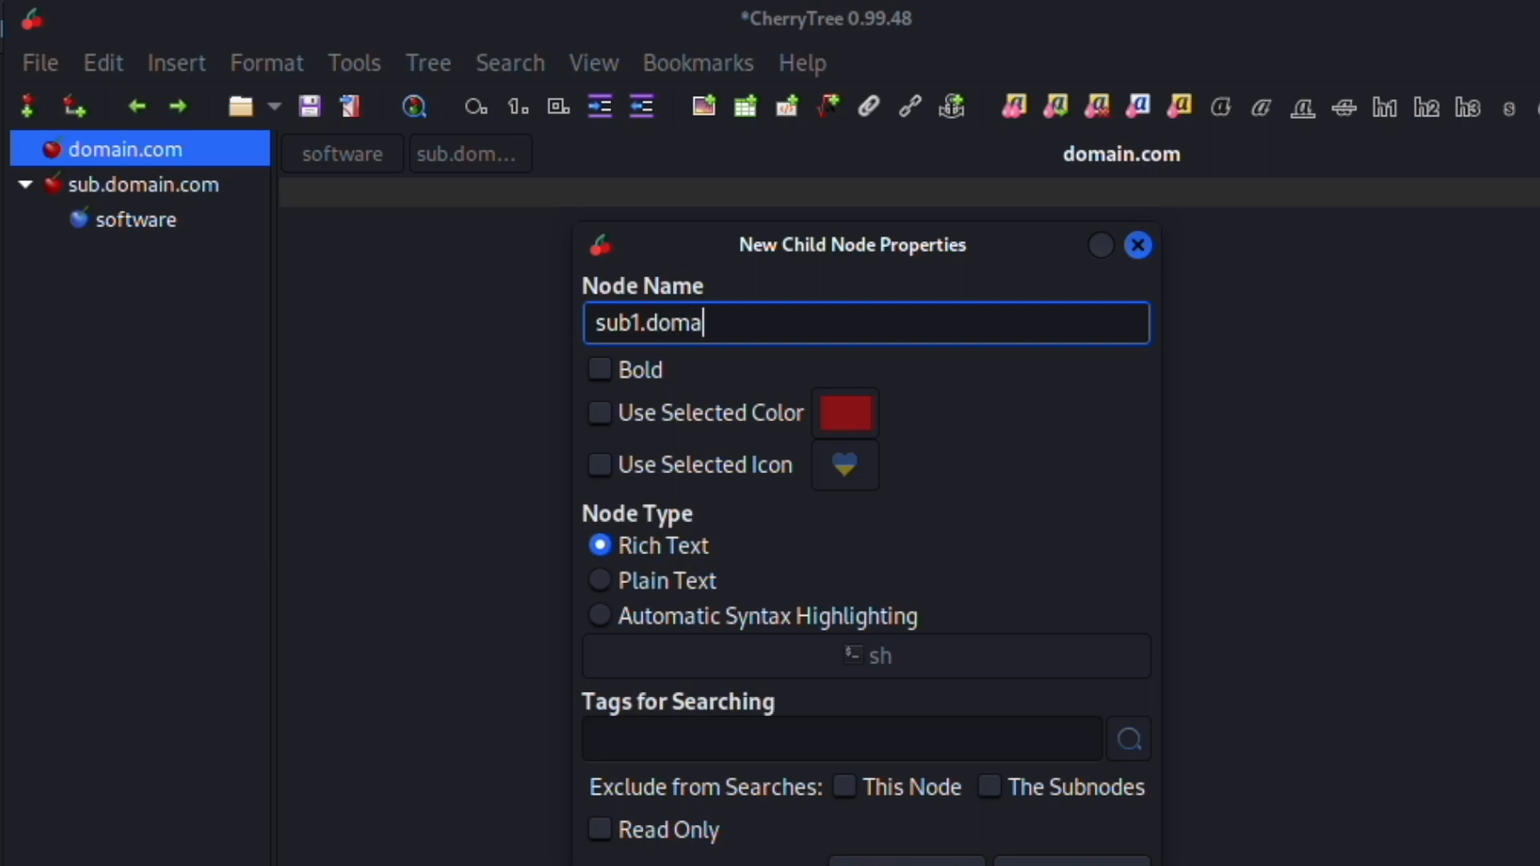
pyautogui.write('in.co')
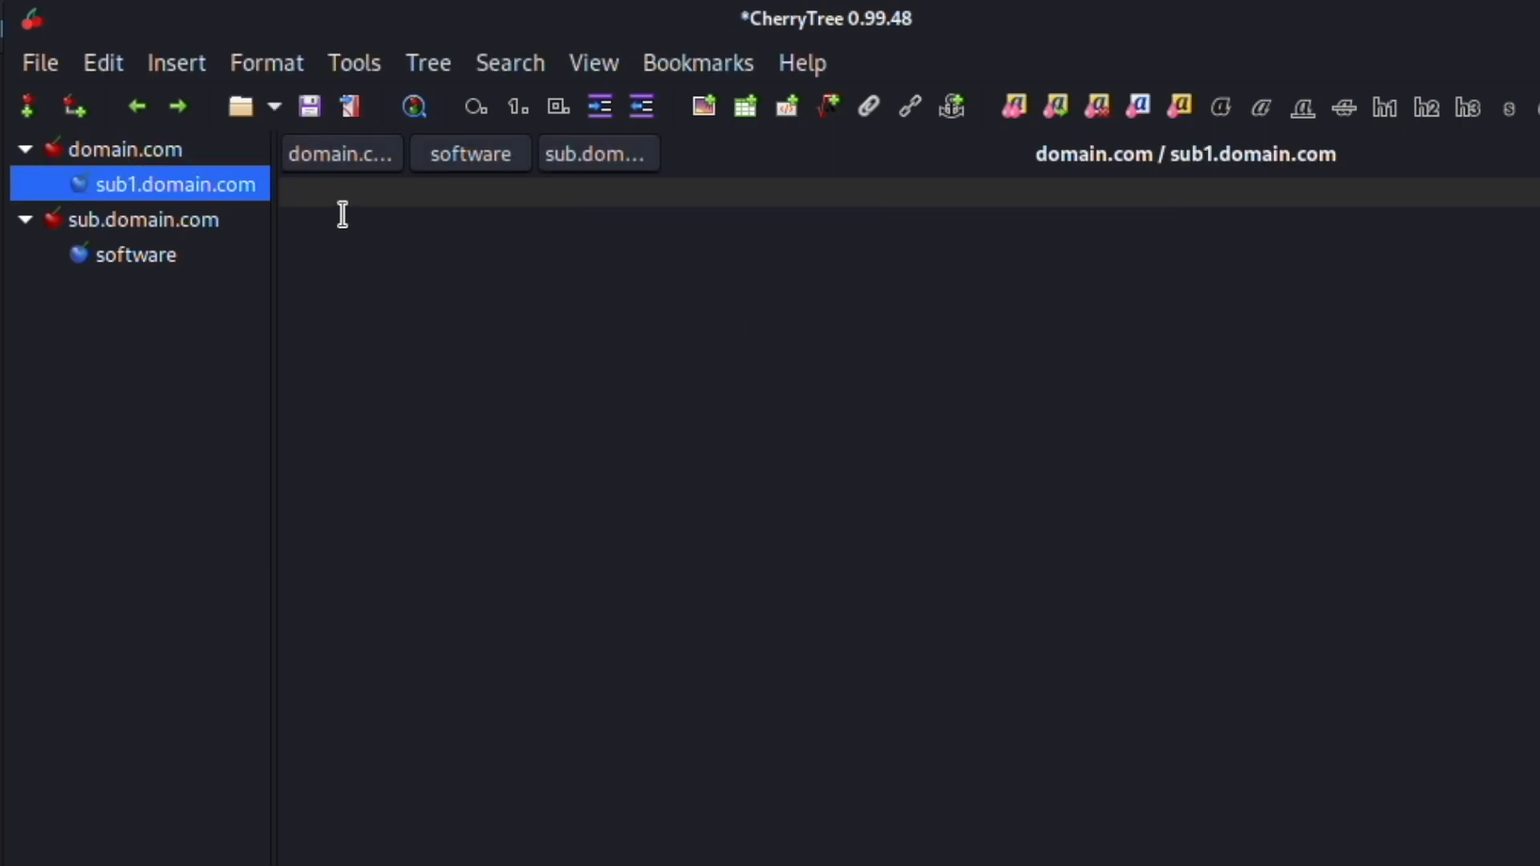
pyautogui.click(442, 366)
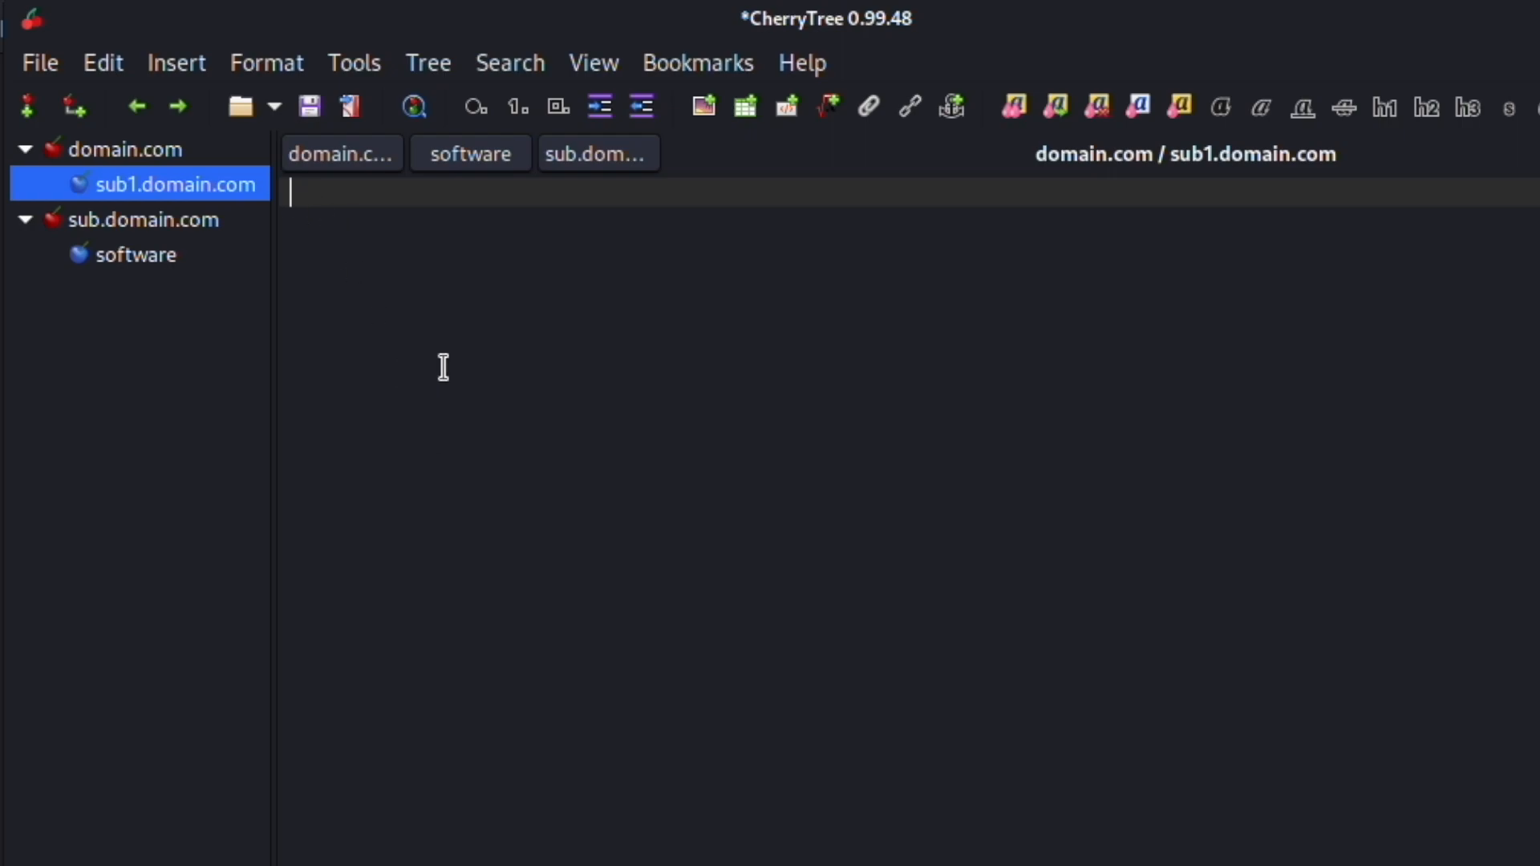
# Add a 'software' child under sub1.domain.com noting 'wordpress'.
pyautogui.click(75, 106)
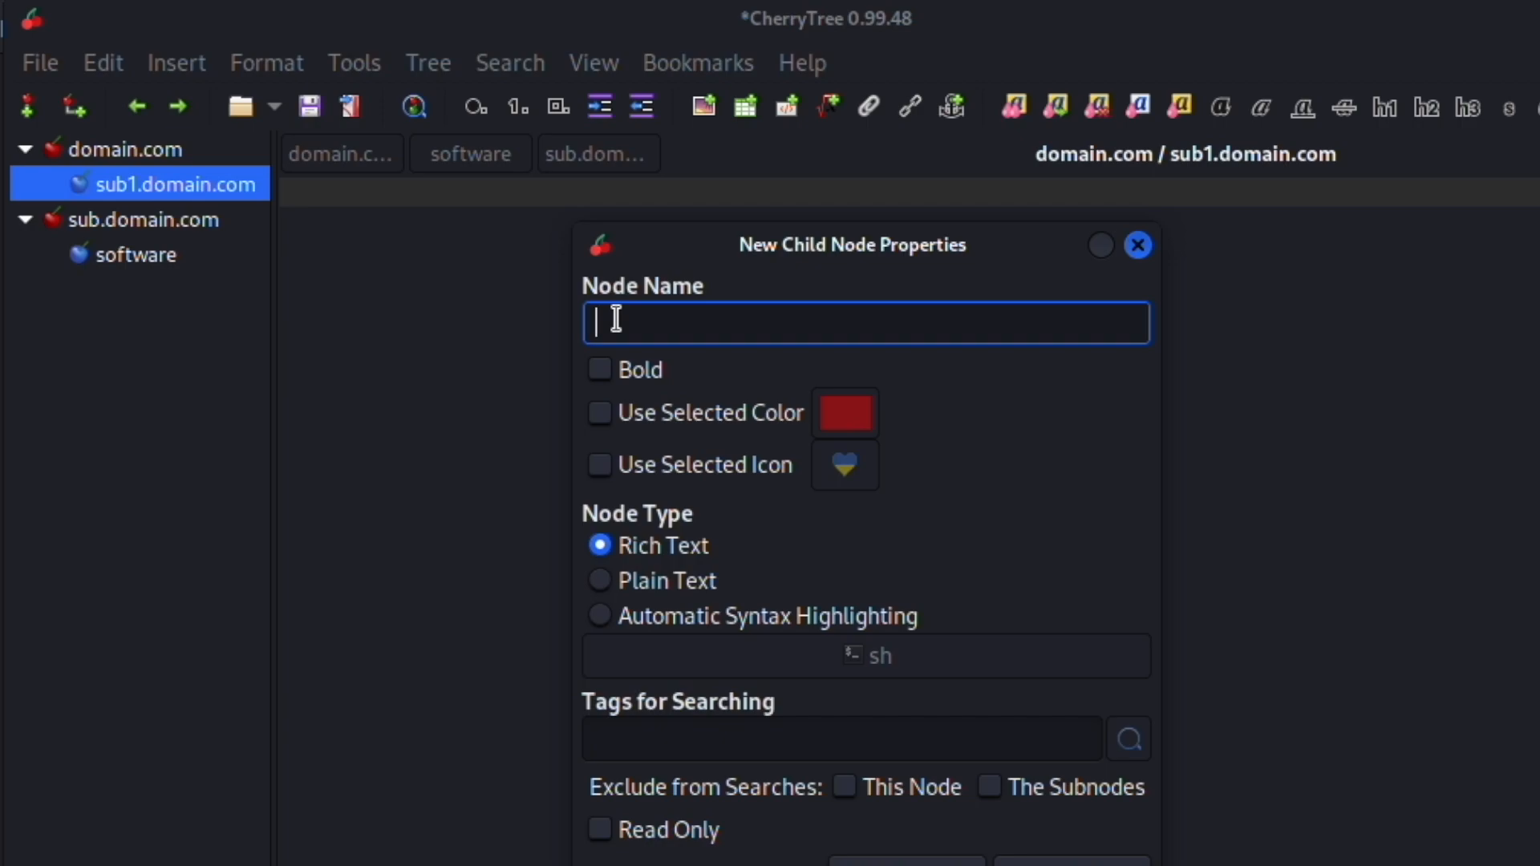
pyautogui.write('s')
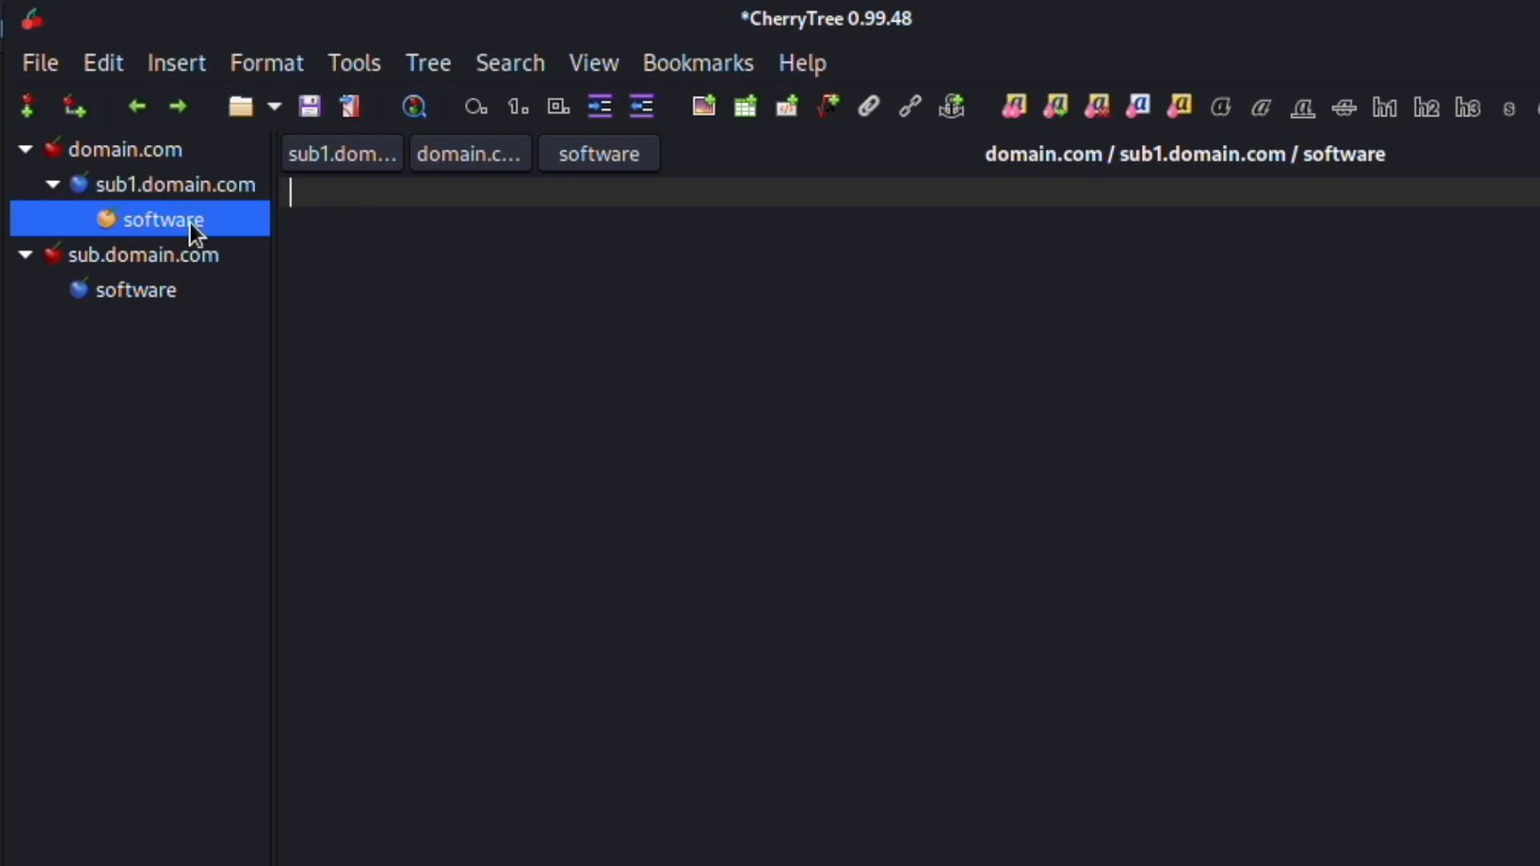
pyautogui.moveTo(394, 222)
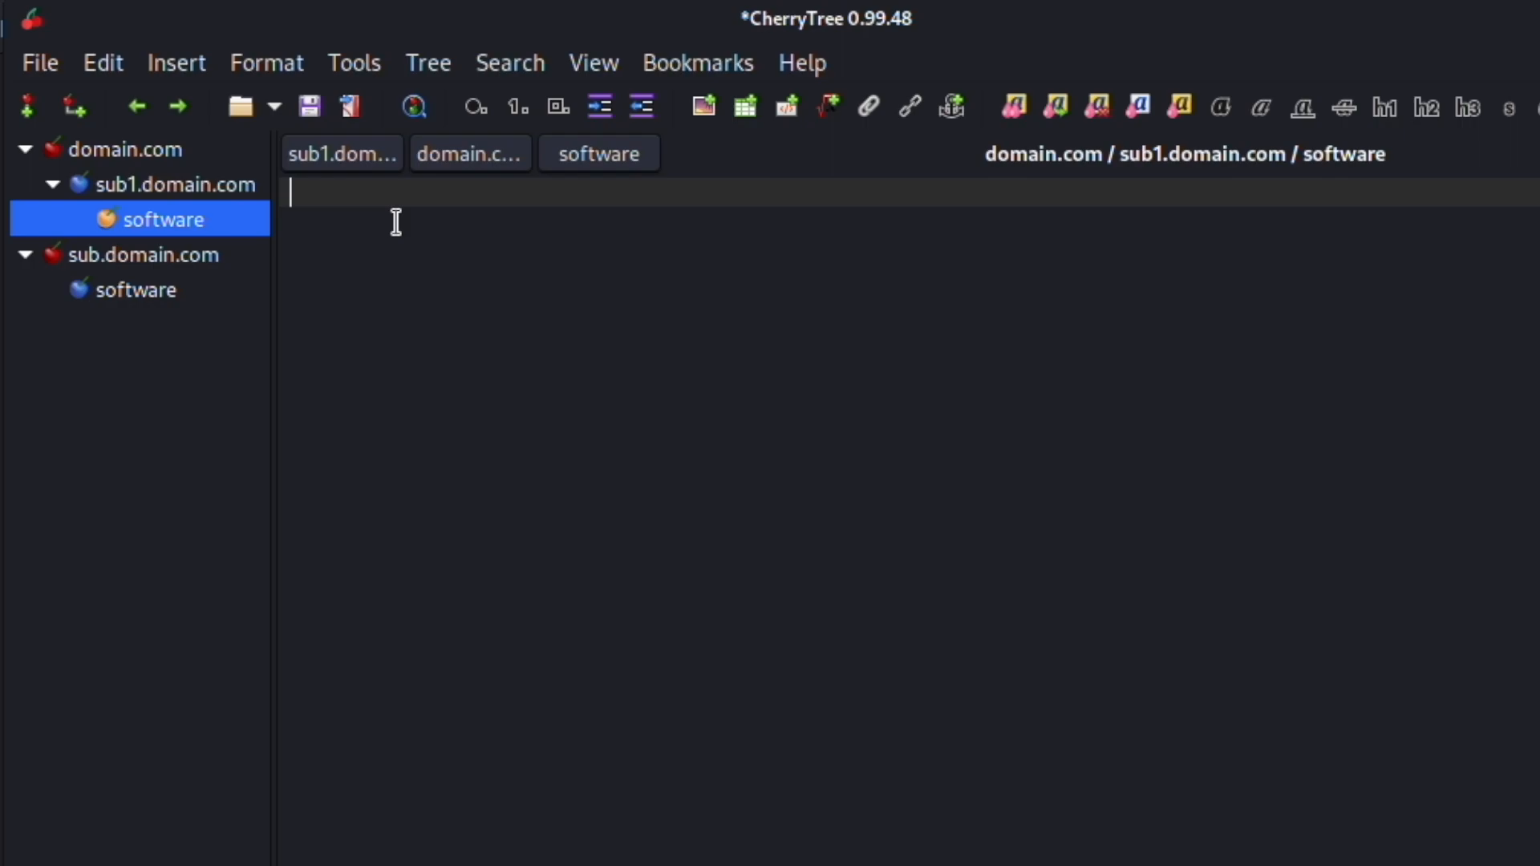
pyautogui.write('wordpress')
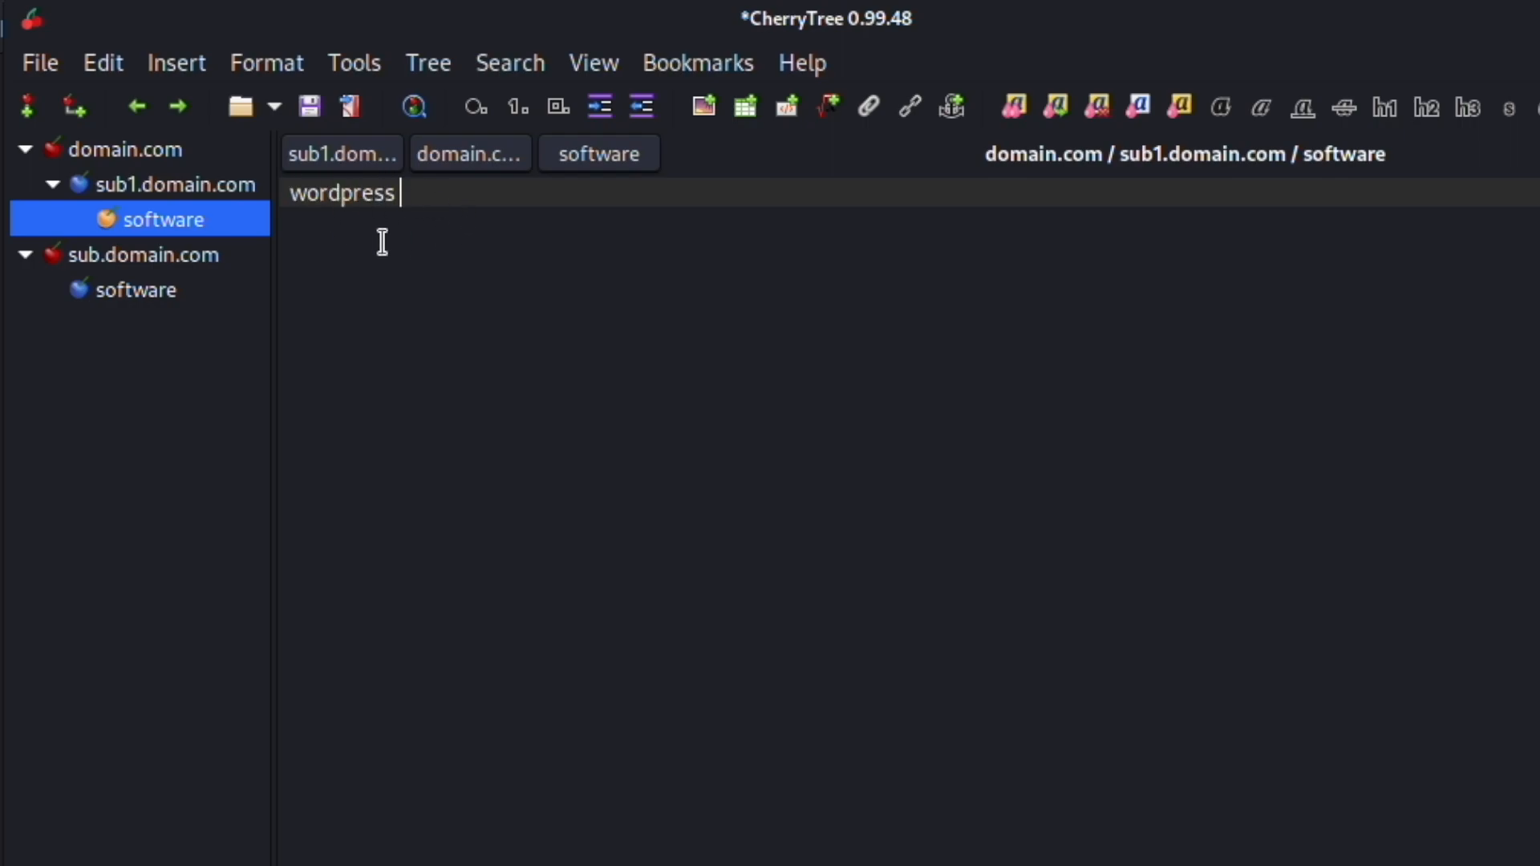
pyautogui.moveTo(118, 189)
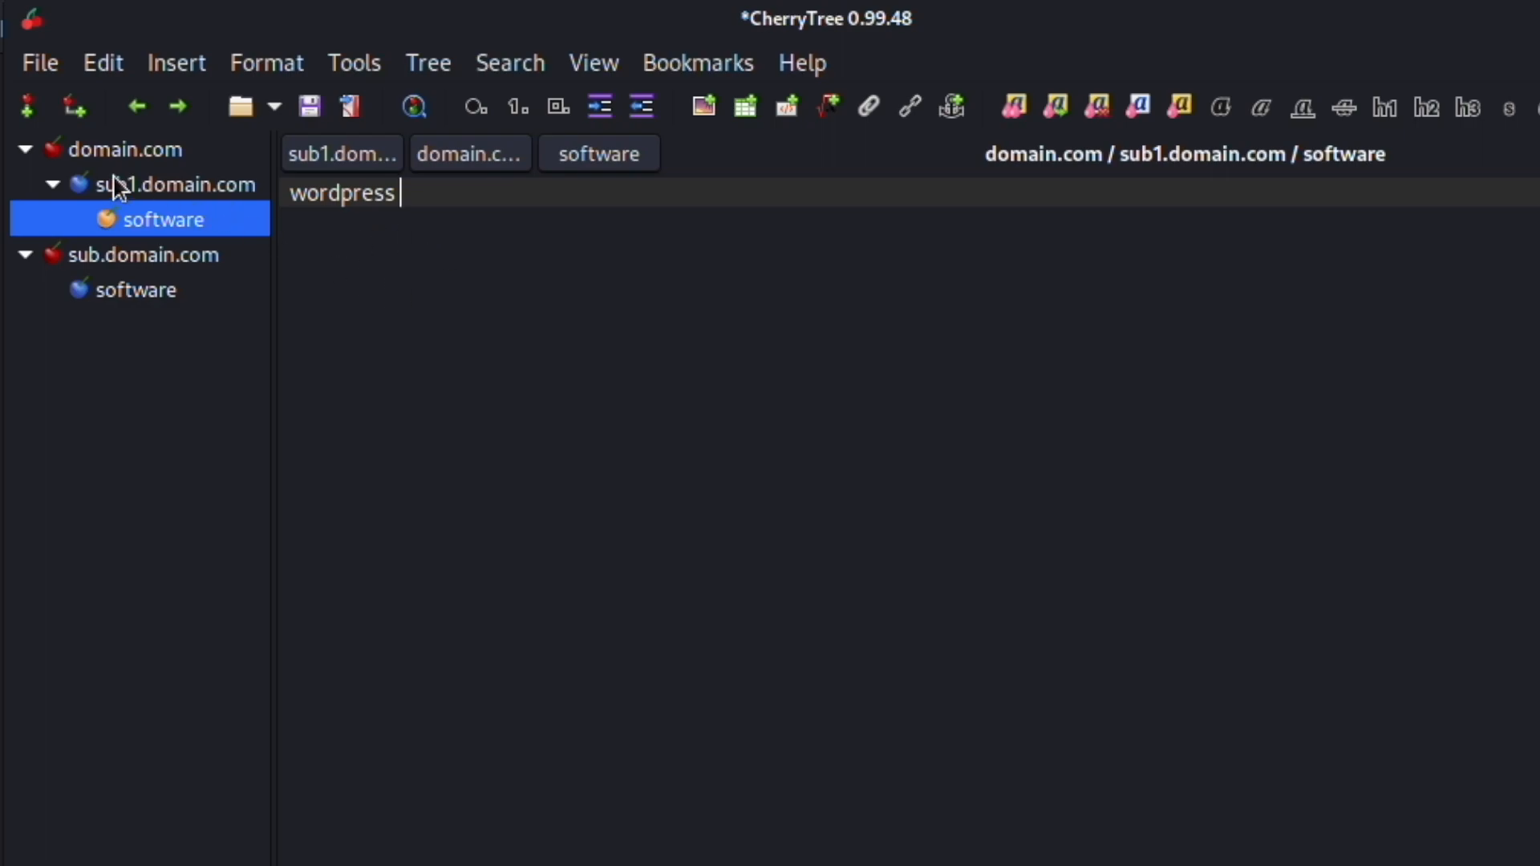
pyautogui.moveTo(241, 344)
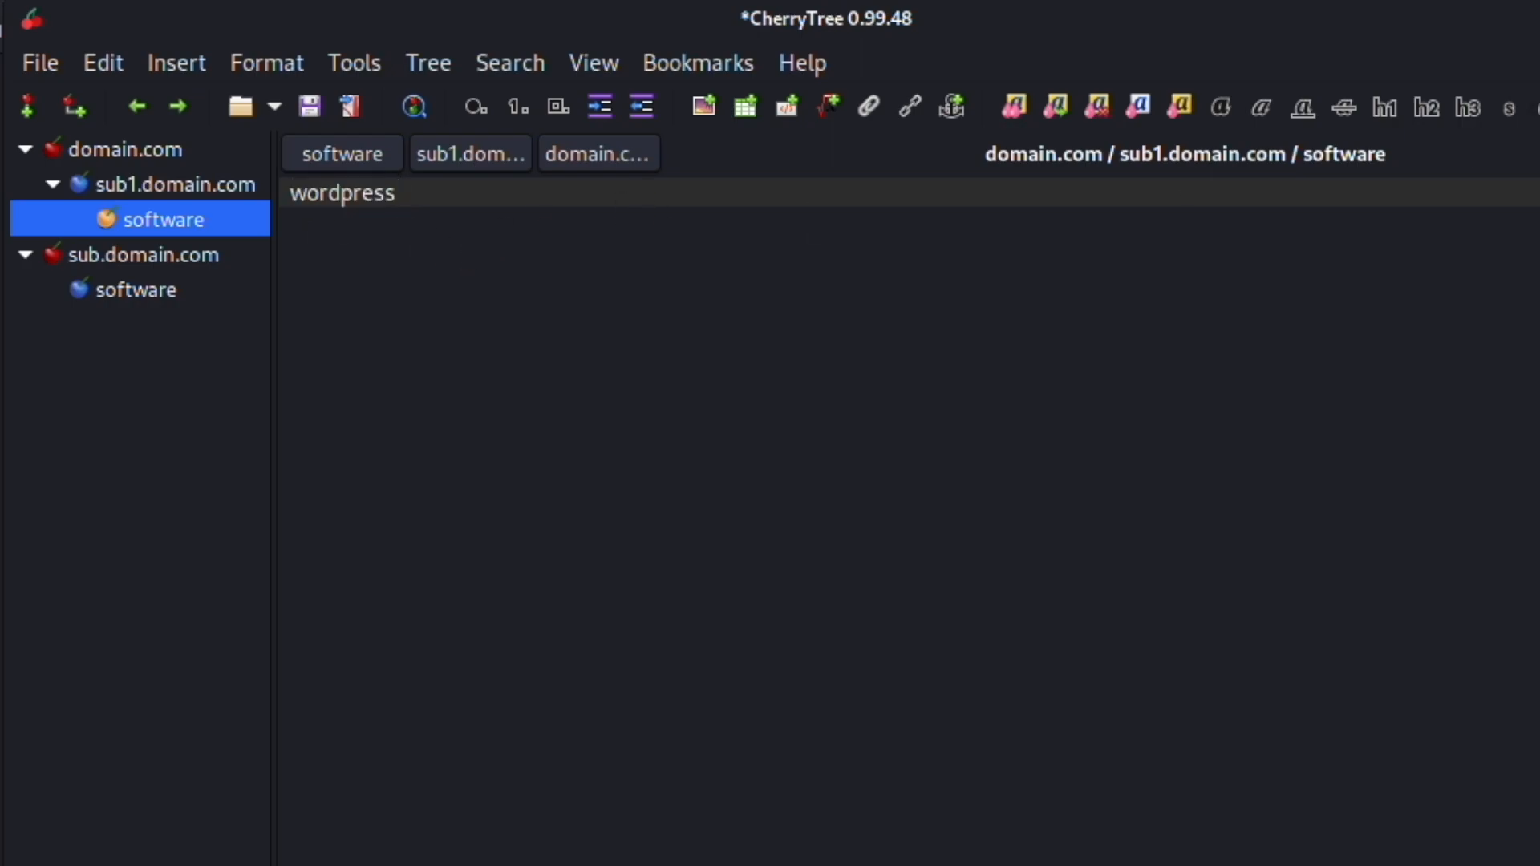
# Shrink the CherryTree window and bring the Firefox window forward.
pyautogui.click(402, 193)
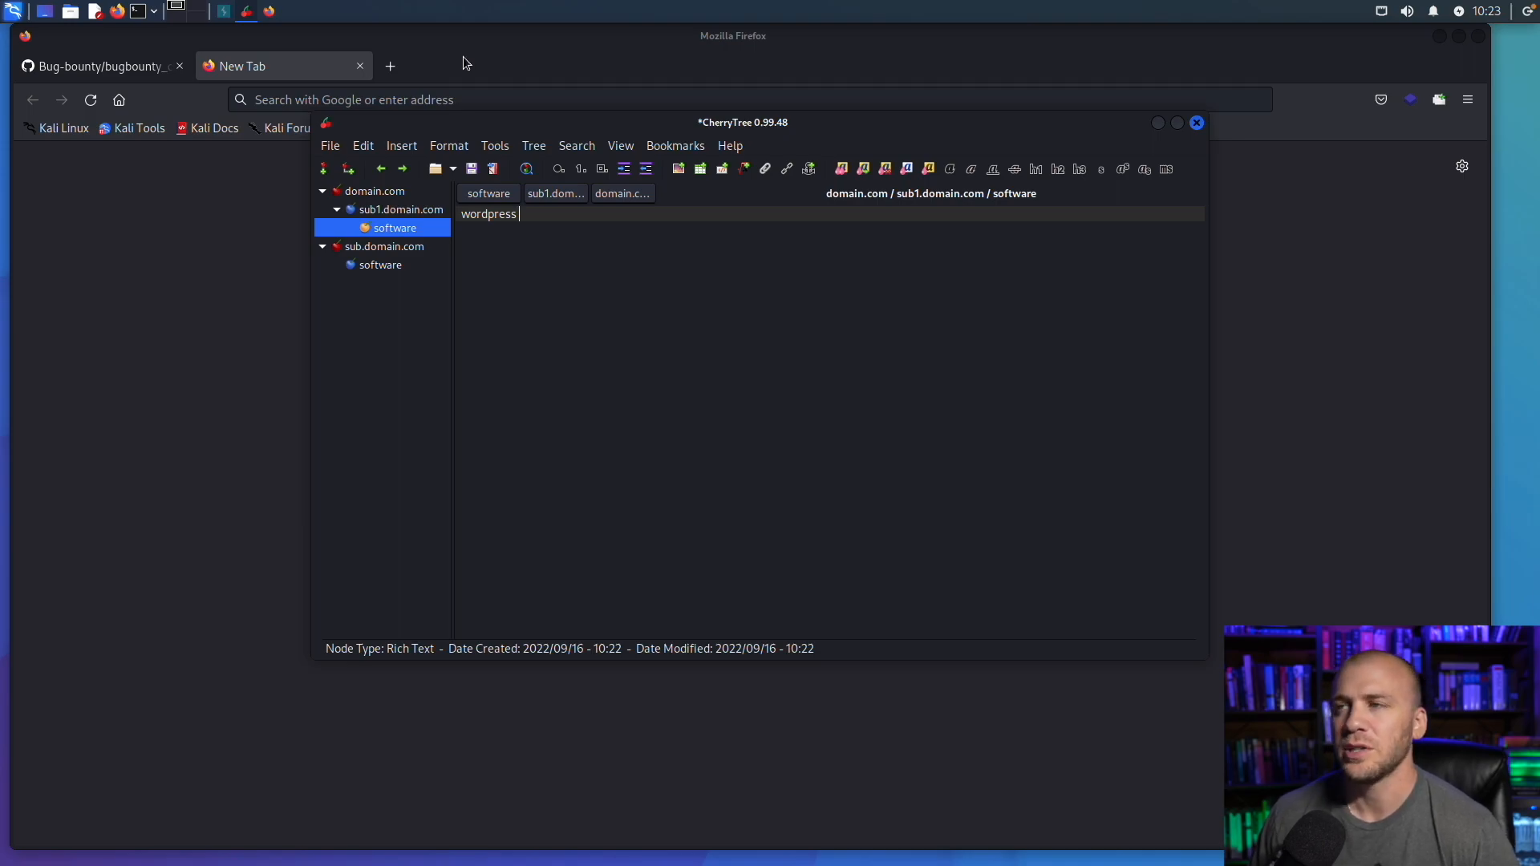
pyautogui.click(1408, 100)
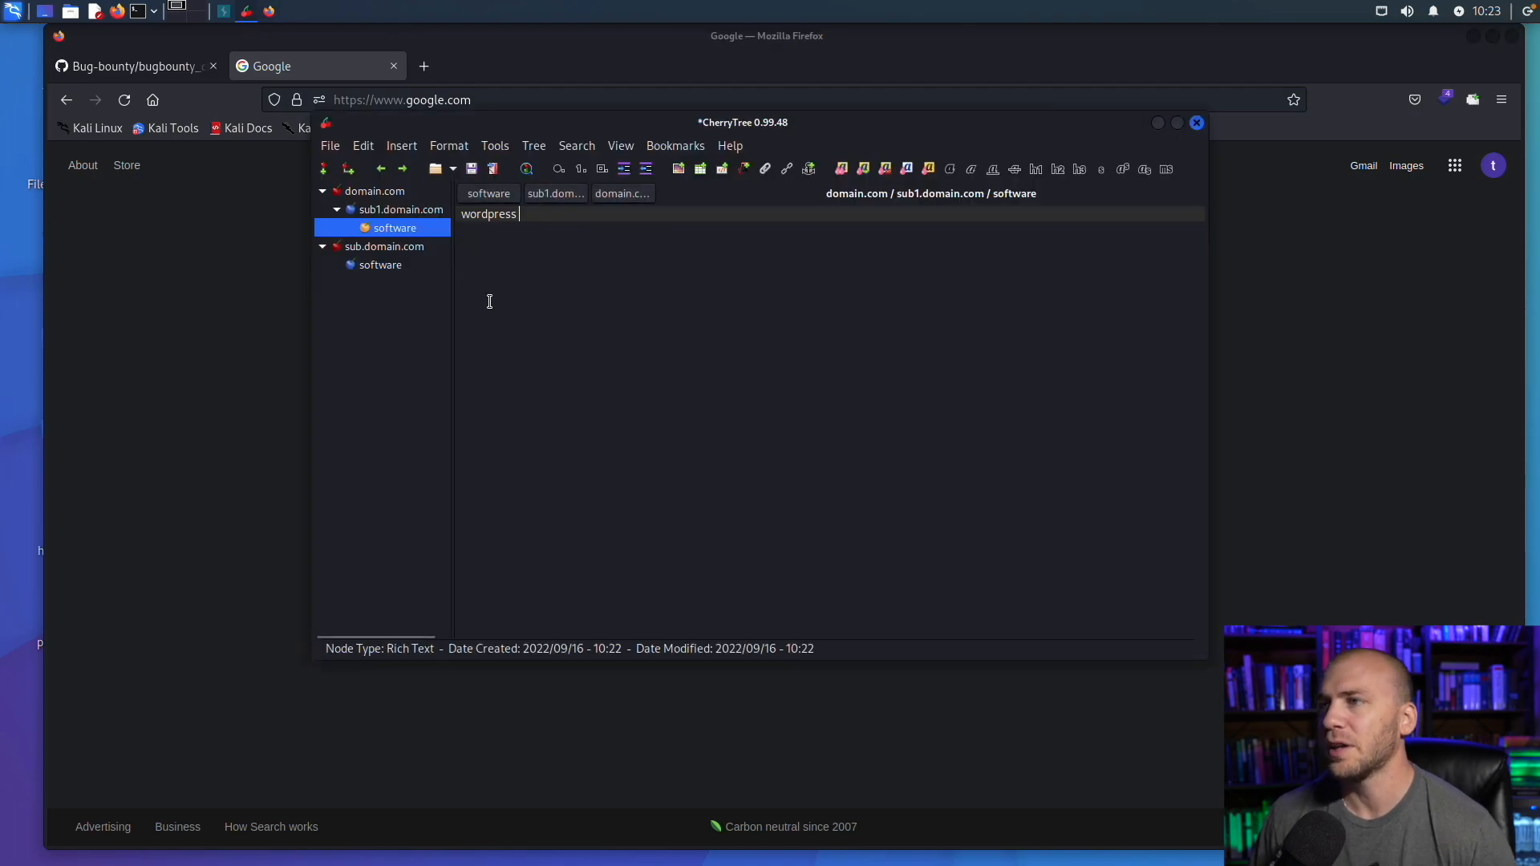
pyautogui.moveTo(486, 297)
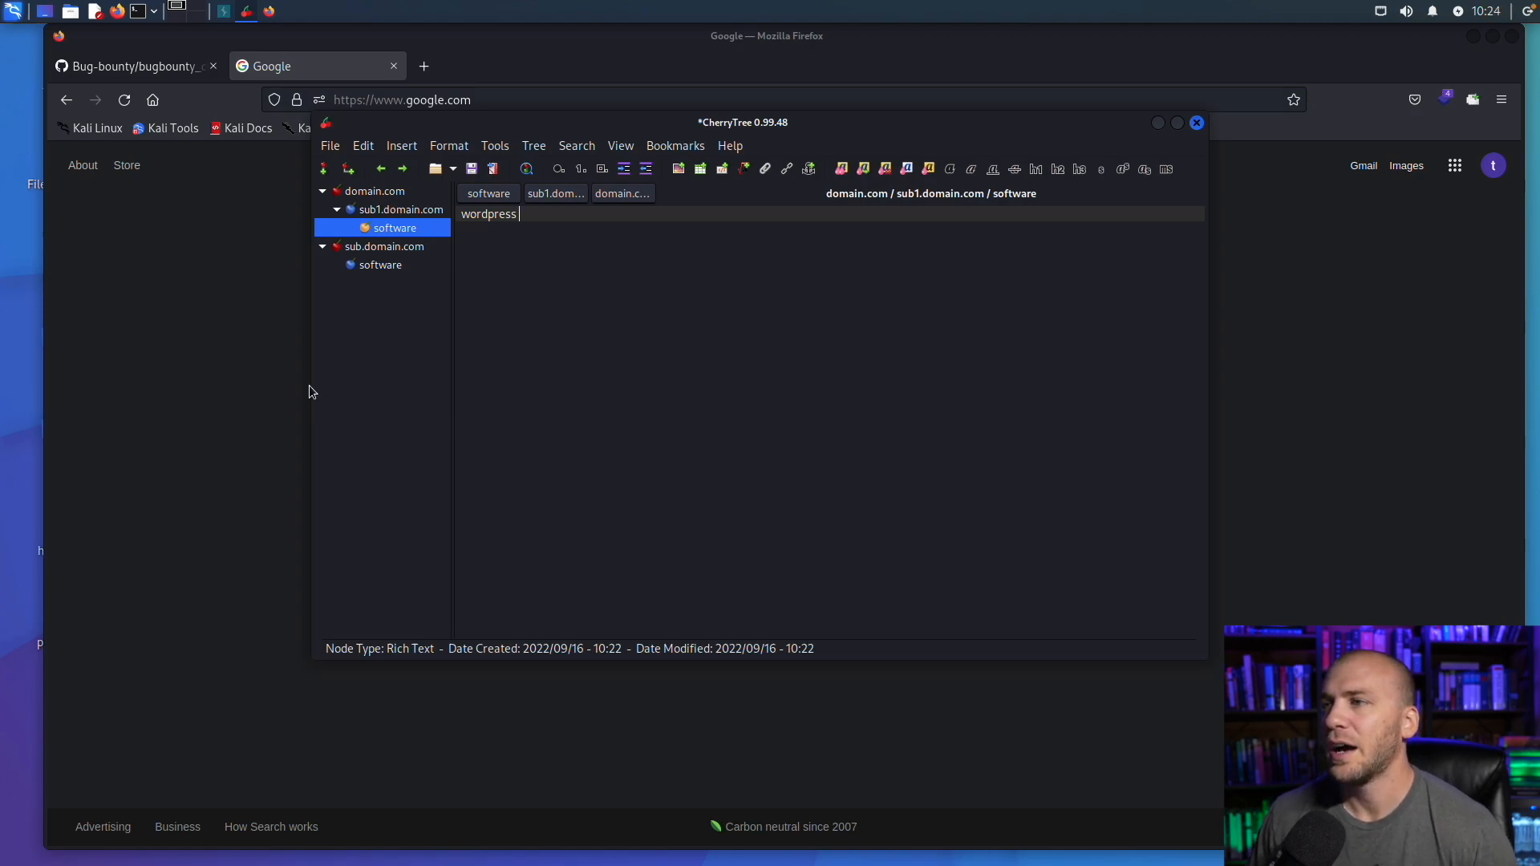
pyautogui.moveTo(455, 442)
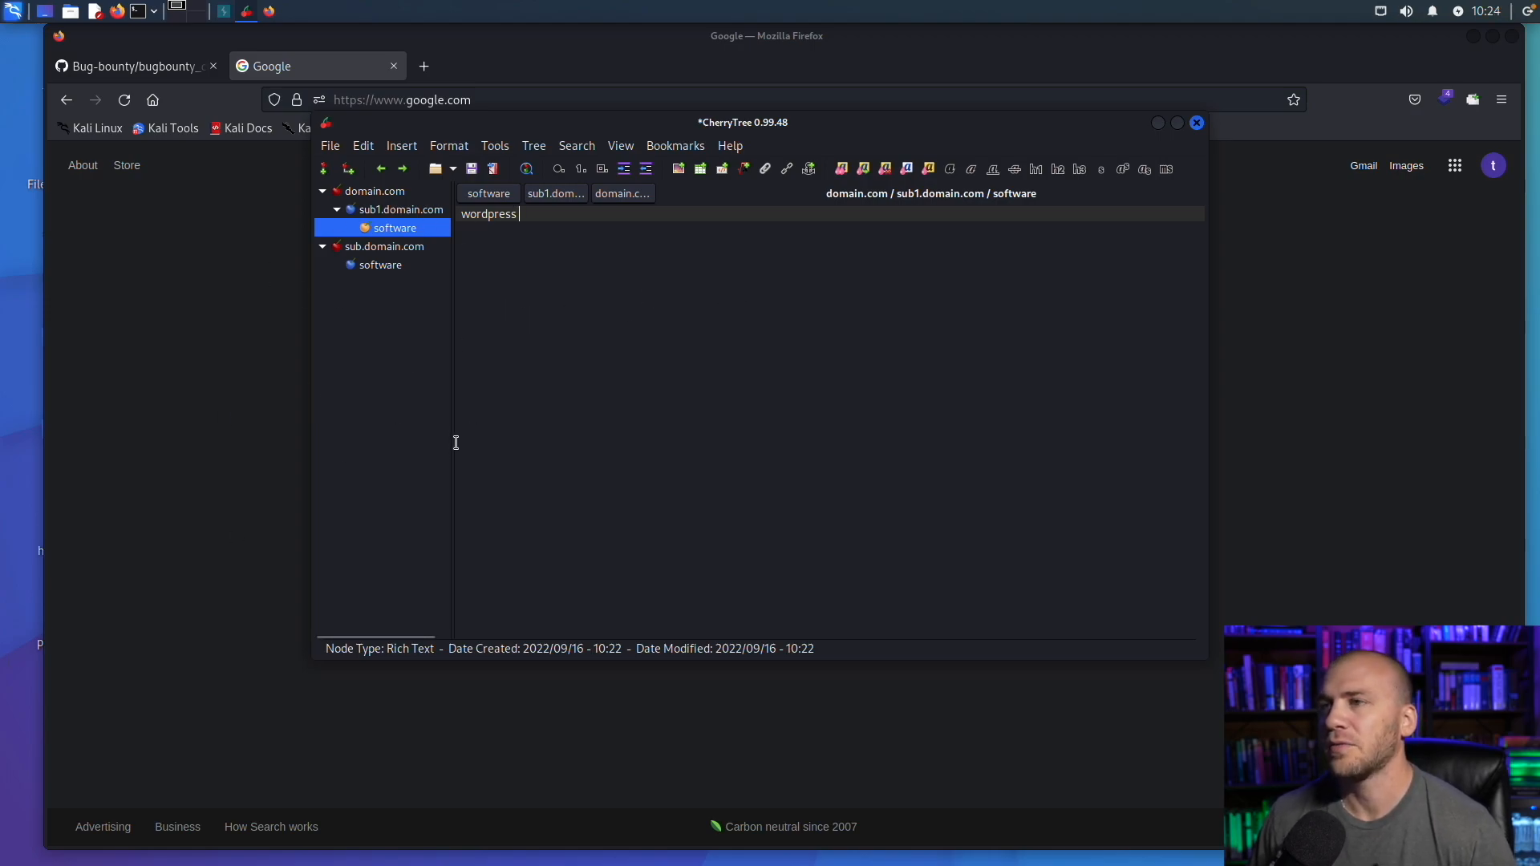
pyautogui.moveTo(649, 329)
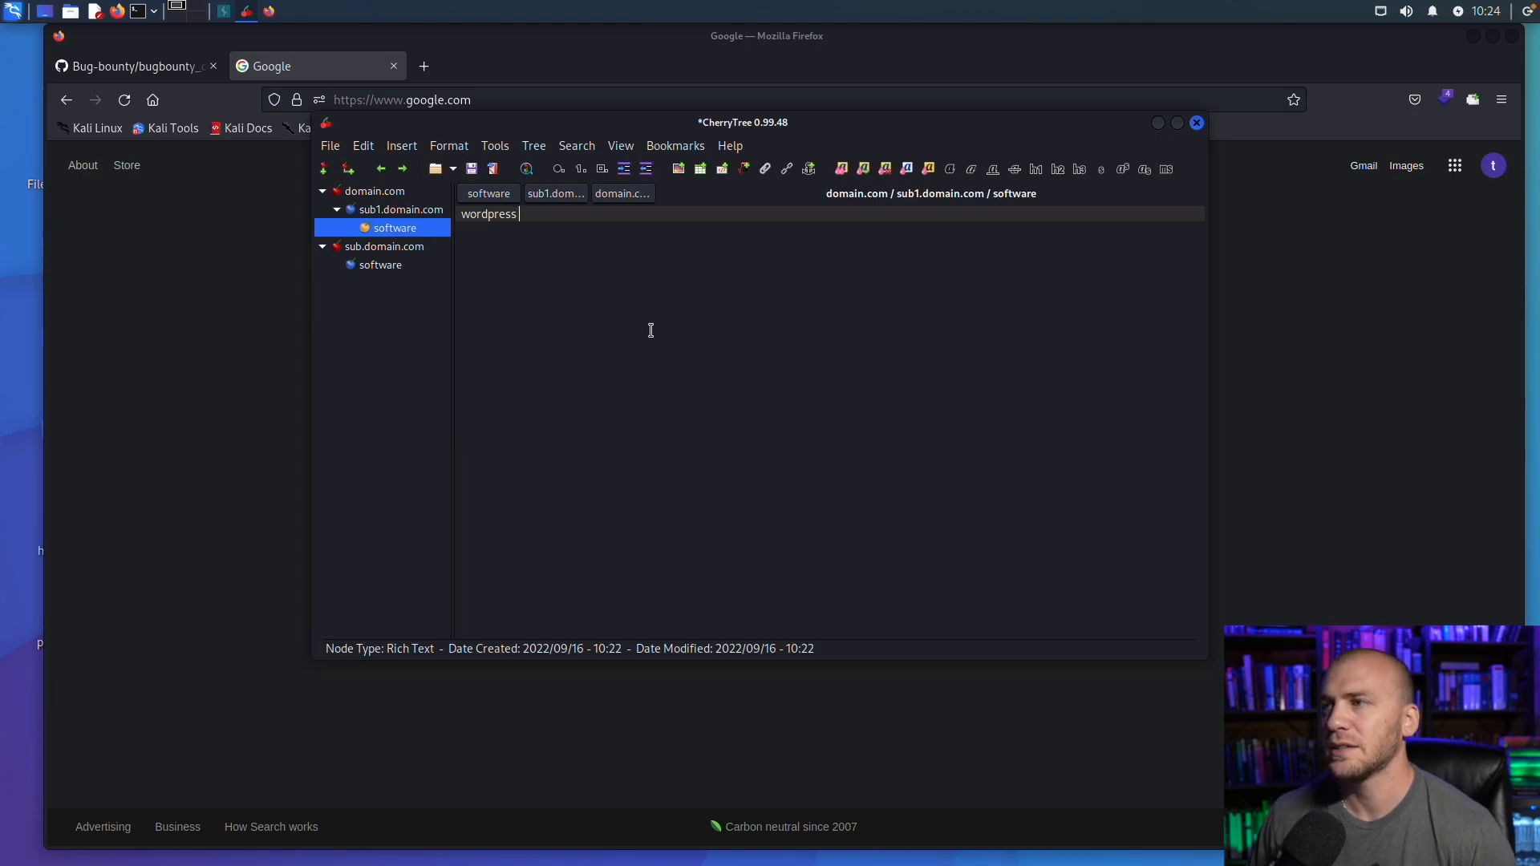
pyautogui.moveTo(620, 338)
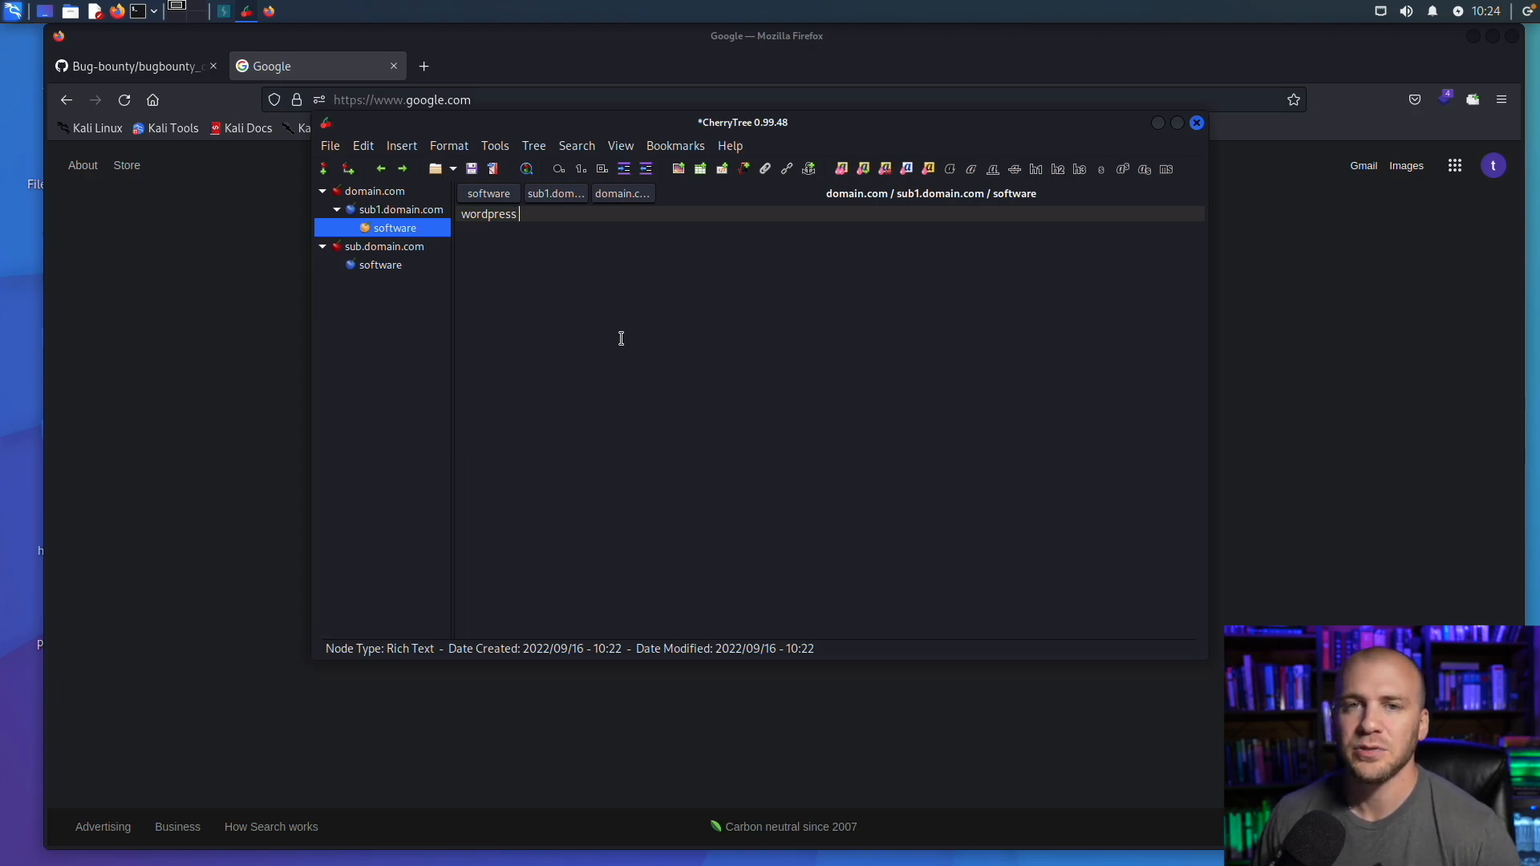
pyautogui.moveTo(469, 302)
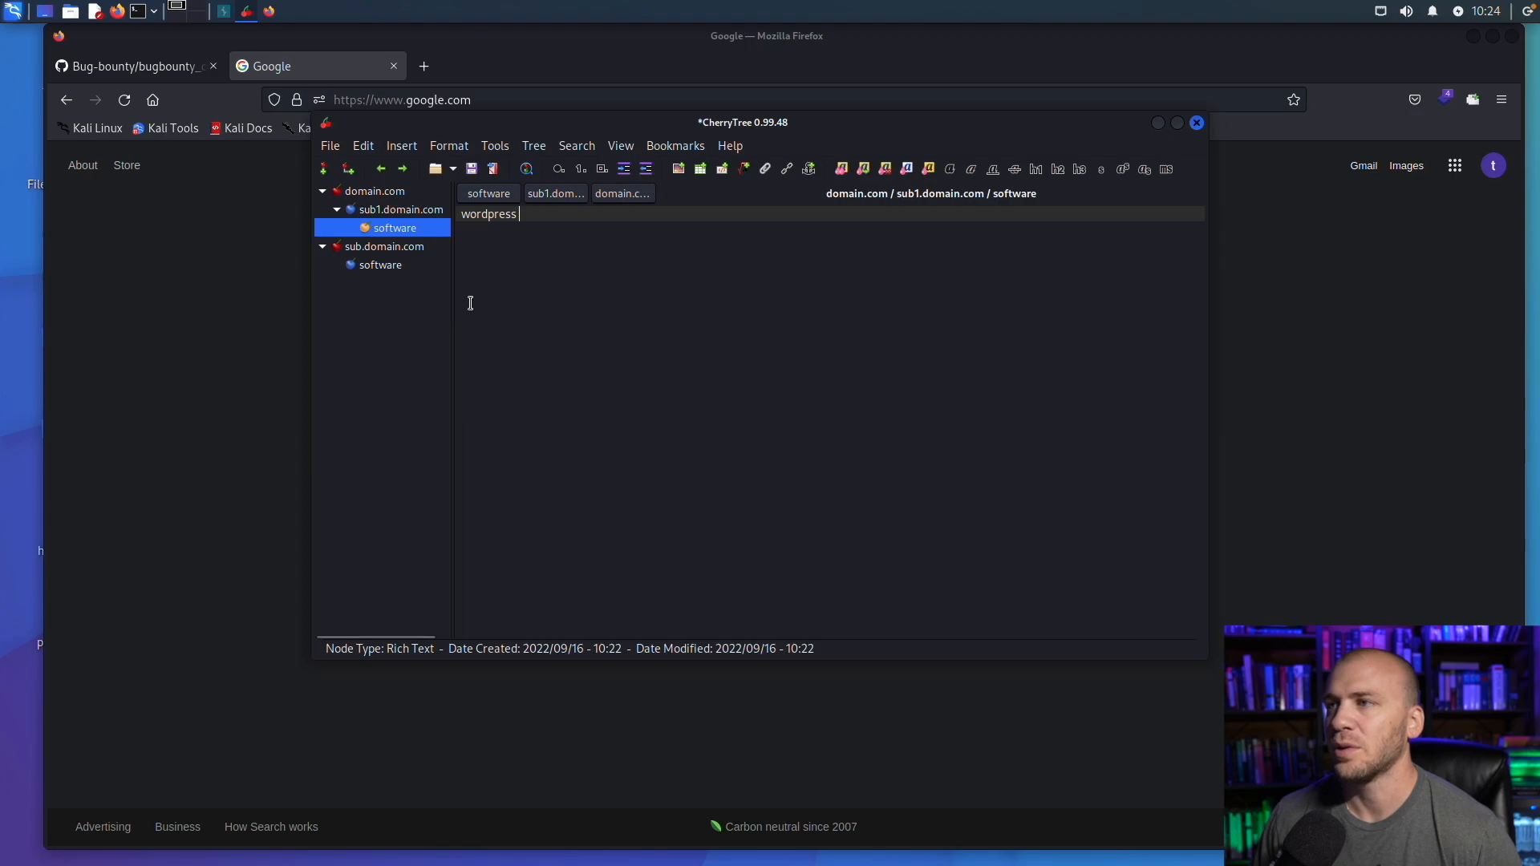
pyautogui.moveTo(451, 310)
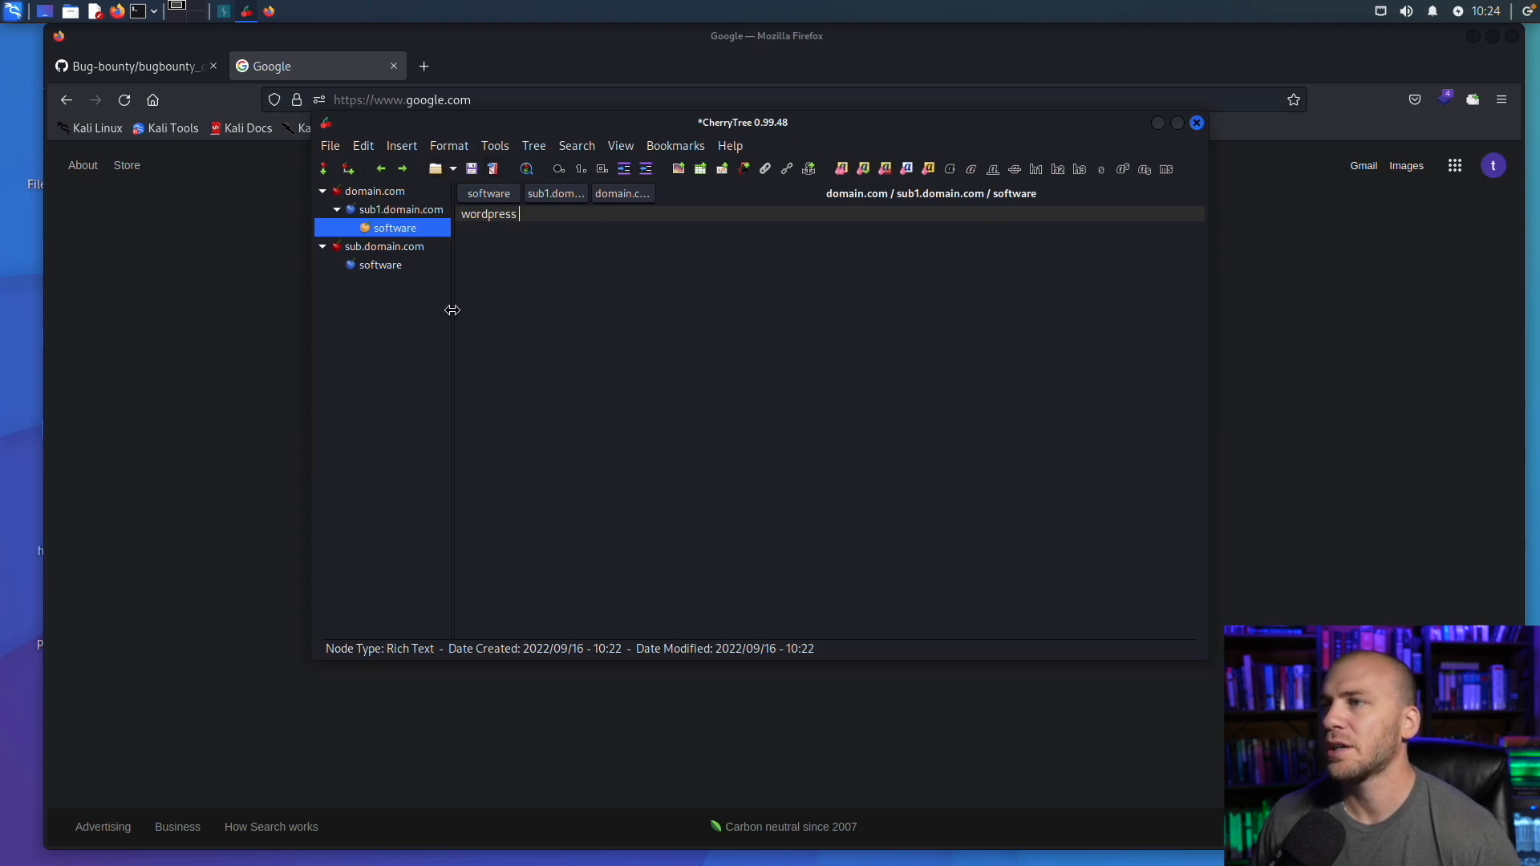
pyautogui.moveTo(480, 265)
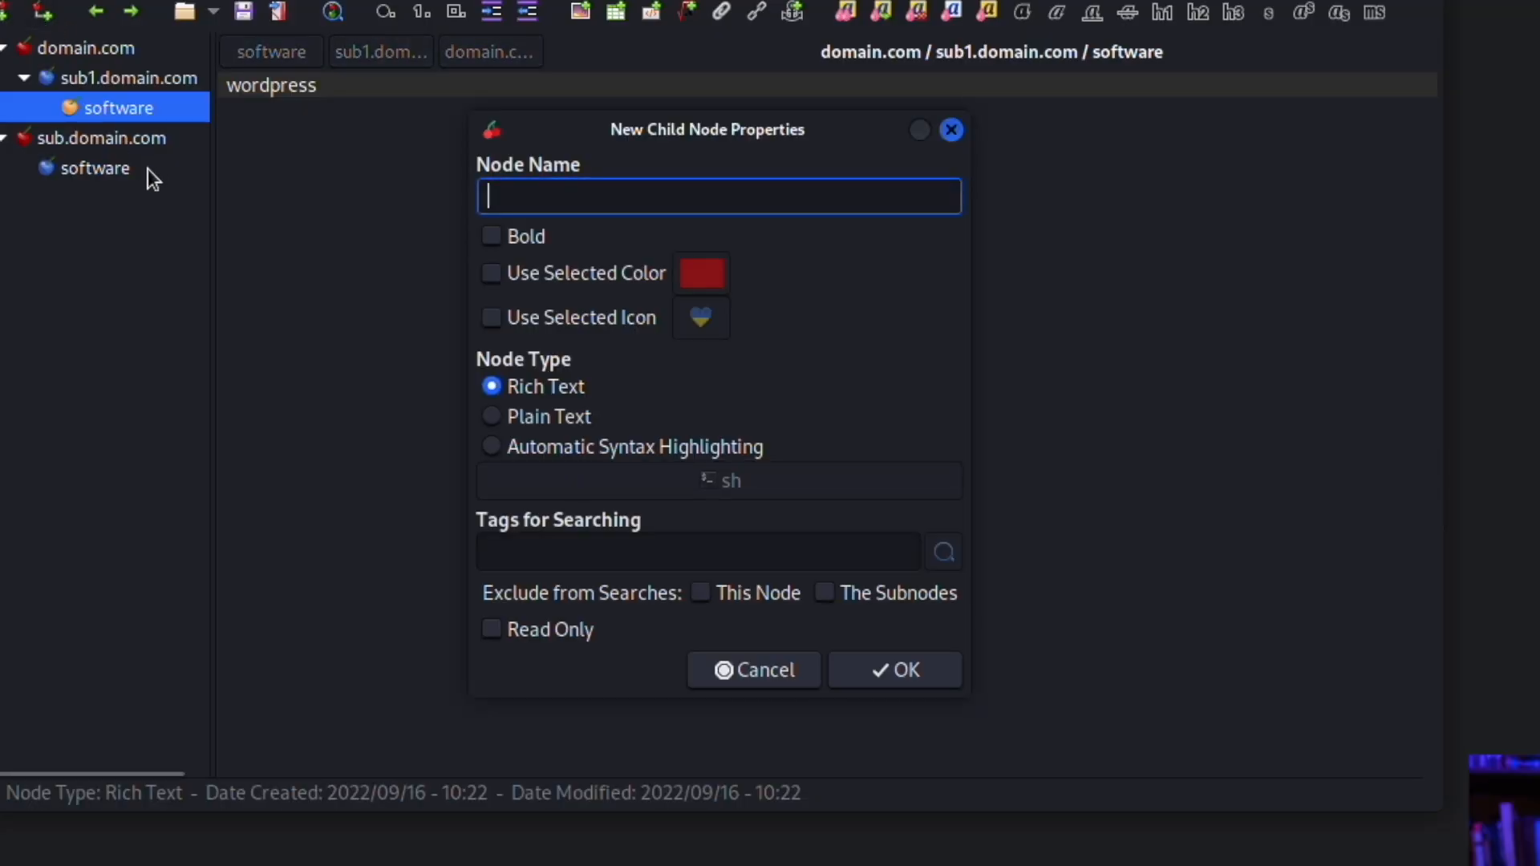
pyautogui.moveTo(552, 196)
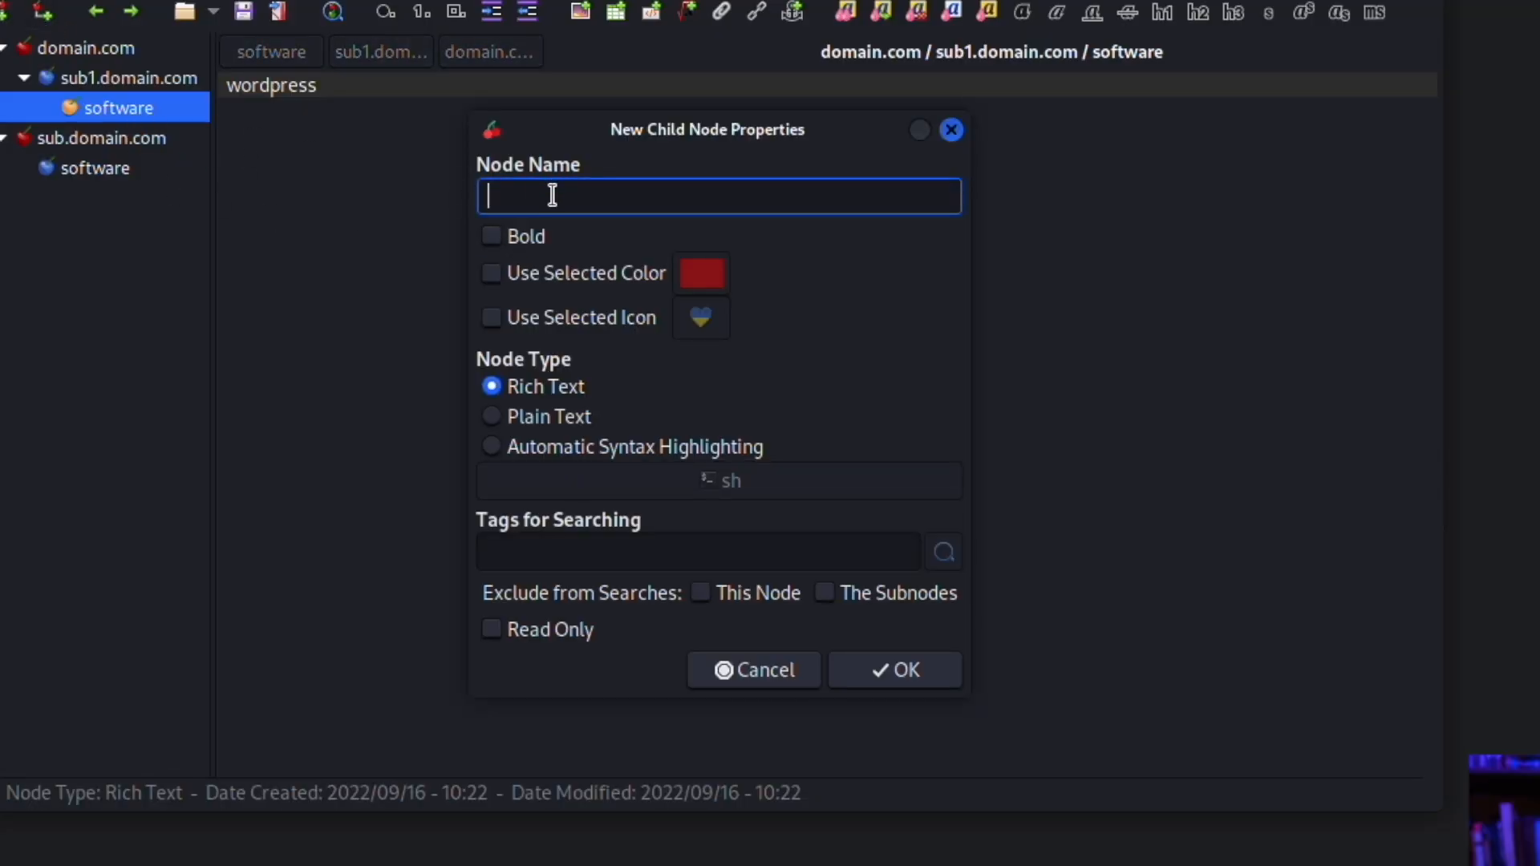
# Search Google for 'bug bounty checklist' in Firefox.
pyautogui.click(892, 669)
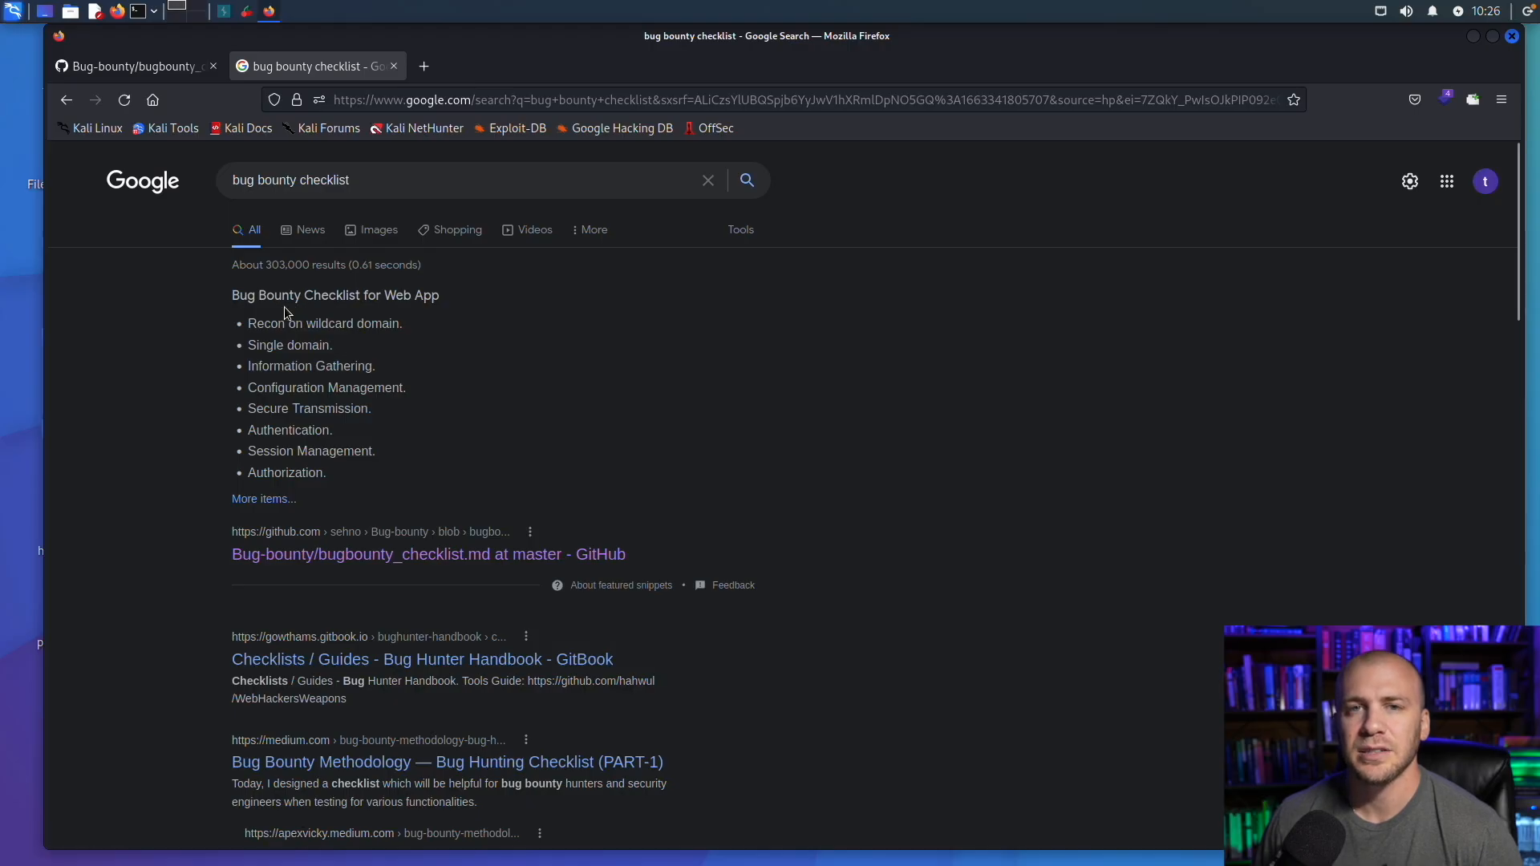
pyautogui.moveTo(393, 355)
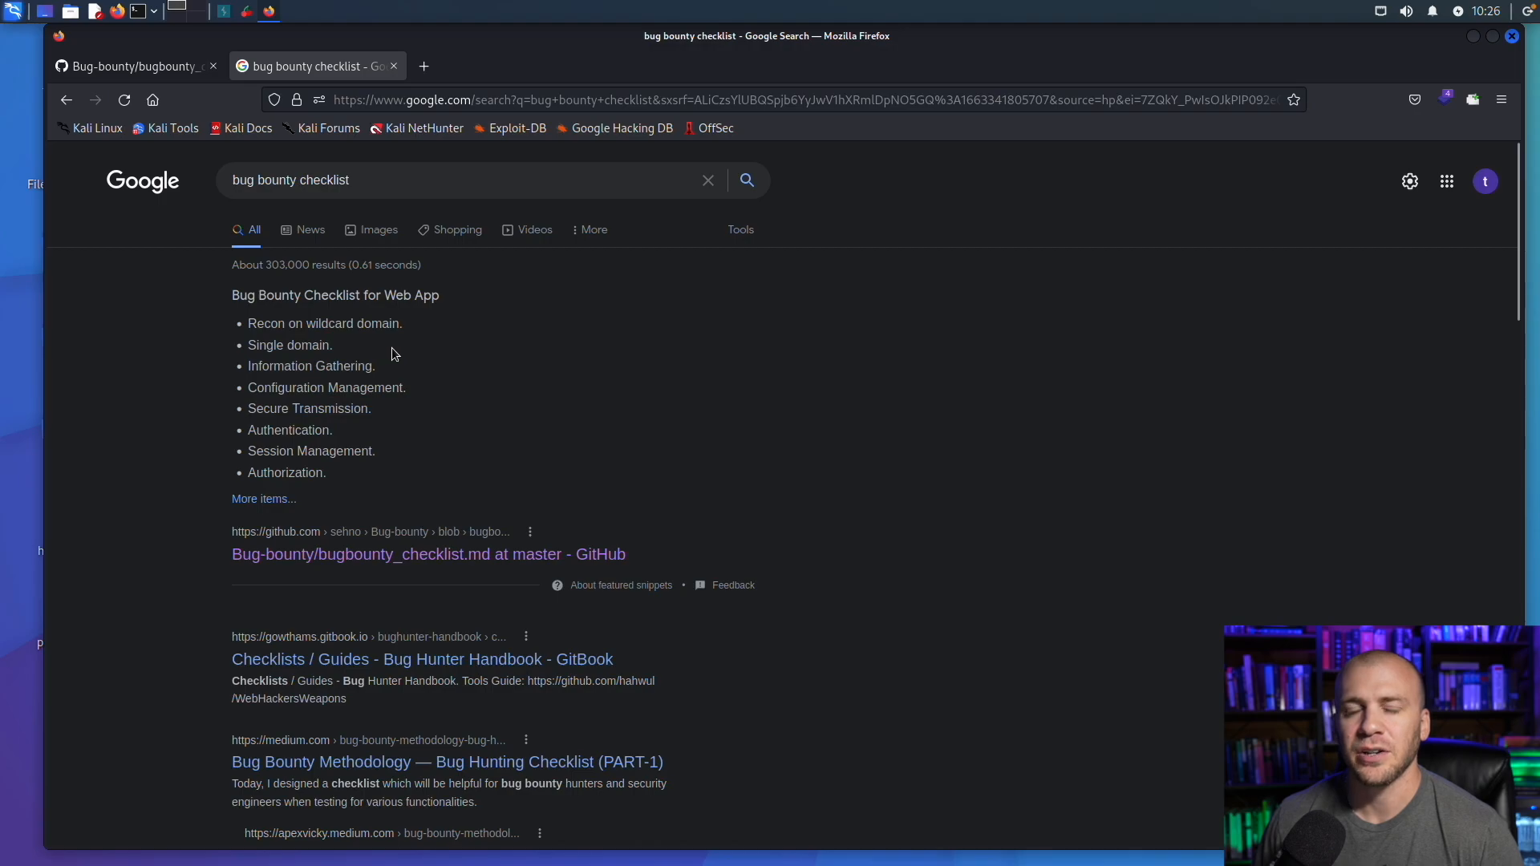
pyautogui.moveTo(404, 356)
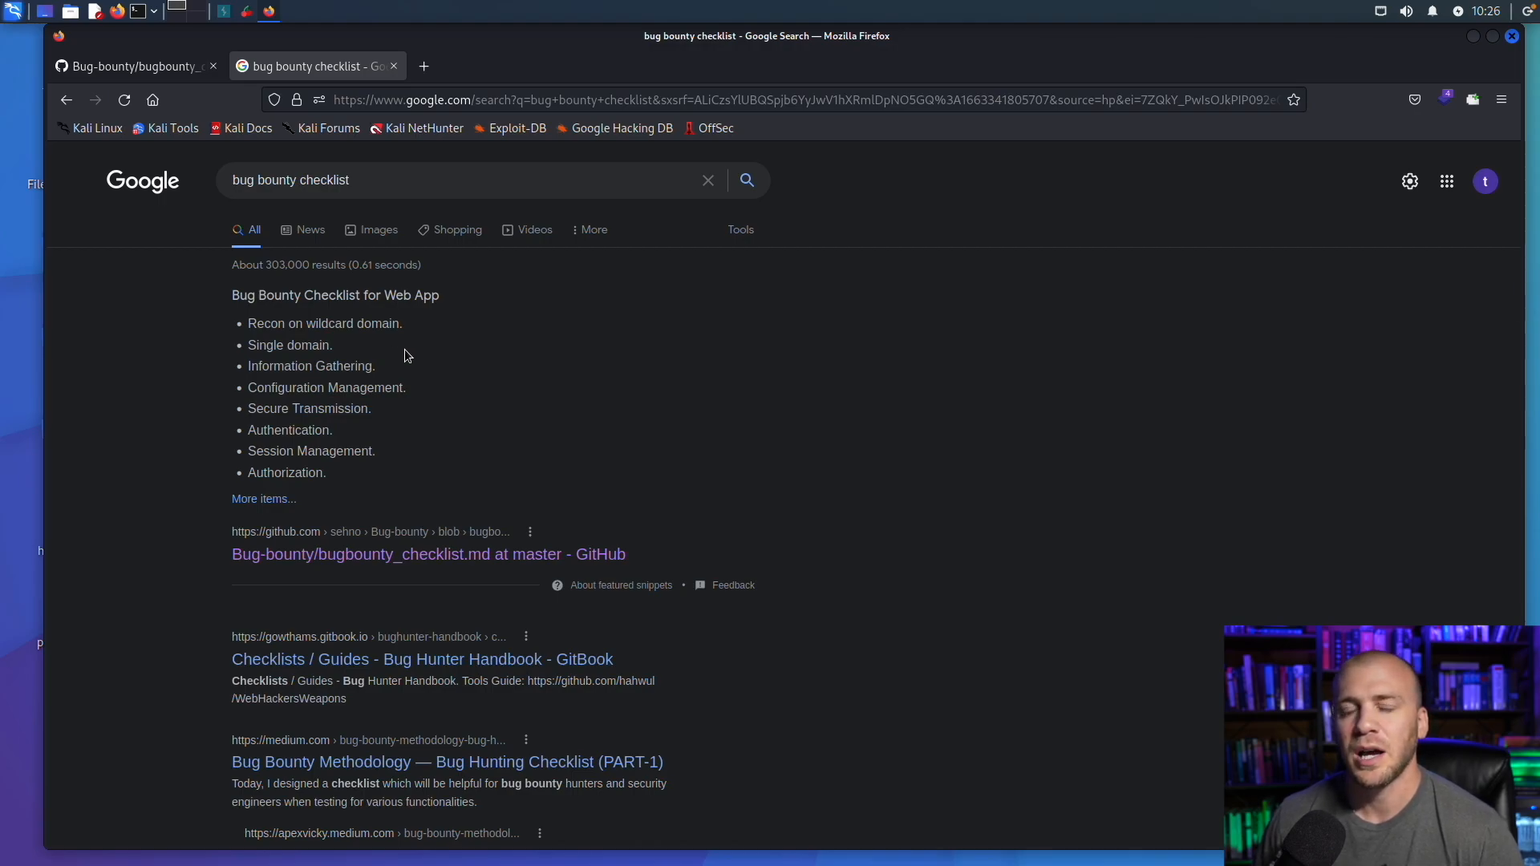
pyautogui.moveTo(396, 355)
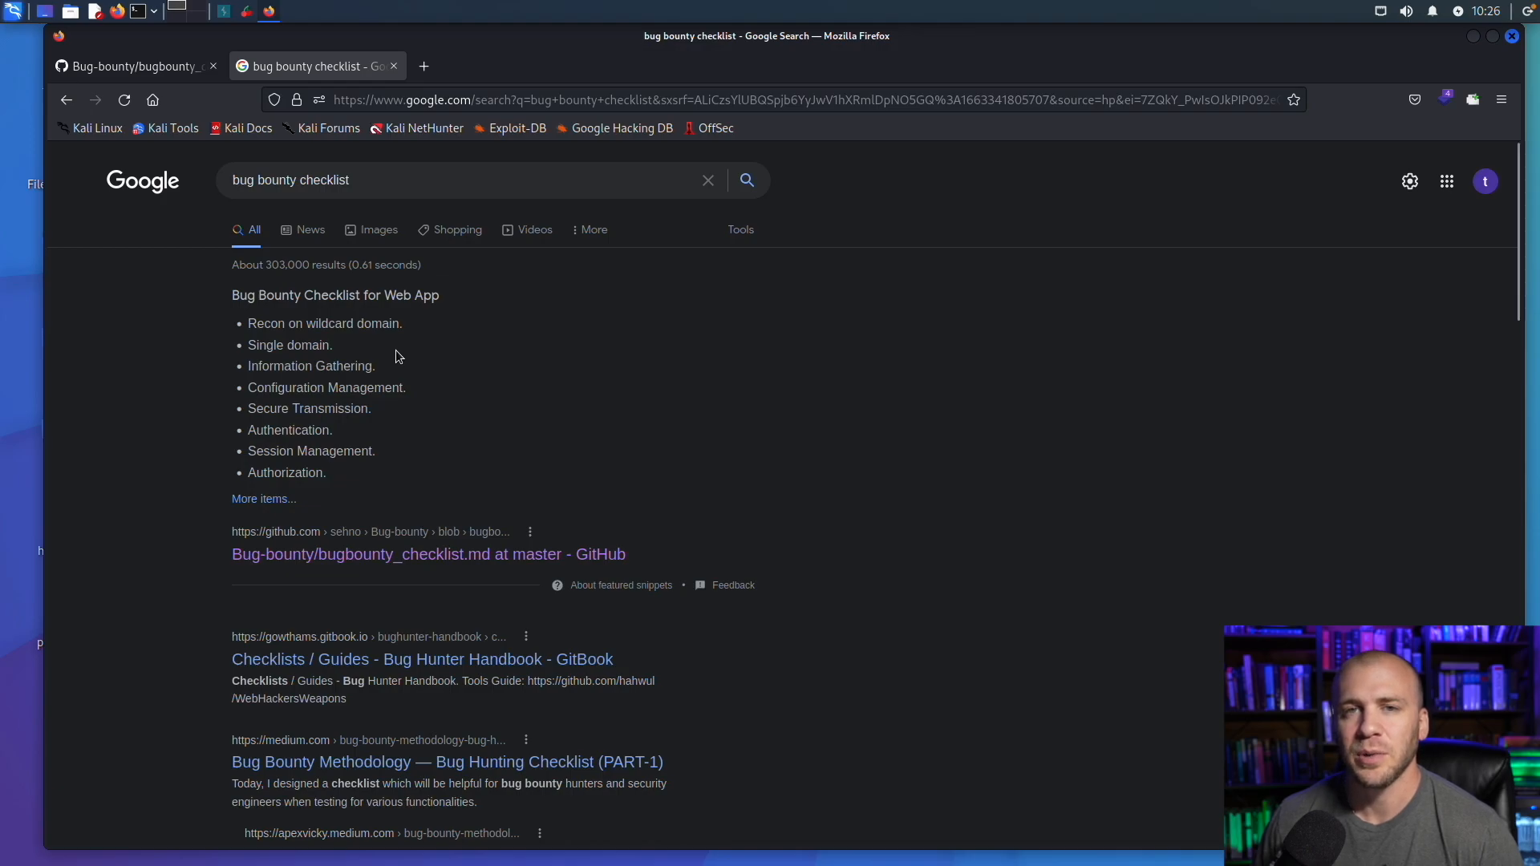
pyautogui.moveTo(405, 356)
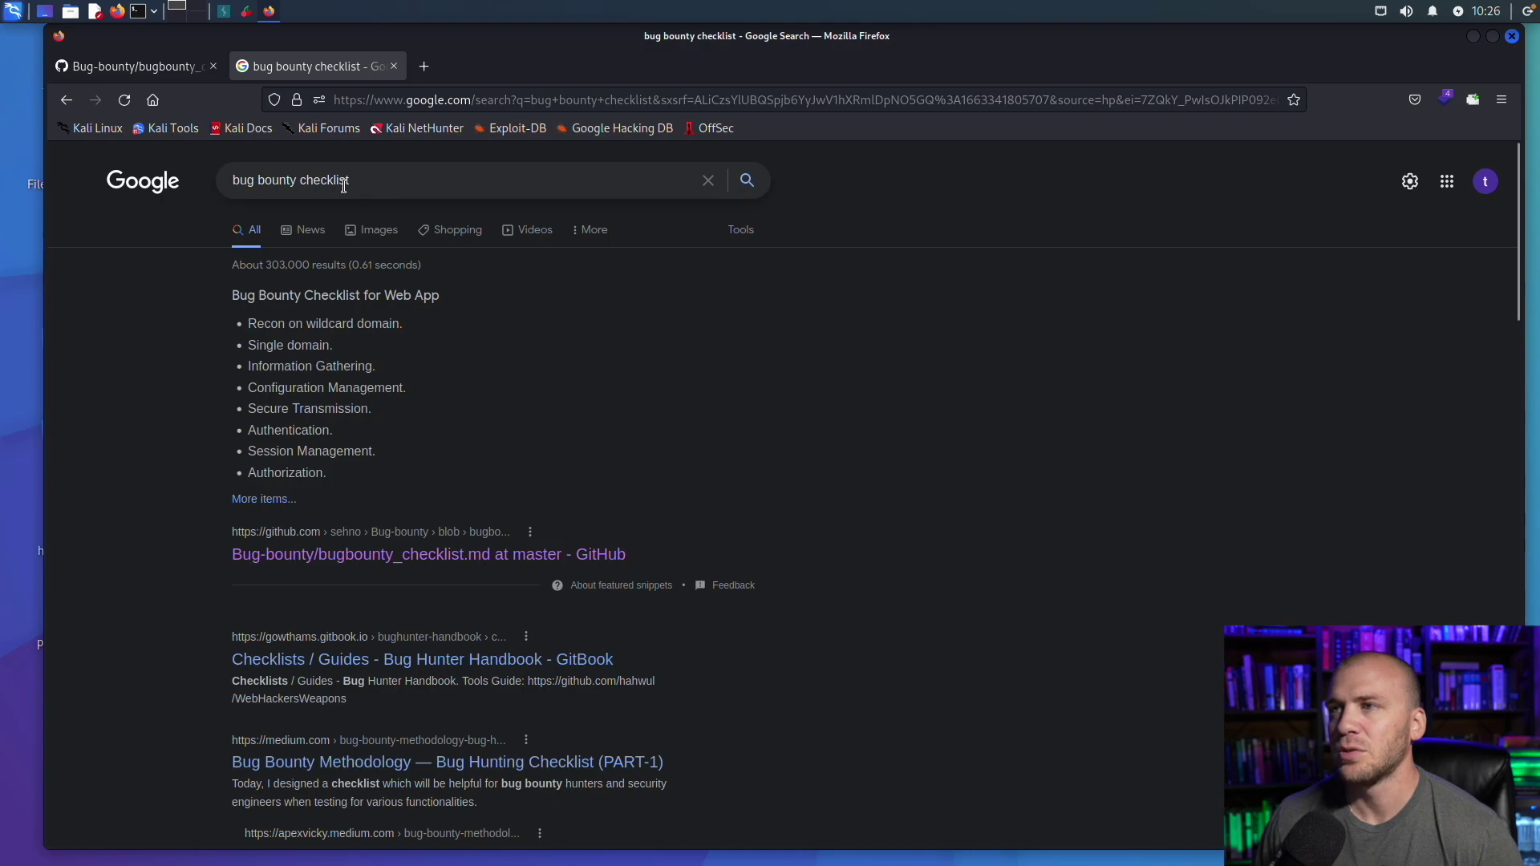
# Open the GitHub bugbounty_checklist.md result from the Google results.
pyautogui.click(427, 554)
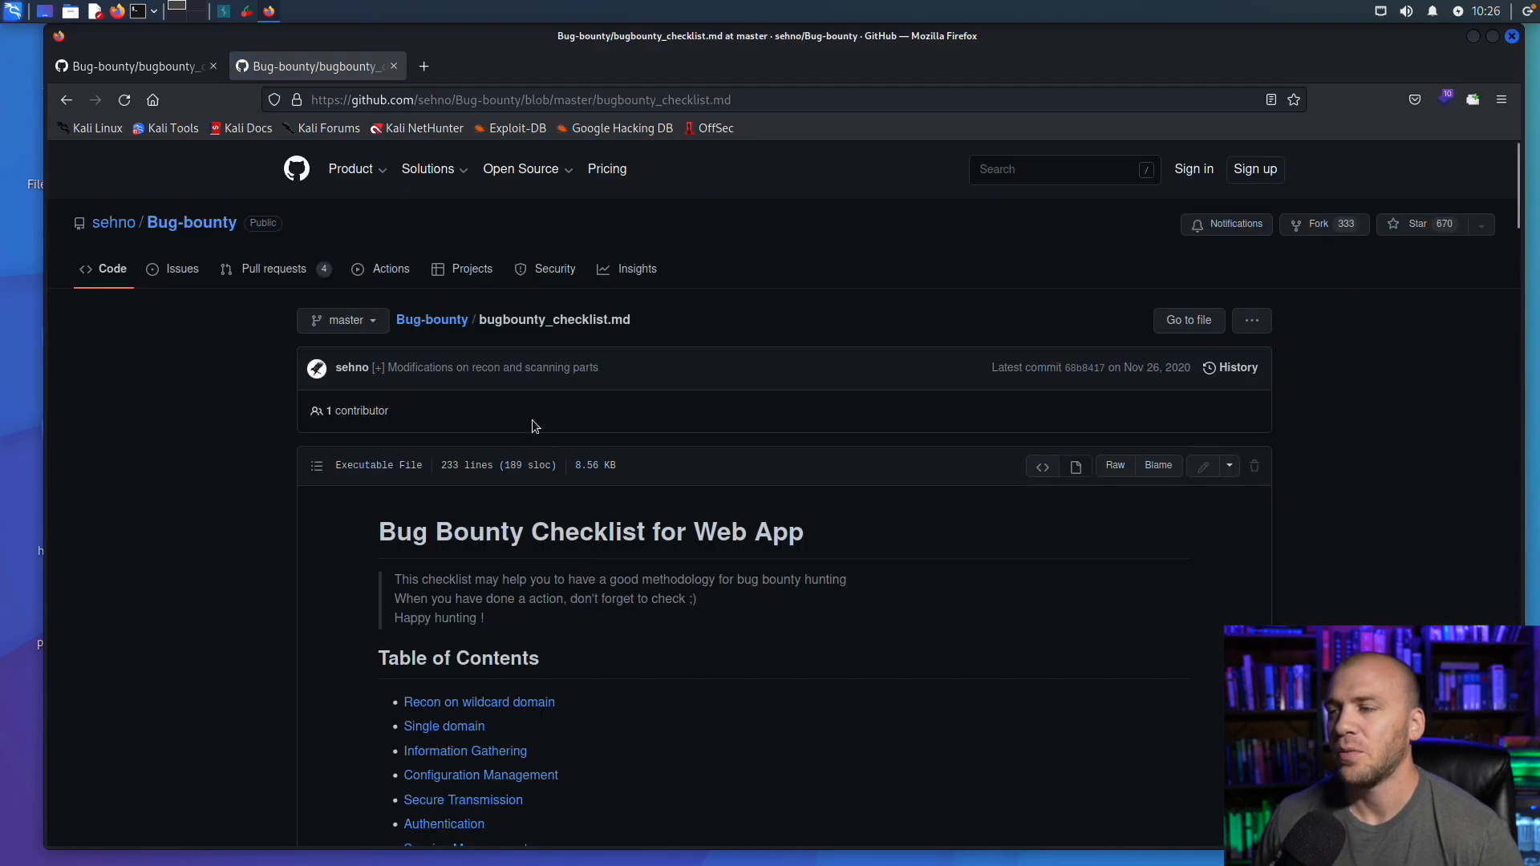
pyautogui.scroll(-3)
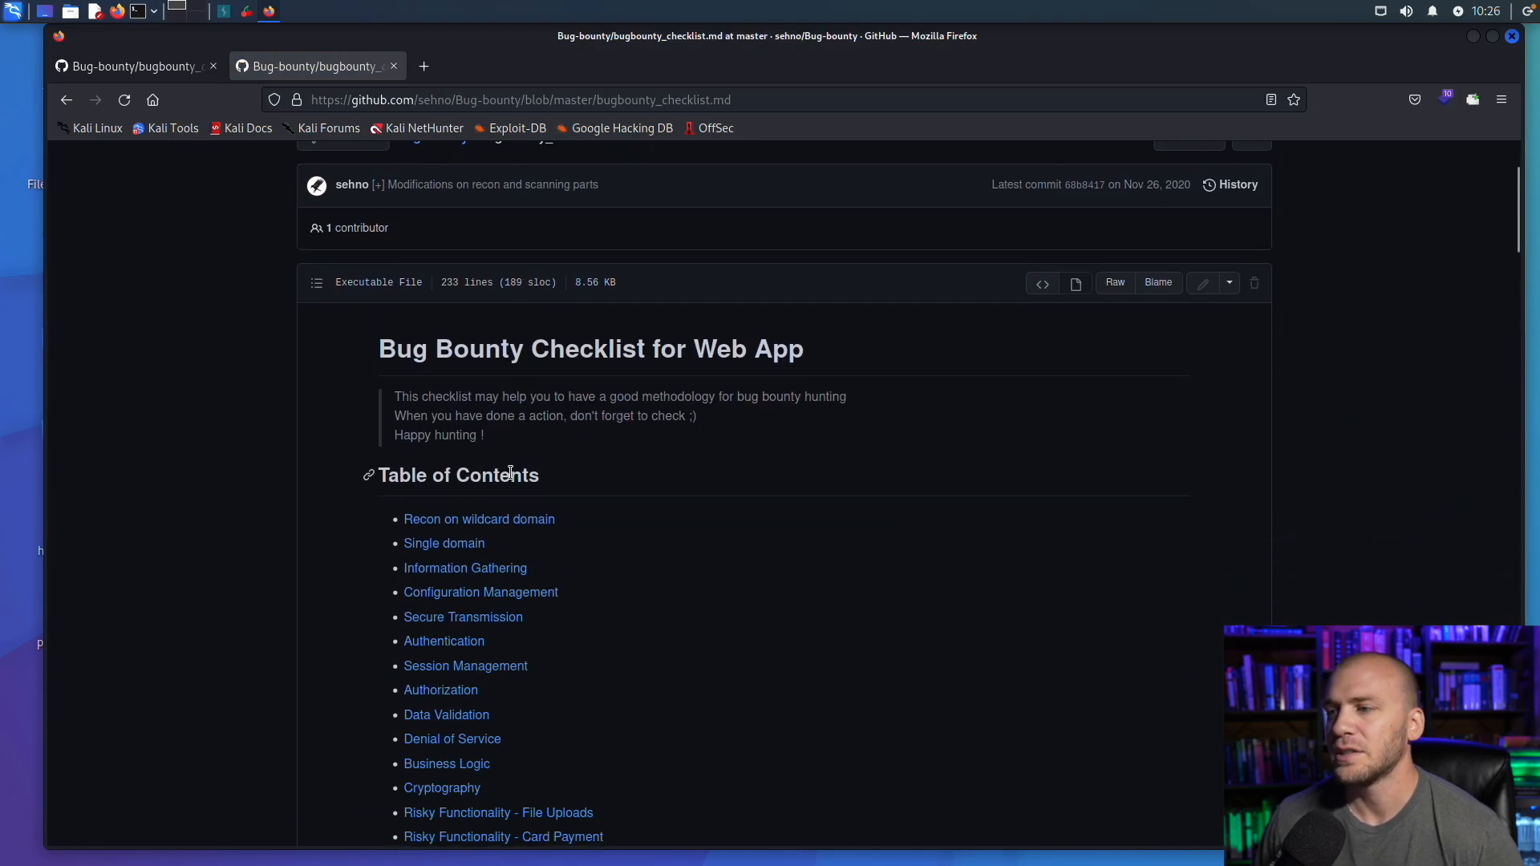
pyautogui.scroll(-3)
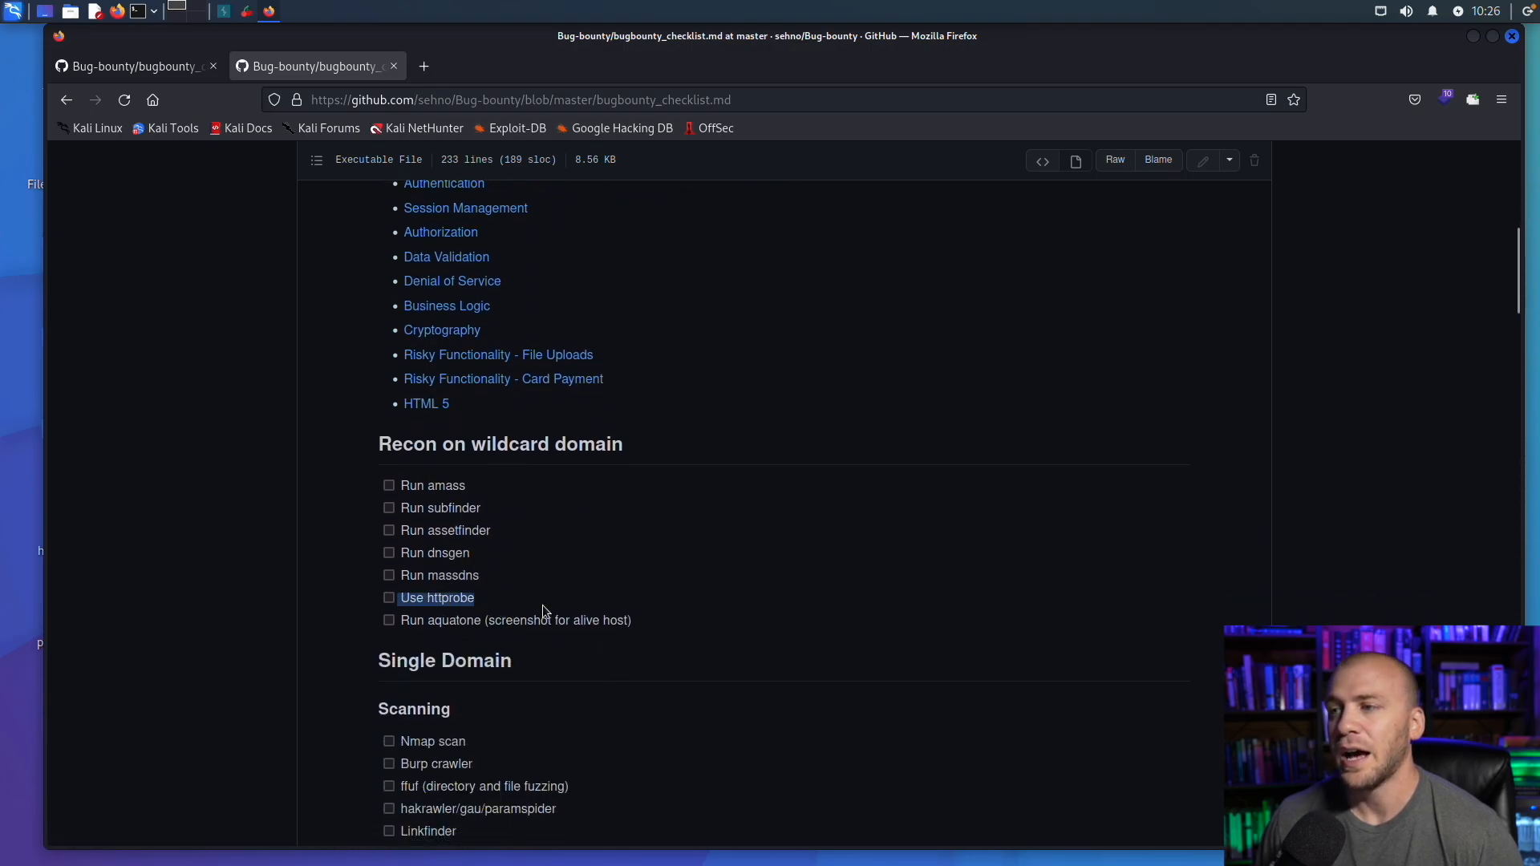
pyautogui.moveTo(741, 626)
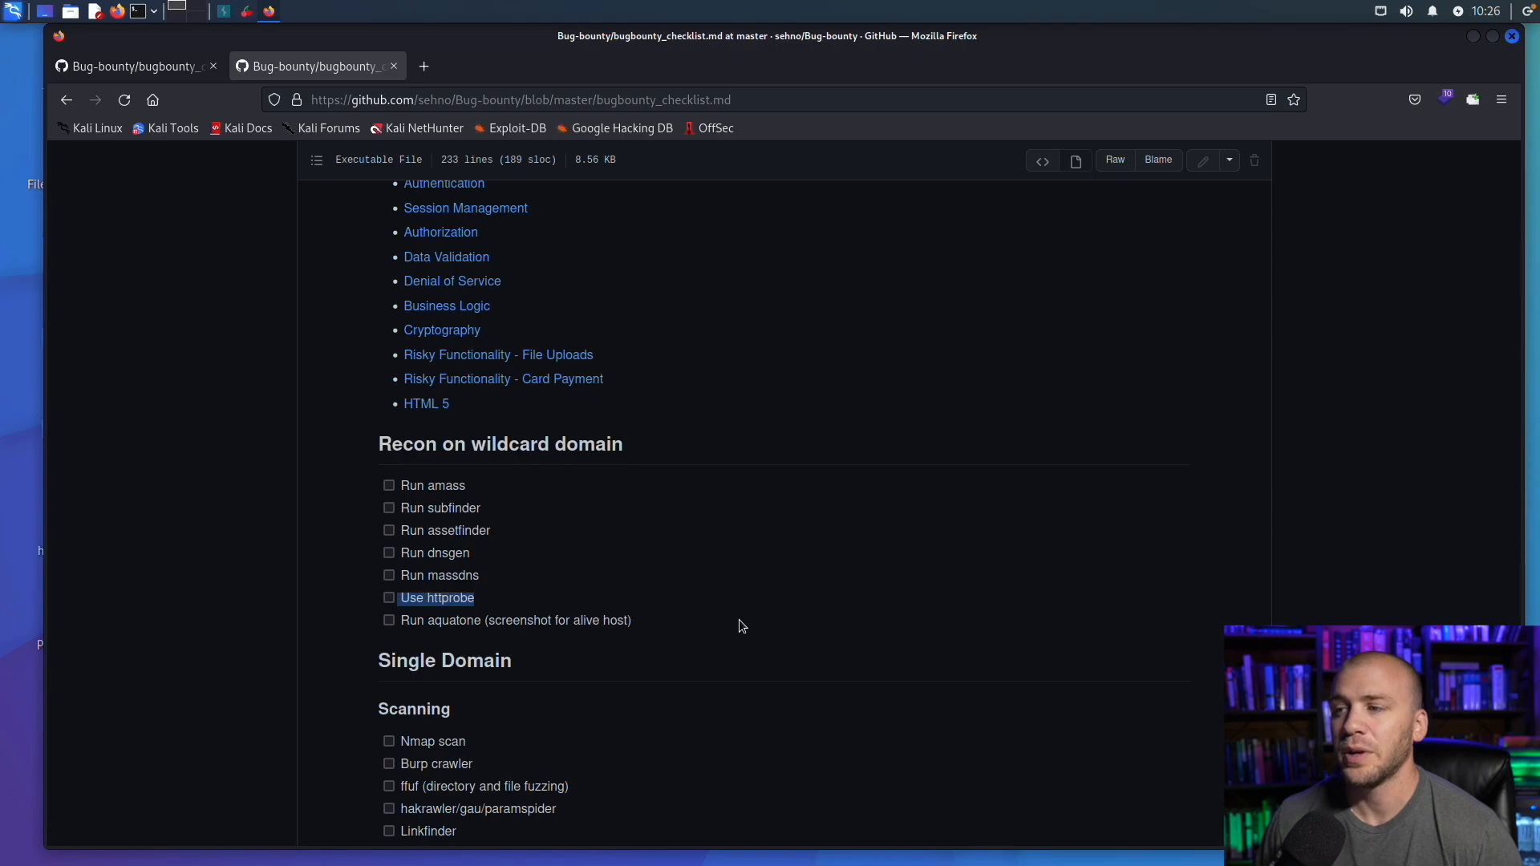
pyautogui.moveTo(729, 626)
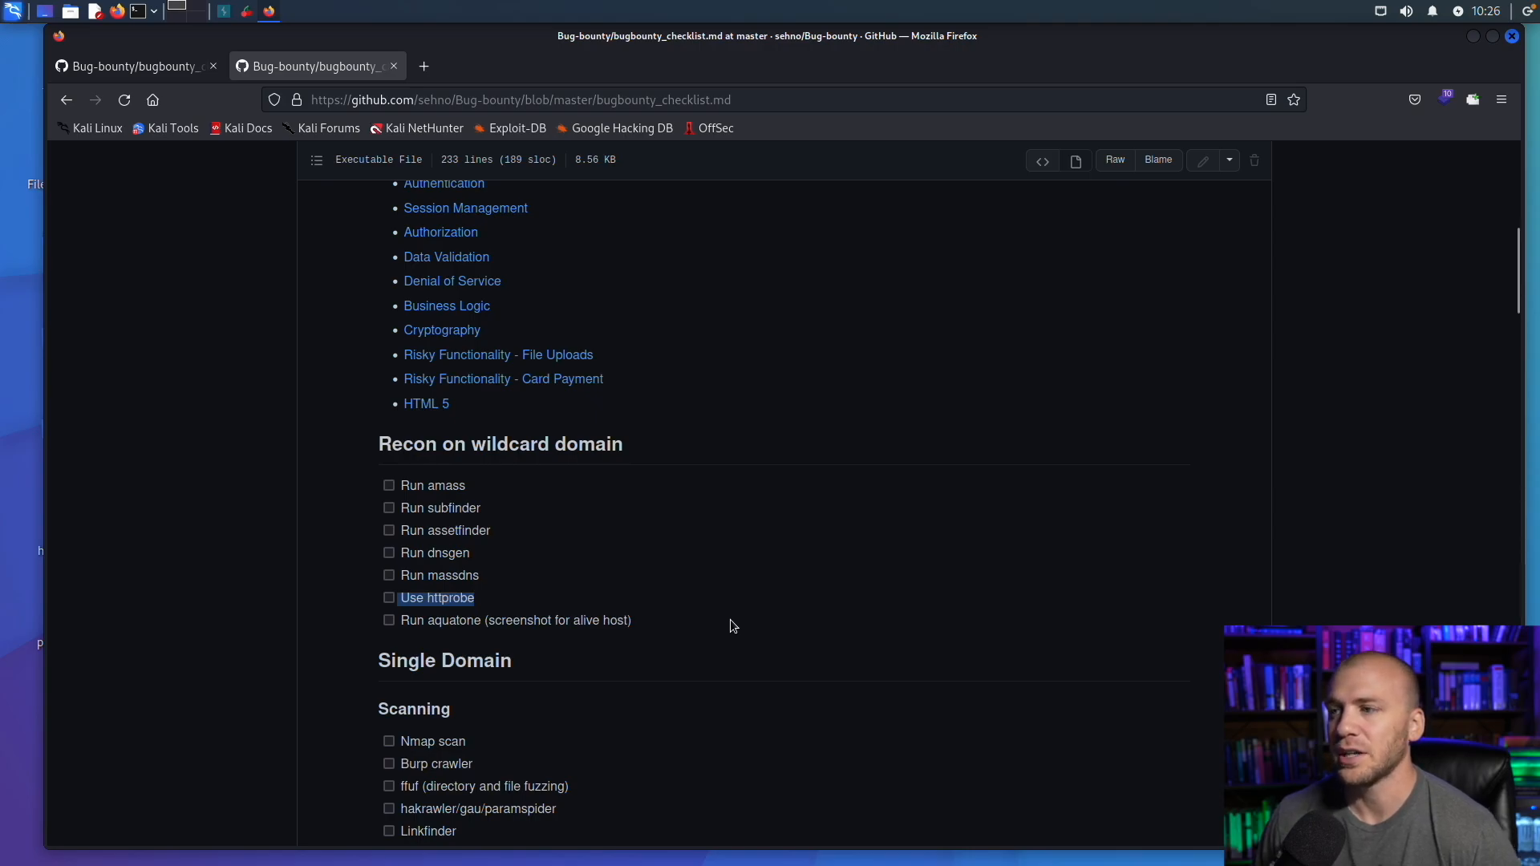
pyautogui.moveTo(490, 602)
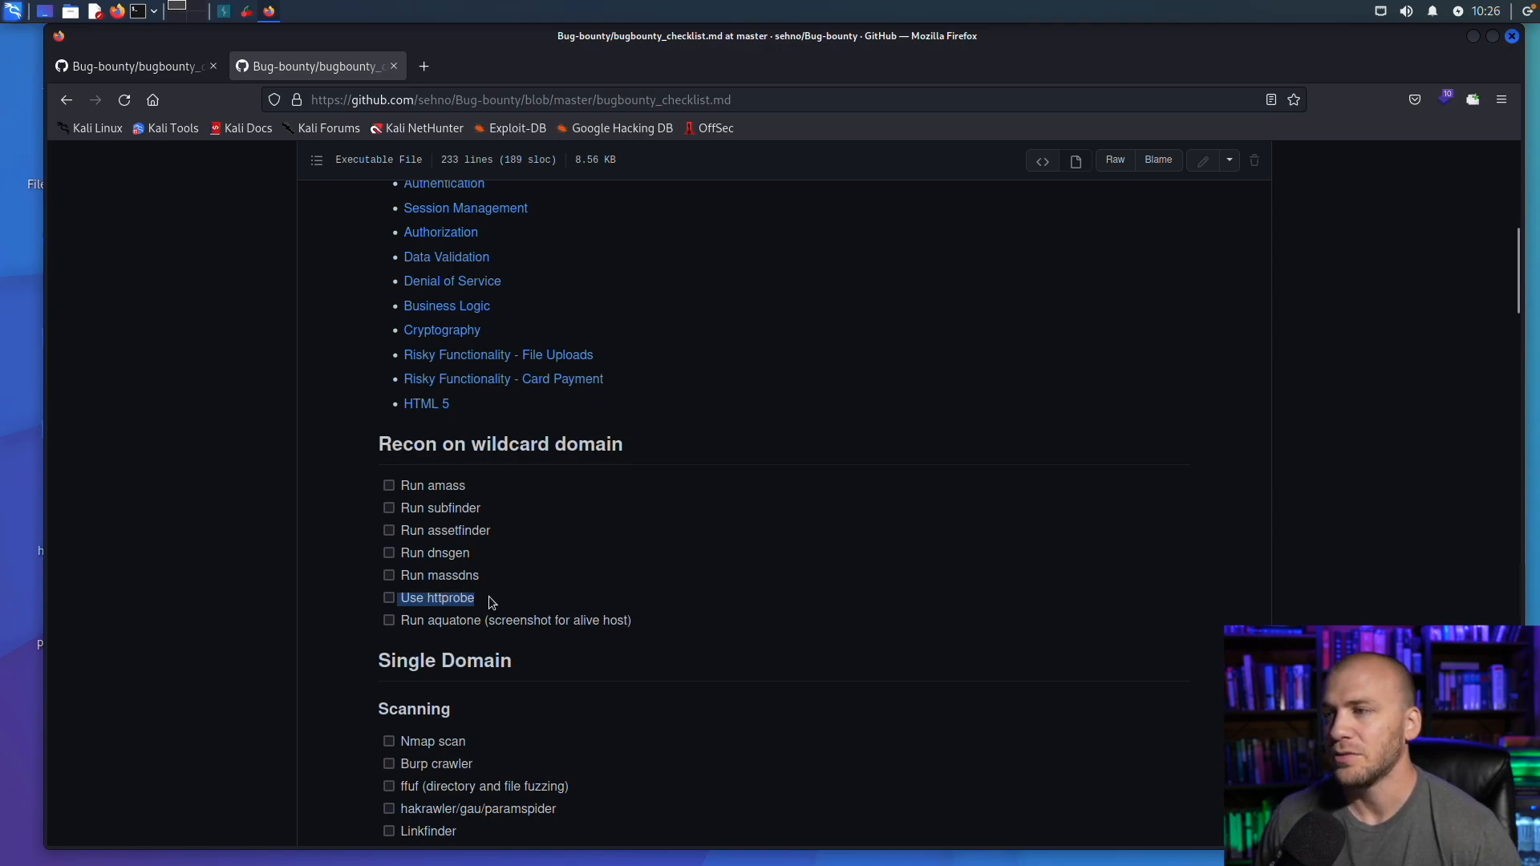
pyautogui.moveTo(425, 508)
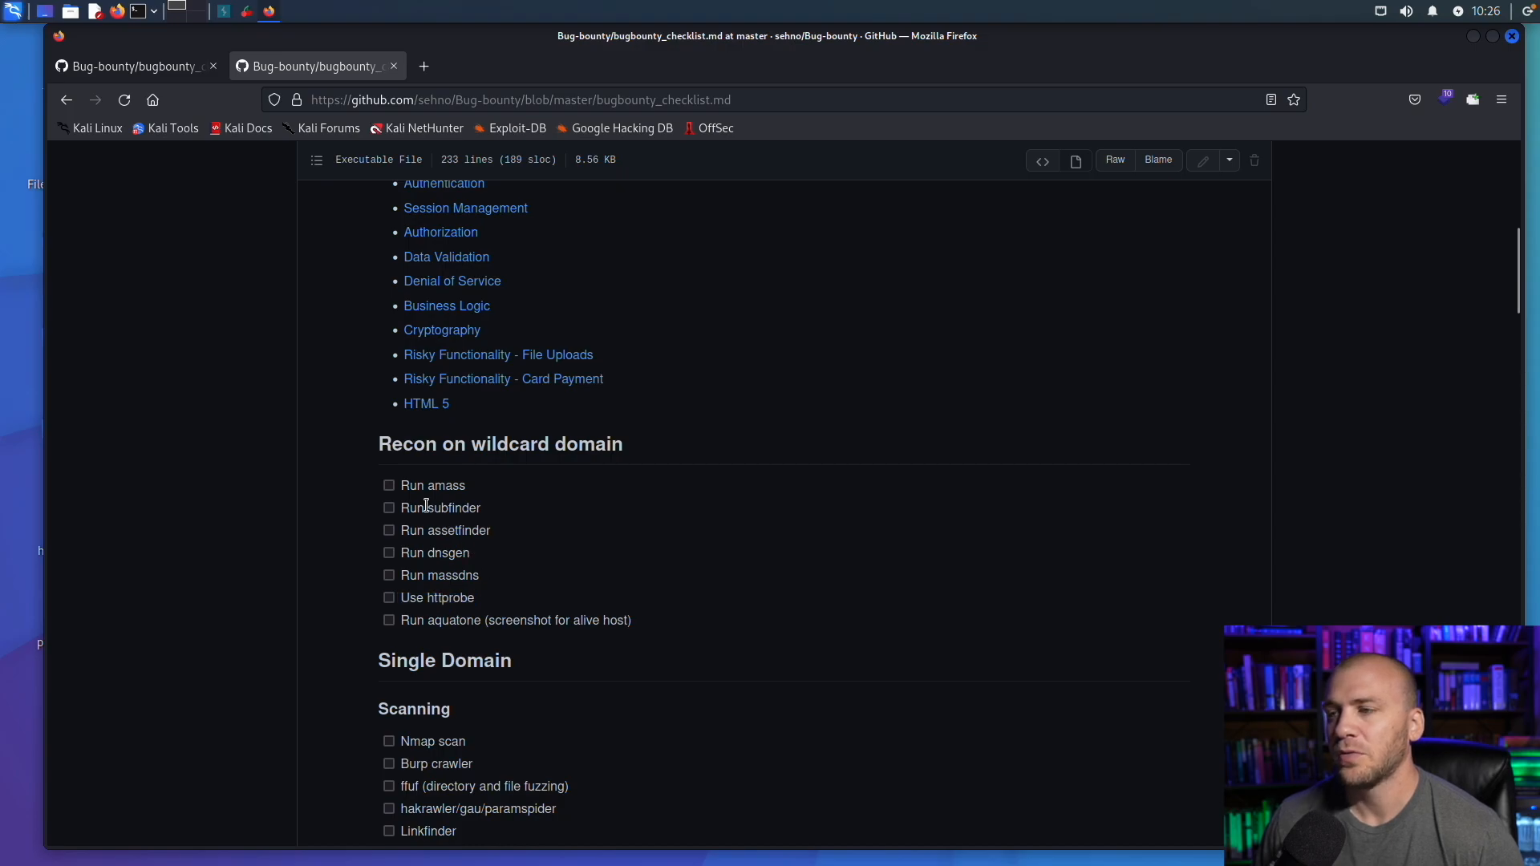
pyautogui.scroll(-3)
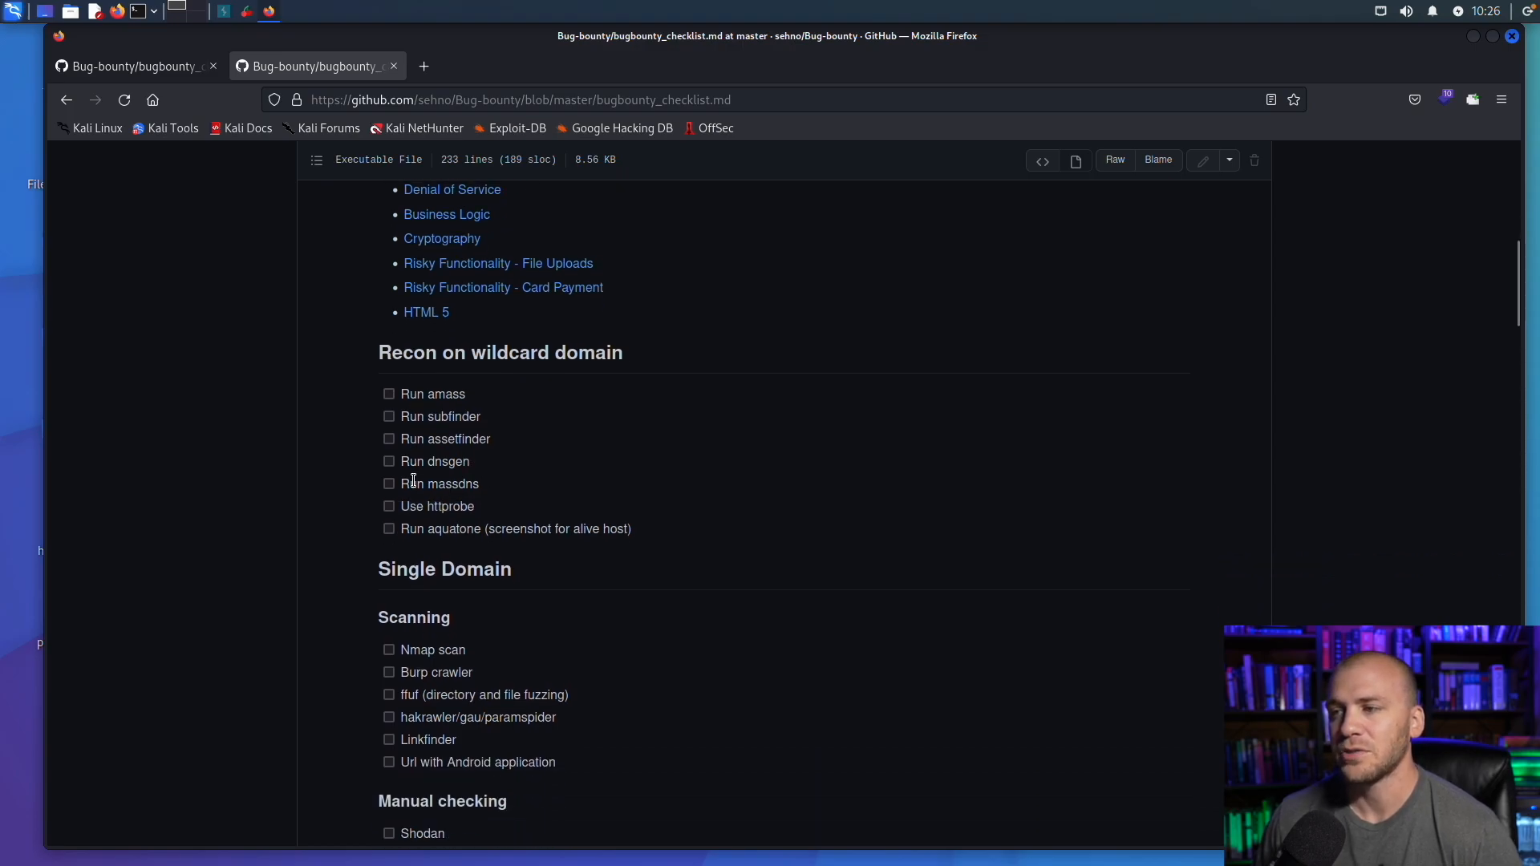
pyautogui.moveTo(502, 516)
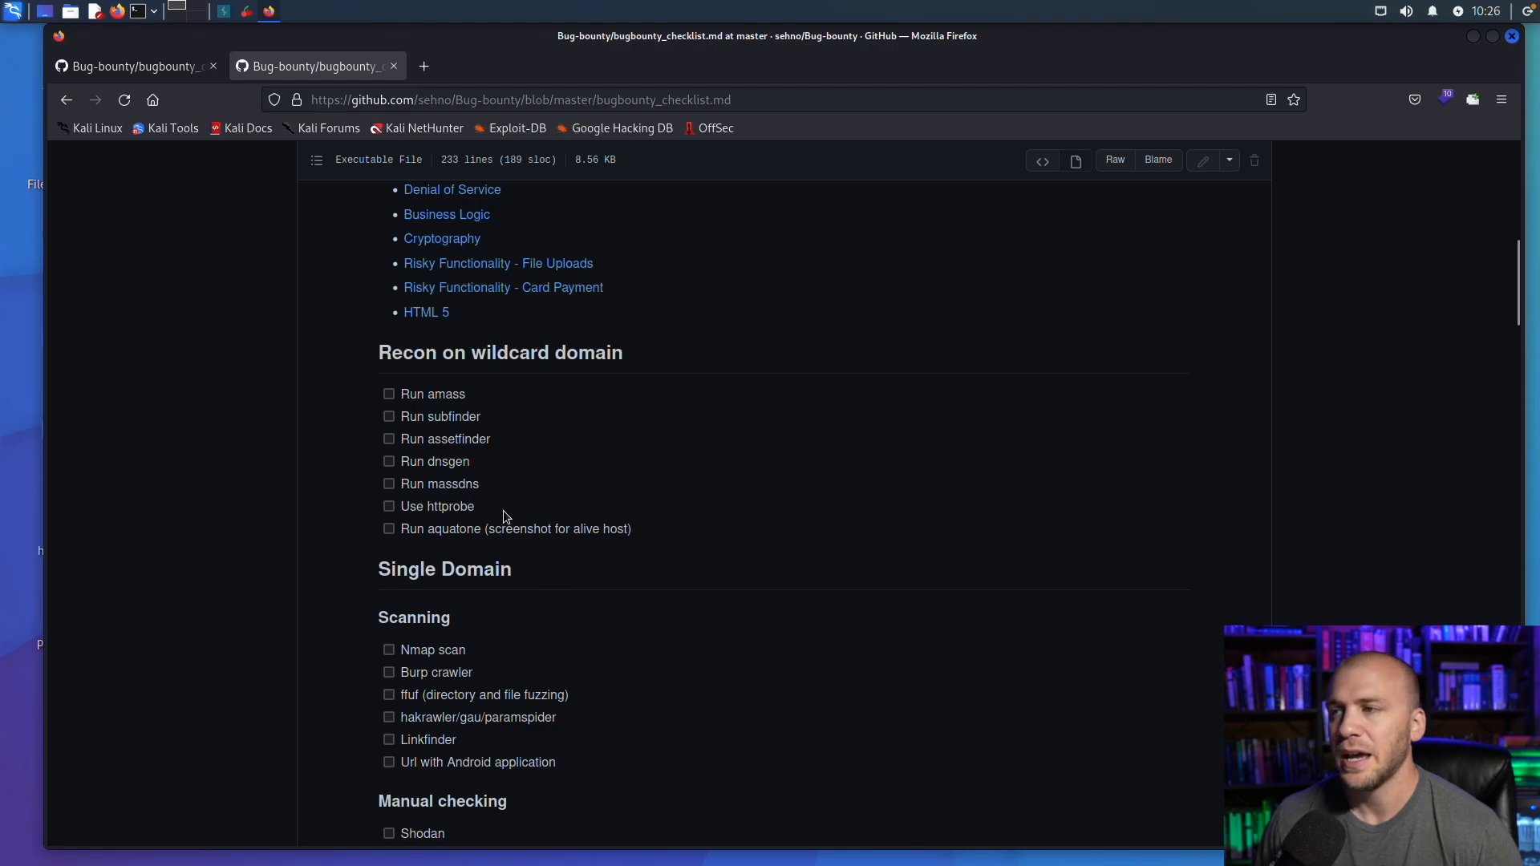
pyautogui.moveTo(519, 517)
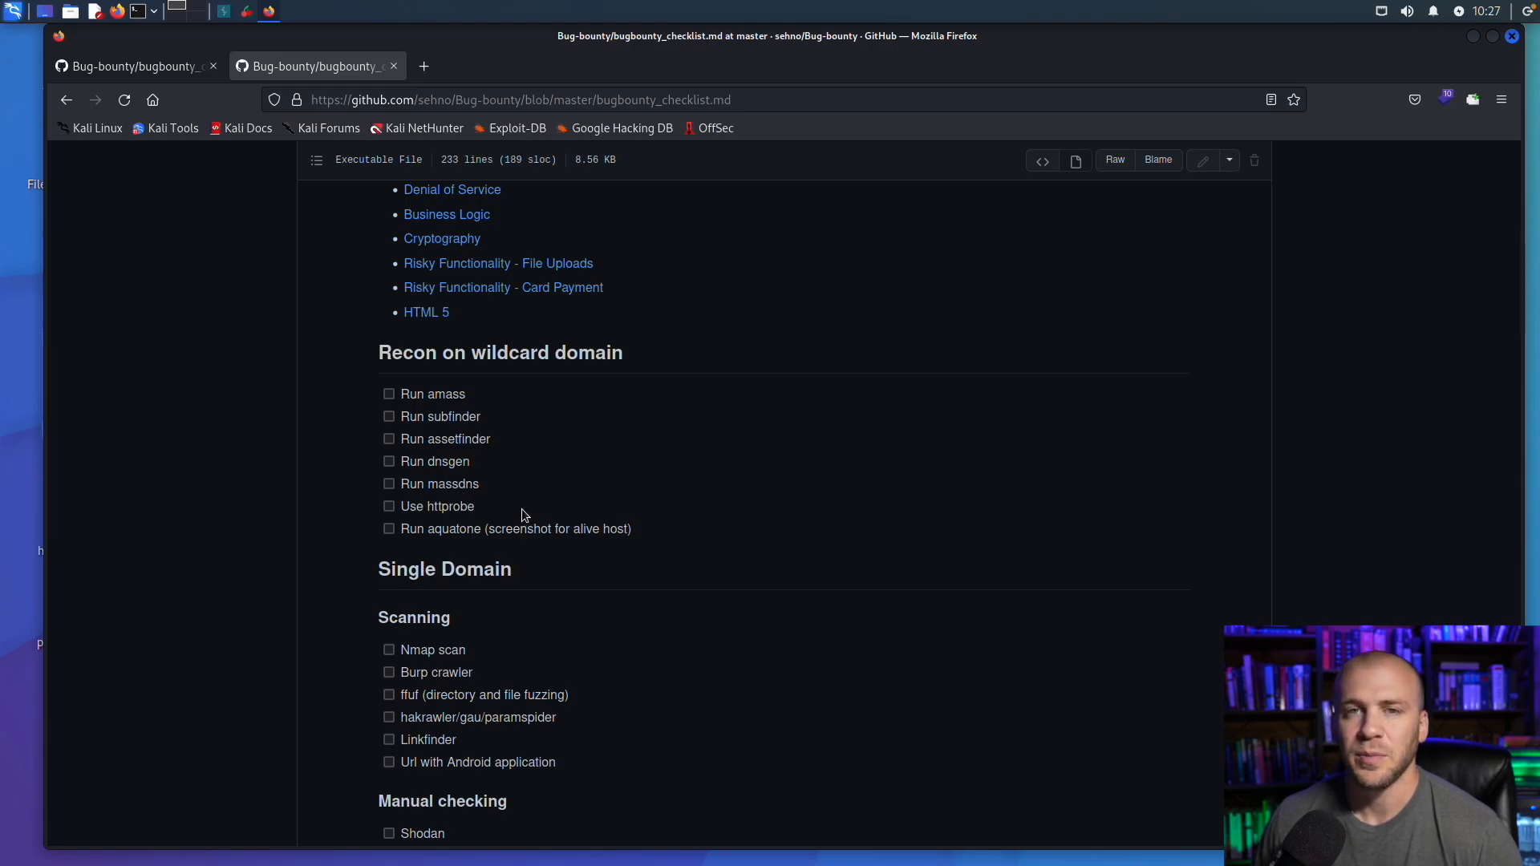
pyautogui.moveTo(519, 518)
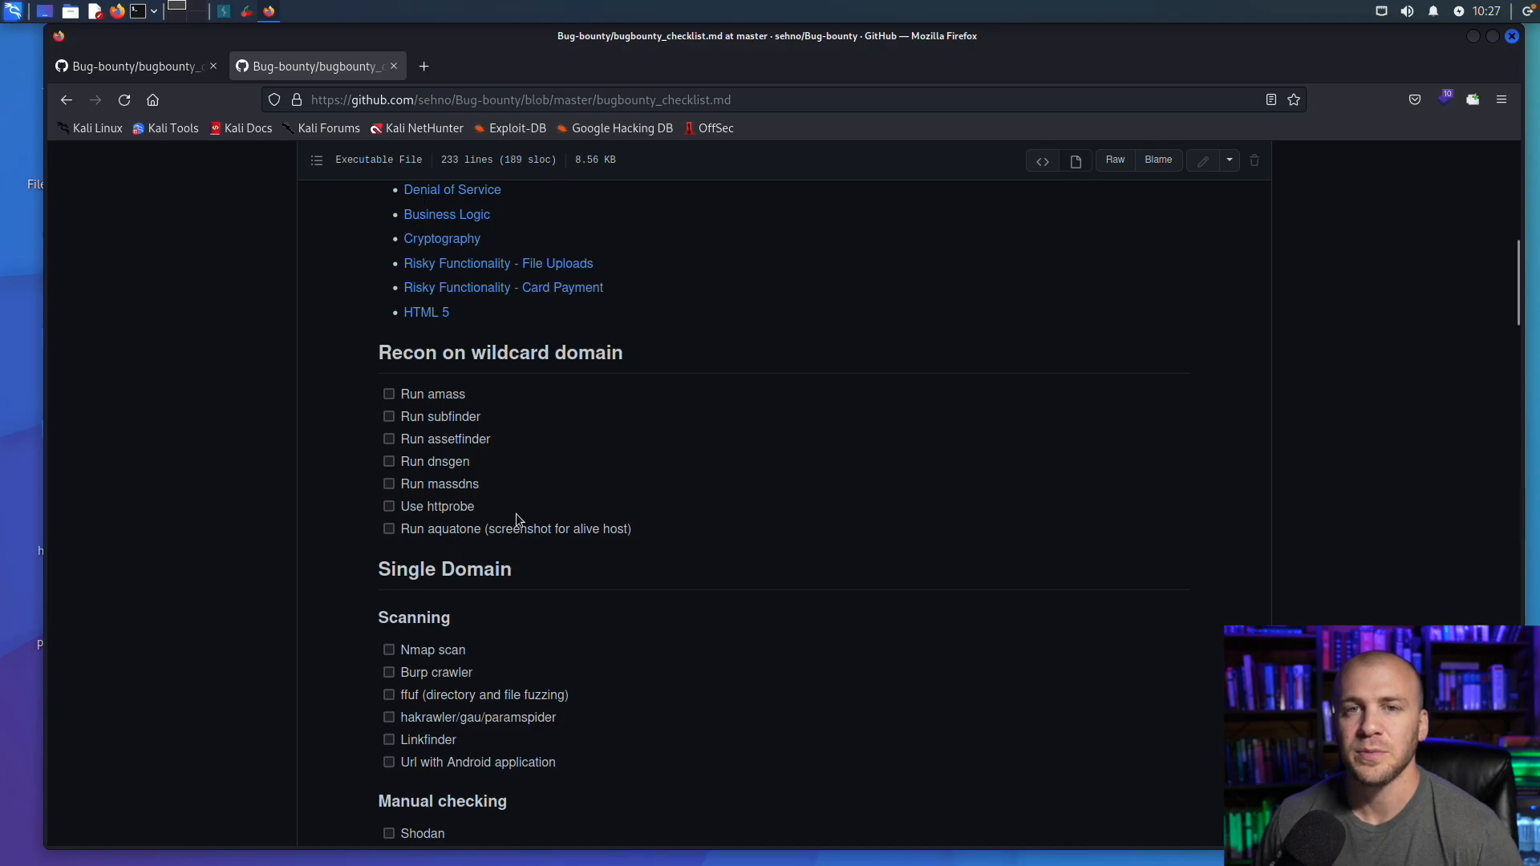